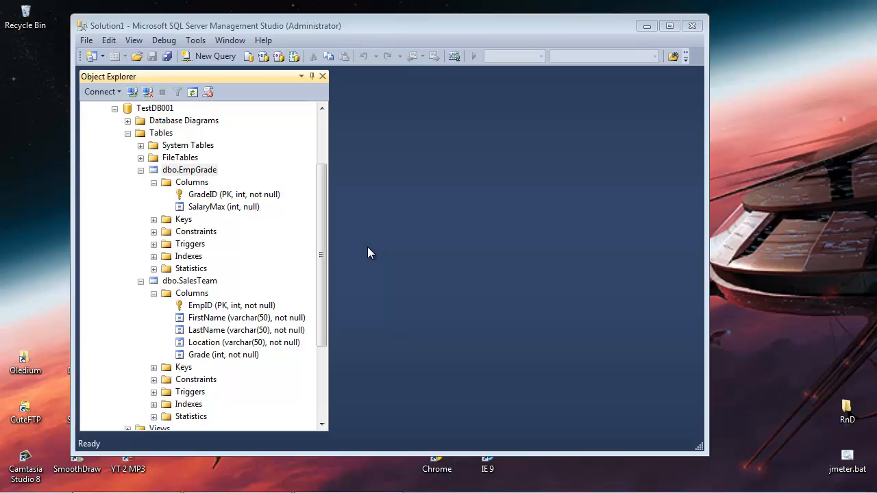
{"action": "mouse_move", "coordinate": [291, 237]}
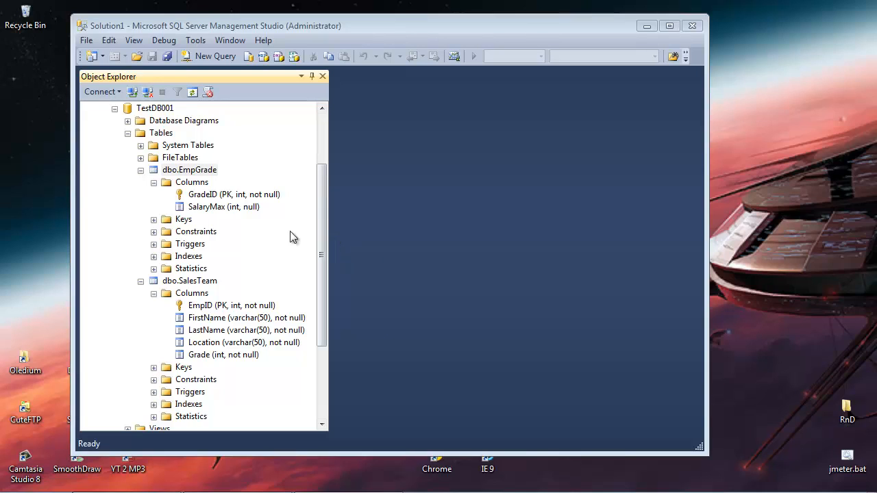
{"action": "mouse_move", "coordinate": [209, 179]}
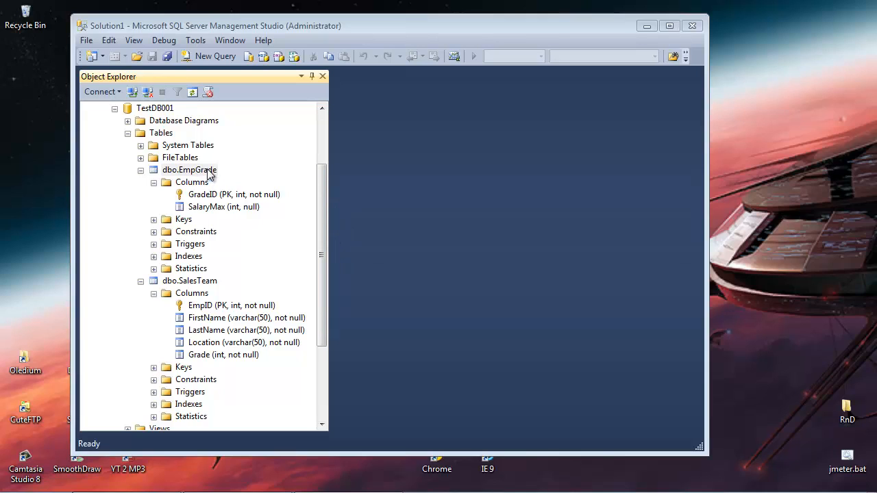
{"action": "mouse_move", "coordinate": [218, 167]}
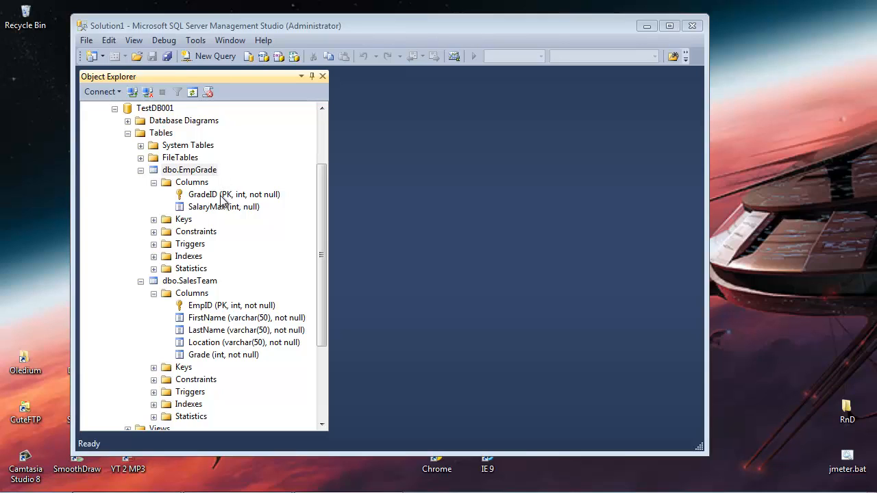
{"action": "mouse_move", "coordinate": [273, 203]}
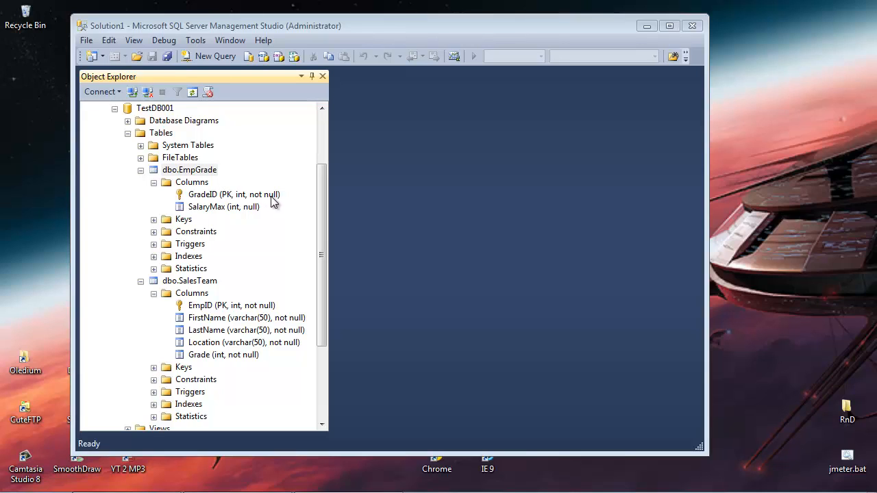
{"action": "mouse_move", "coordinate": [222, 211]}
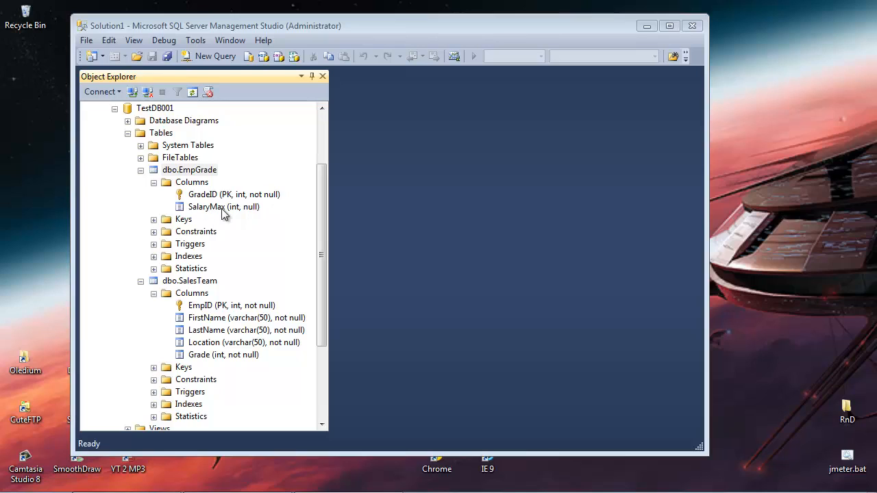
{"action": "mouse_move", "coordinate": [222, 208]}
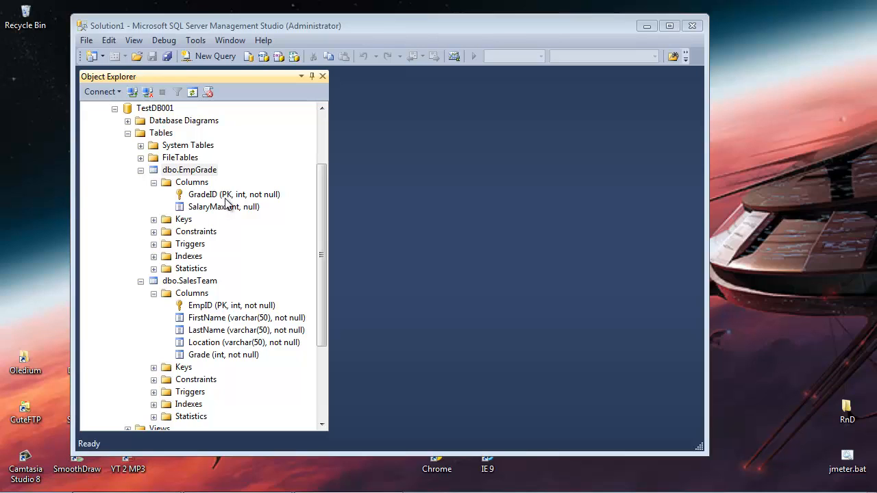
{"action": "mouse_move", "coordinate": [222, 209]}
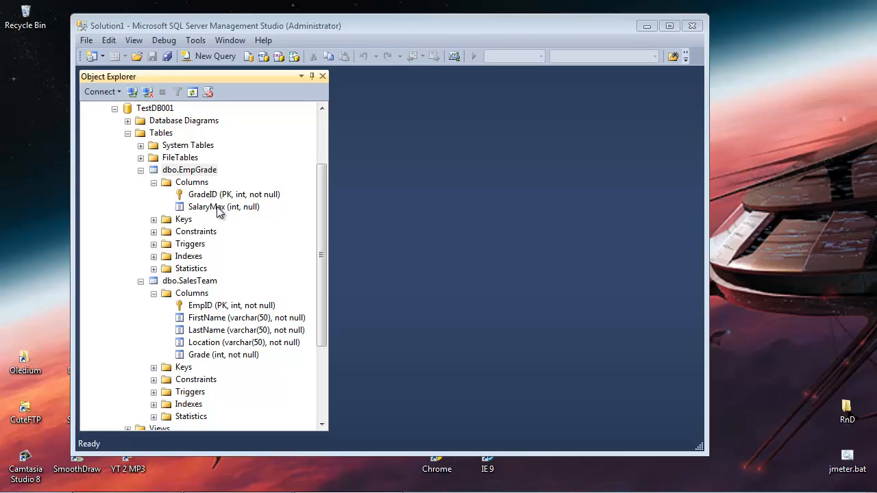
{"action": "mouse_move", "coordinate": [231, 231]}
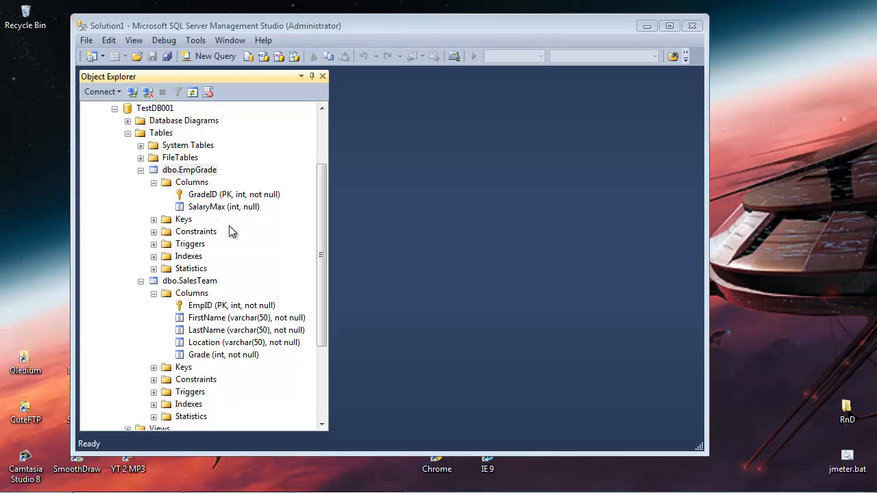
{"action": "mouse_move", "coordinate": [219, 208]}
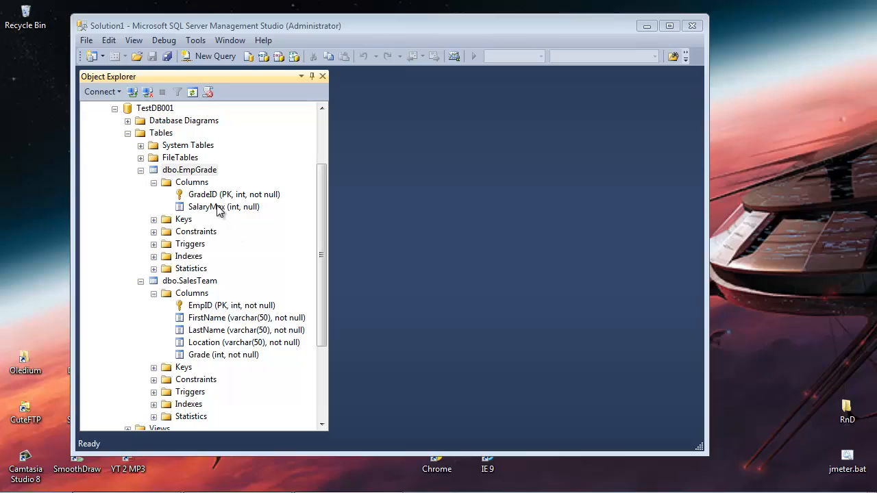
{"action": "mouse_move", "coordinate": [199, 287]}
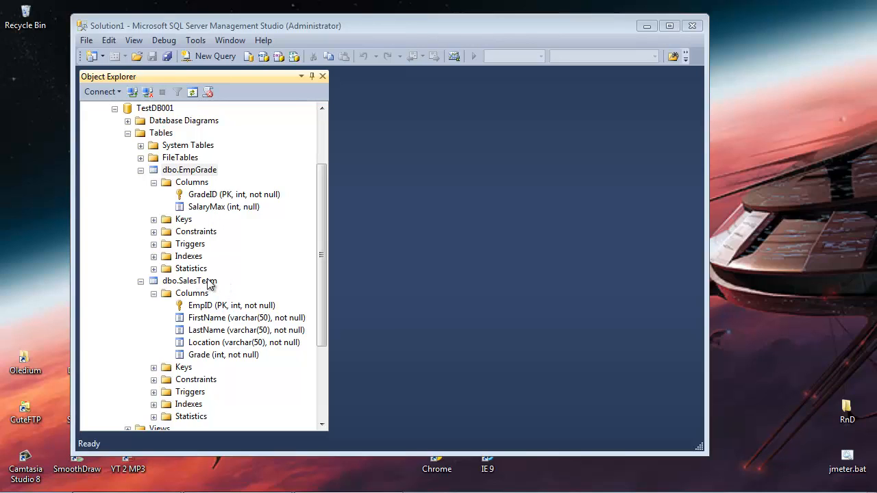
{"action": "mouse_move", "coordinate": [212, 313]}
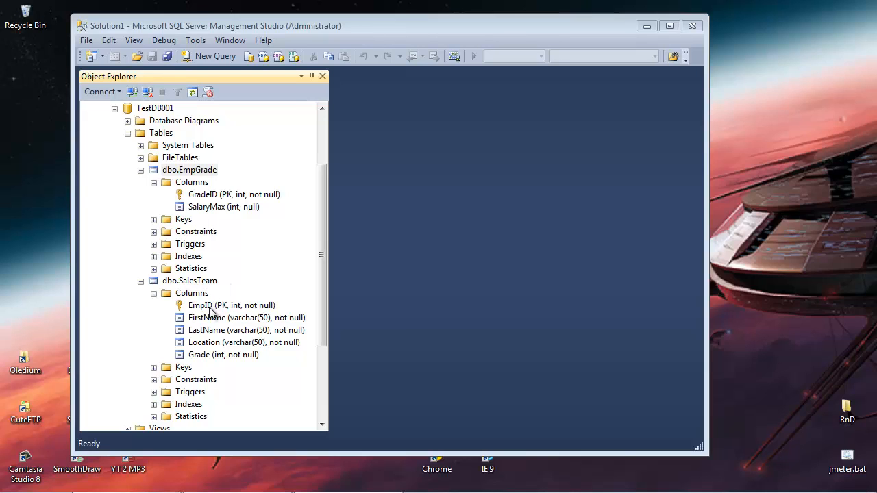
{"action": "mouse_move", "coordinate": [214, 362]}
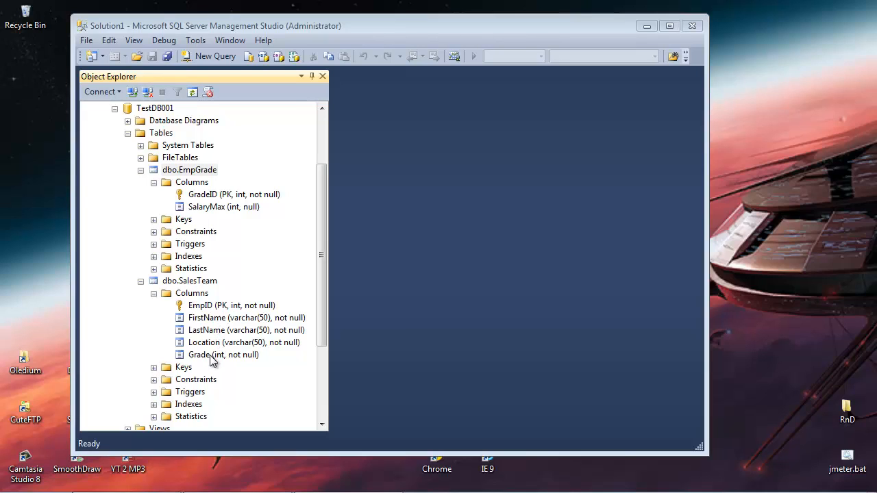
{"action": "mouse_move", "coordinate": [216, 333]}
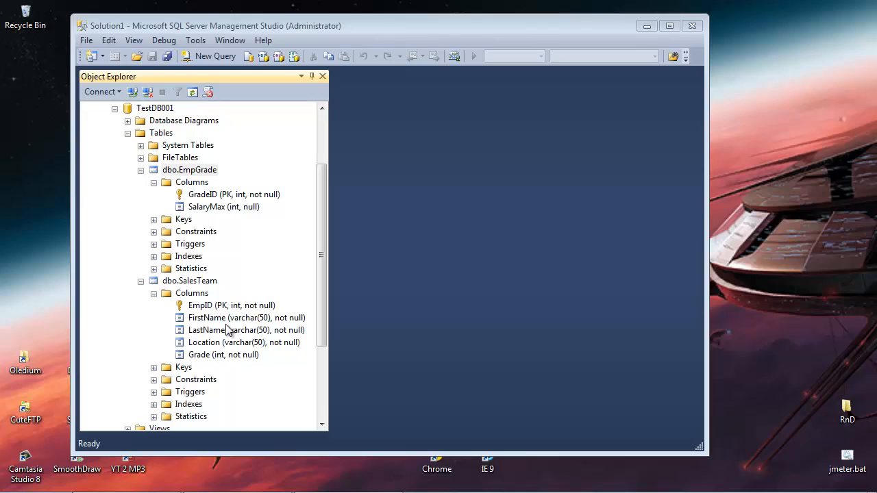
{"action": "mouse_move", "coordinate": [212, 206]}
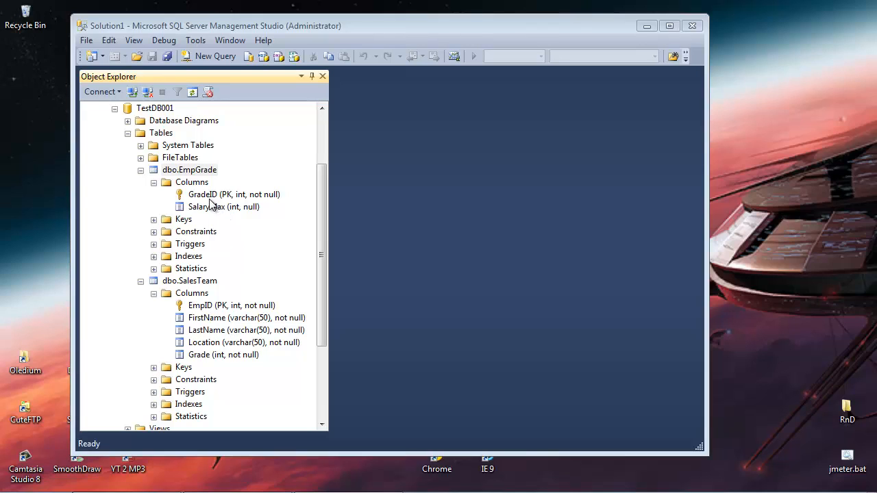
{"action": "mouse_move", "coordinate": [217, 217]}
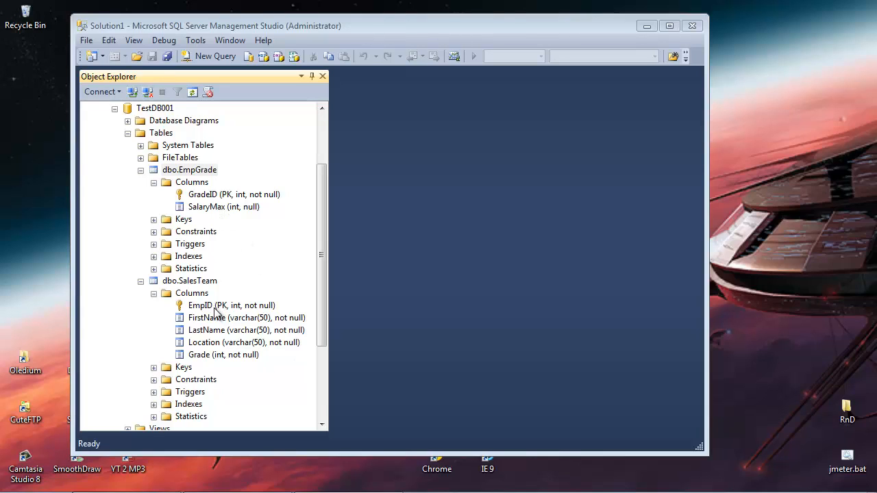
{"action": "mouse_move", "coordinate": [218, 336]}
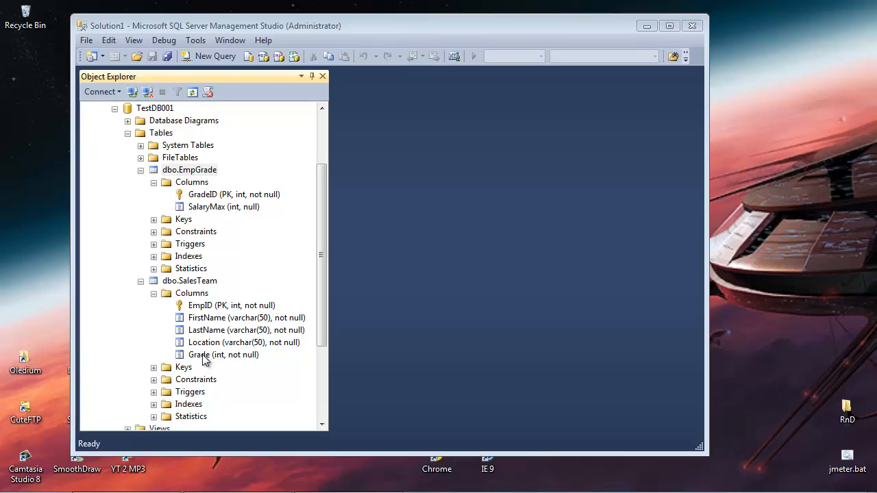
{"action": "mouse_move", "coordinate": [214, 359]}
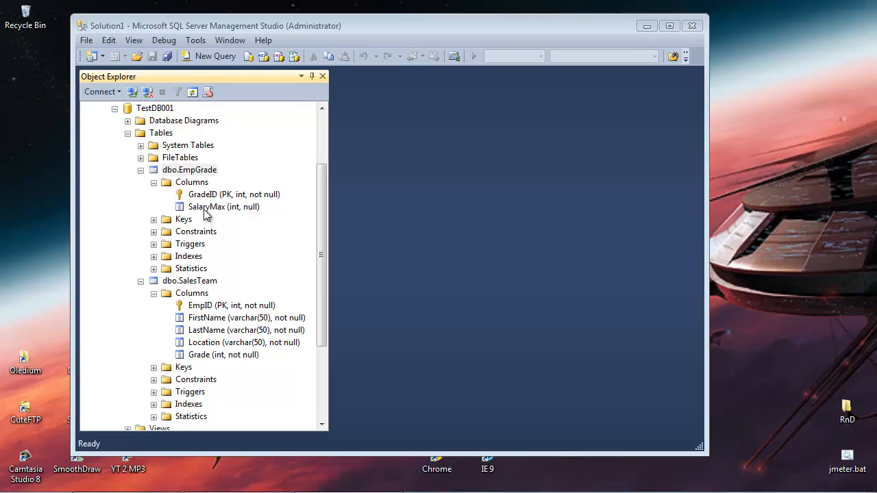
{"action": "mouse_move", "coordinate": [223, 244]}
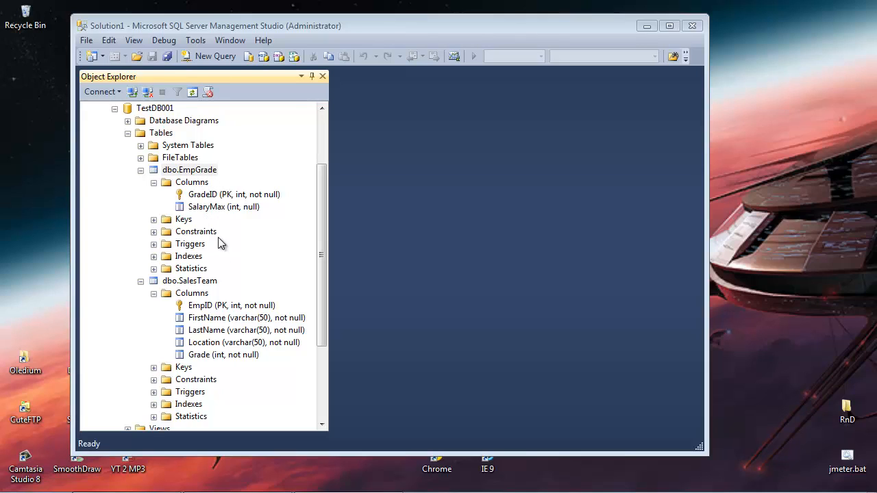
{"action": "mouse_move", "coordinate": [207, 360]}
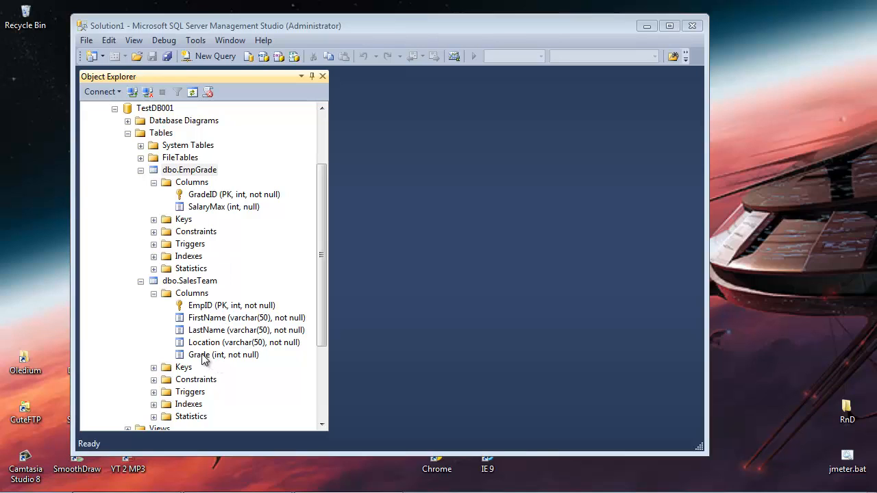
{"action": "mouse_move", "coordinate": [187, 358]}
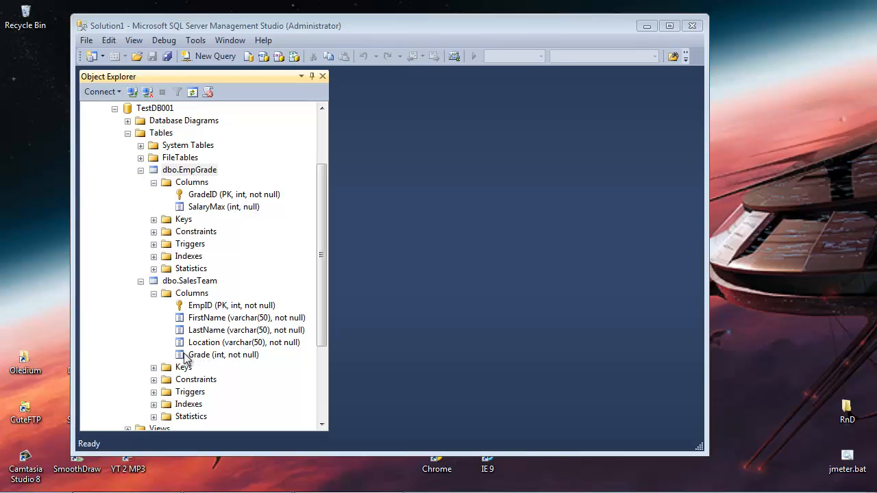
{"action": "mouse_move", "coordinate": [211, 362]}
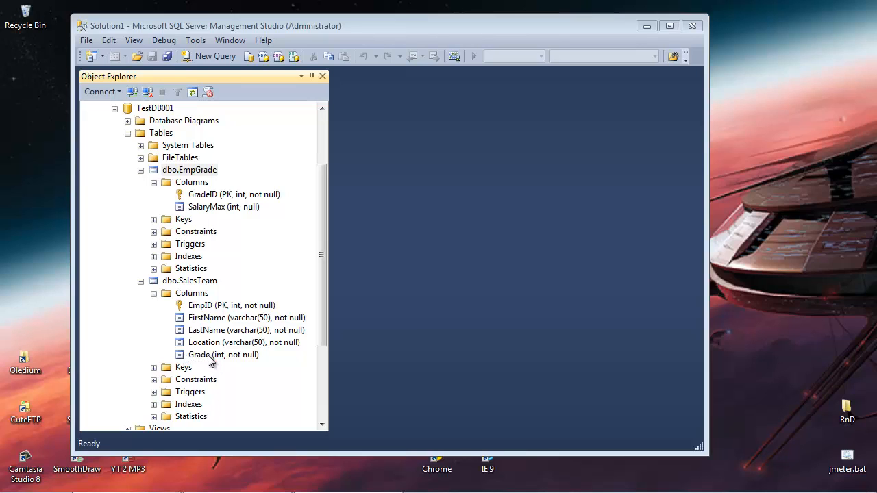
{"action": "mouse_move", "coordinate": [170, 213]}
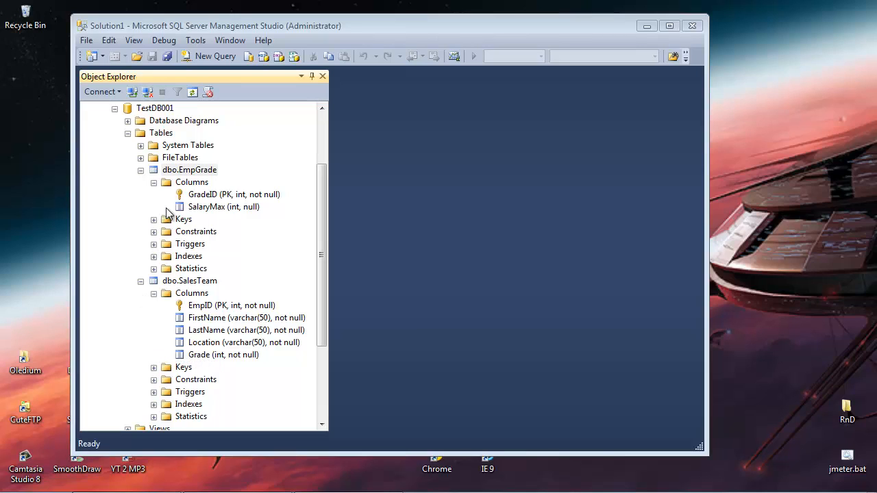
{"action": "mouse_move", "coordinate": [247, 255]}
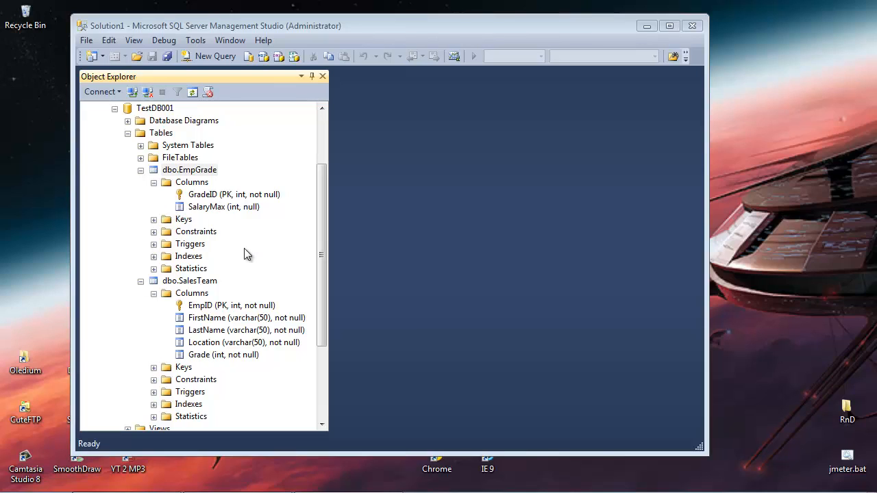
{"action": "mouse_move", "coordinate": [239, 293]}
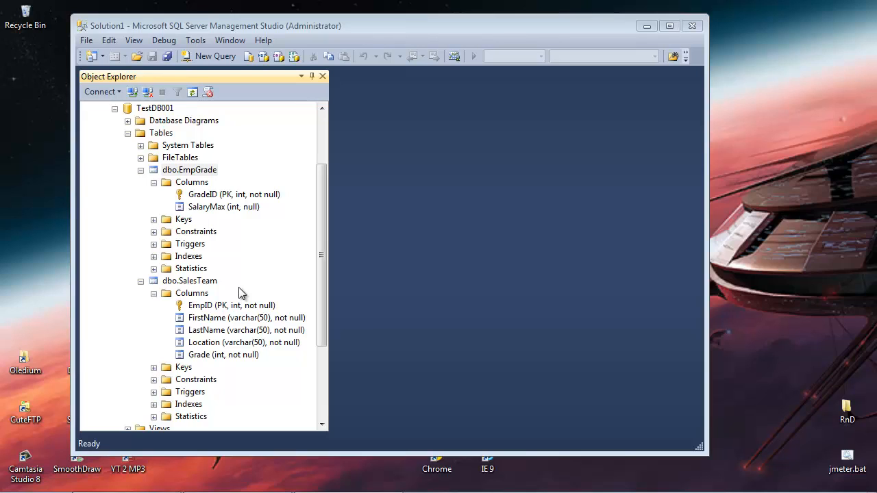
{"action": "mouse_move", "coordinate": [226, 362]}
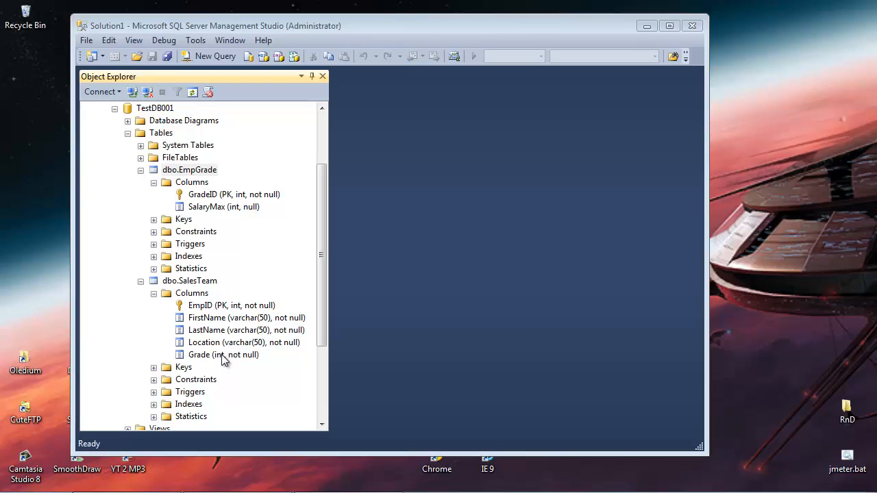
Open EmpGrade for editing and enter grade 1 with maximum salary 10000
{"action": "left_click", "coordinate": [189, 170]}
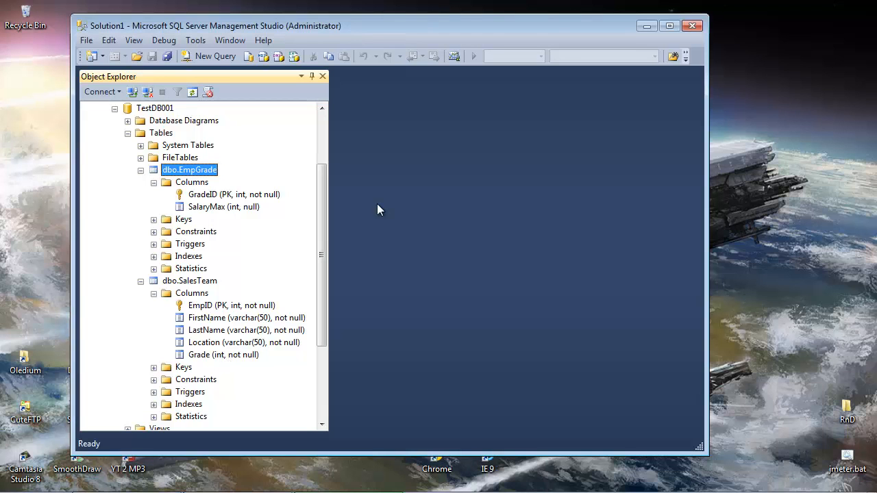
{"action": "mouse_move", "coordinate": [214, 176]}
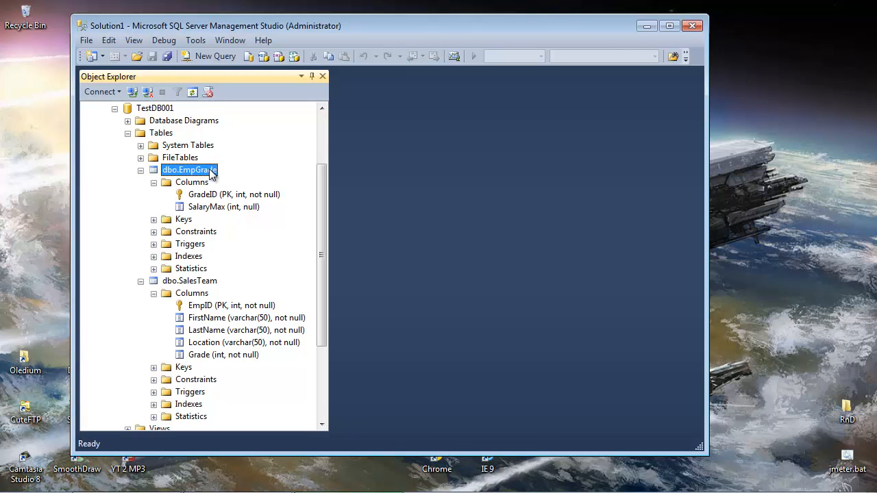
{"action": "right_click", "coordinate": [189, 170]}
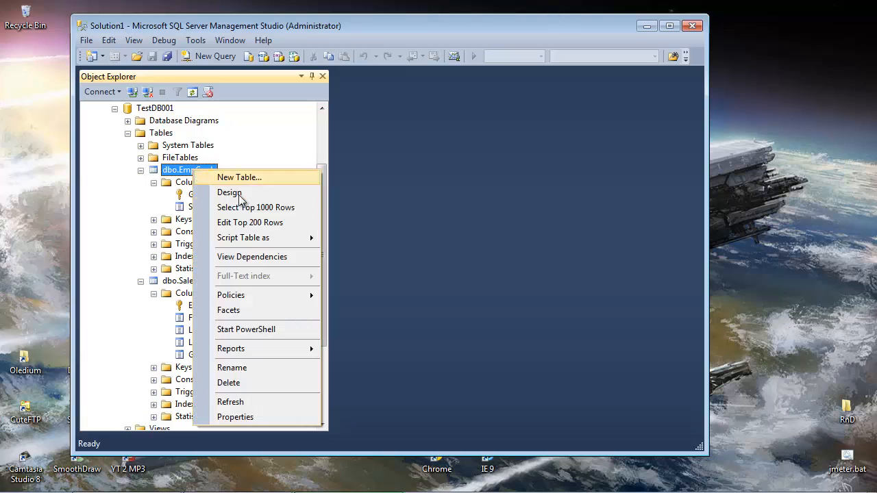
{"action": "mouse_move", "coordinate": [274, 227]}
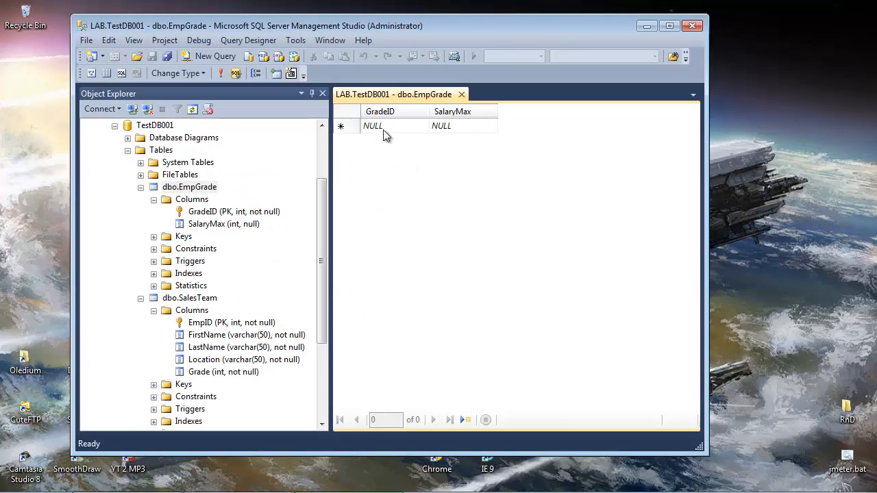
{"action": "left_click", "coordinate": [373, 126]}
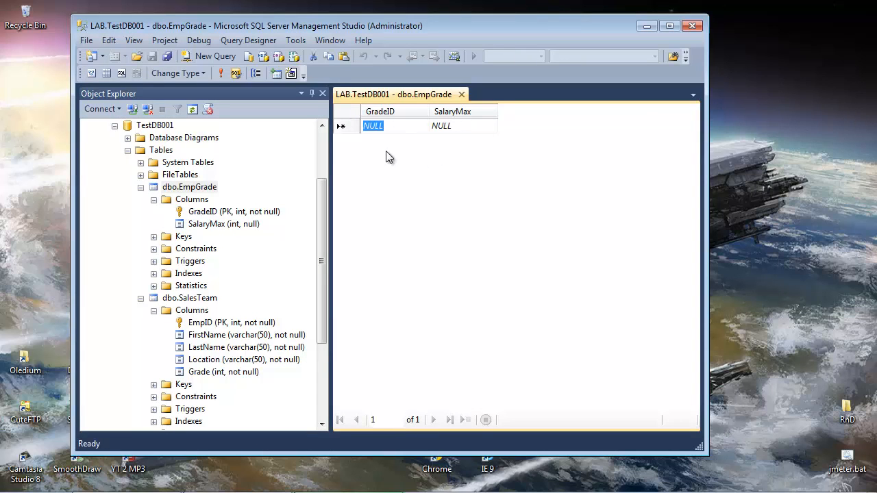
{"action": "type", "text": "001"}
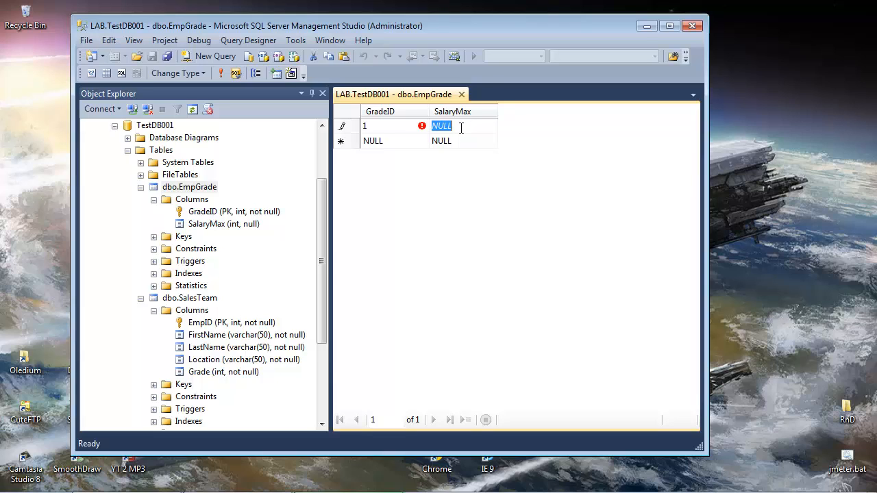
{"action": "type", "text": "1000"}
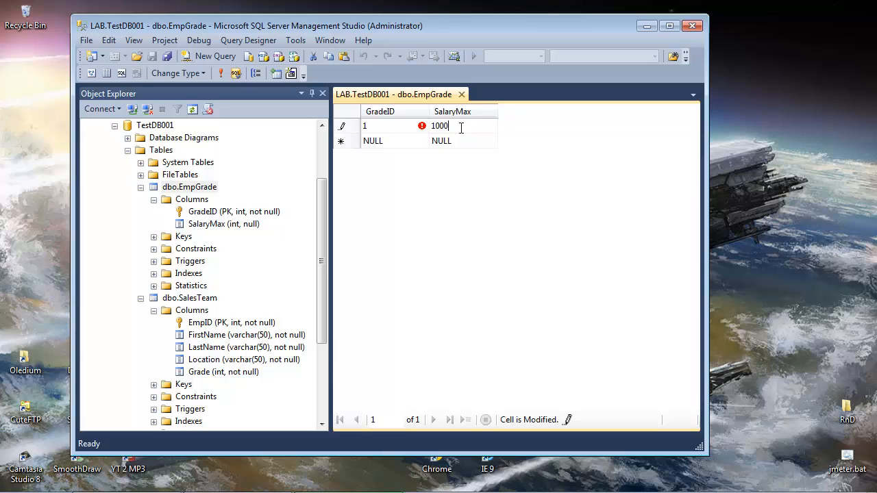
{"action": "type", "text": "0"}
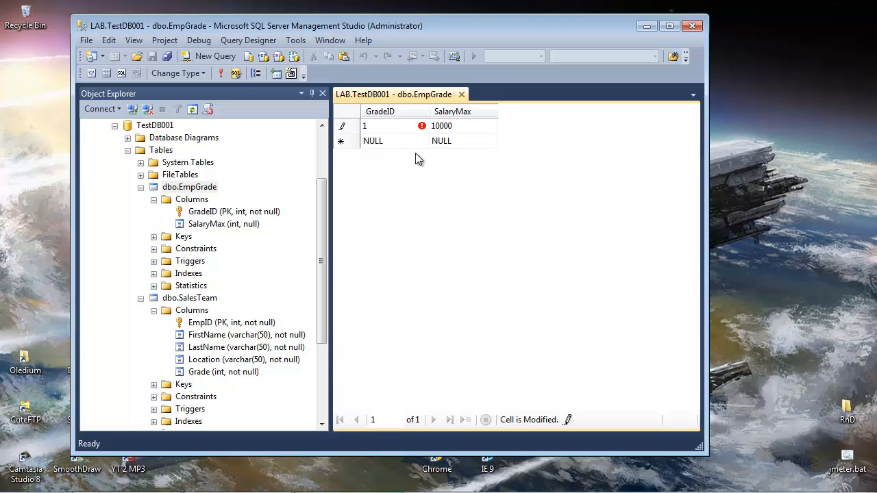
Enter grade 2 with maximum salary 20000, commit it and close the grid
{"action": "left_click", "coordinate": [373, 141]}
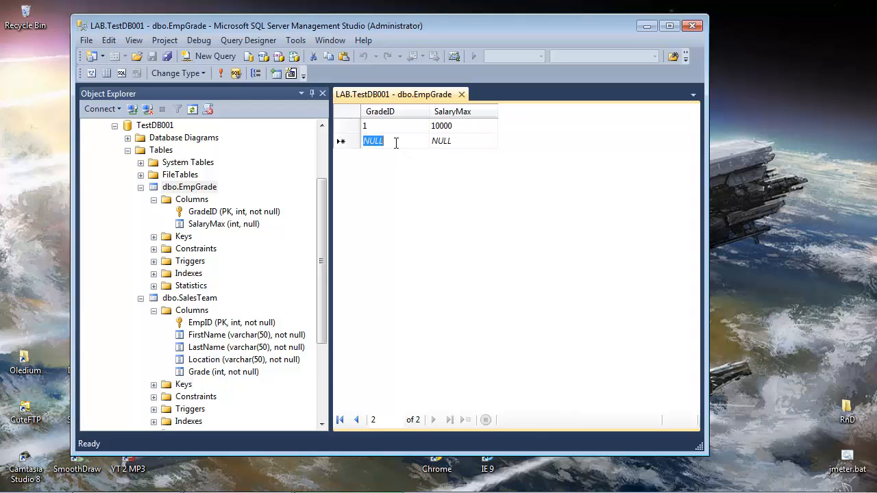
{"action": "type", "text": "2"}
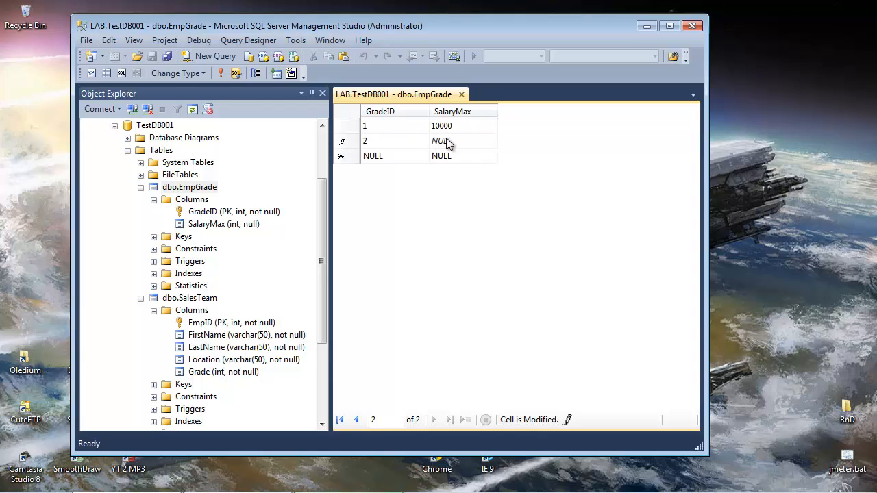
{"action": "type", "text": "20"}
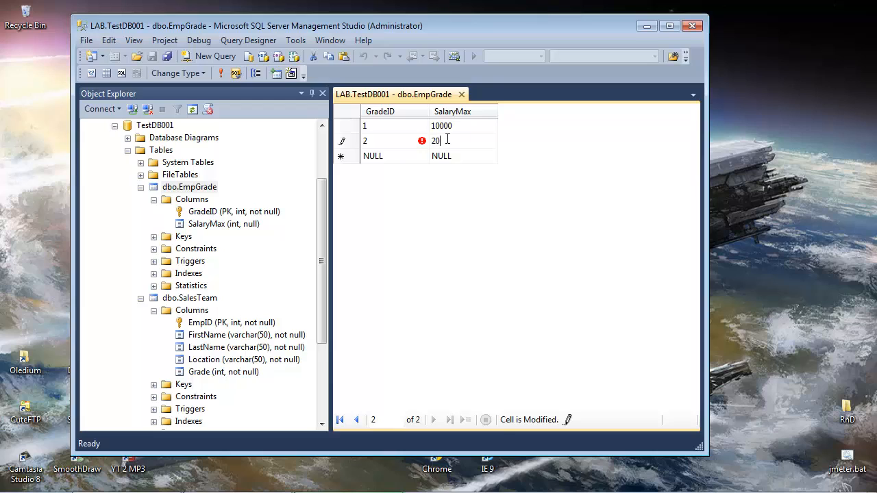
{"action": "type", "text": "000"}
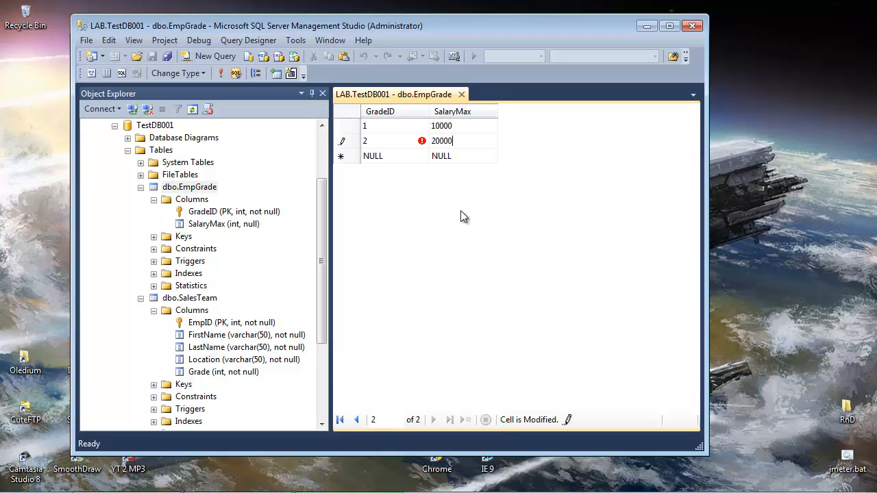
{"action": "left_click", "coordinate": [364, 139]}
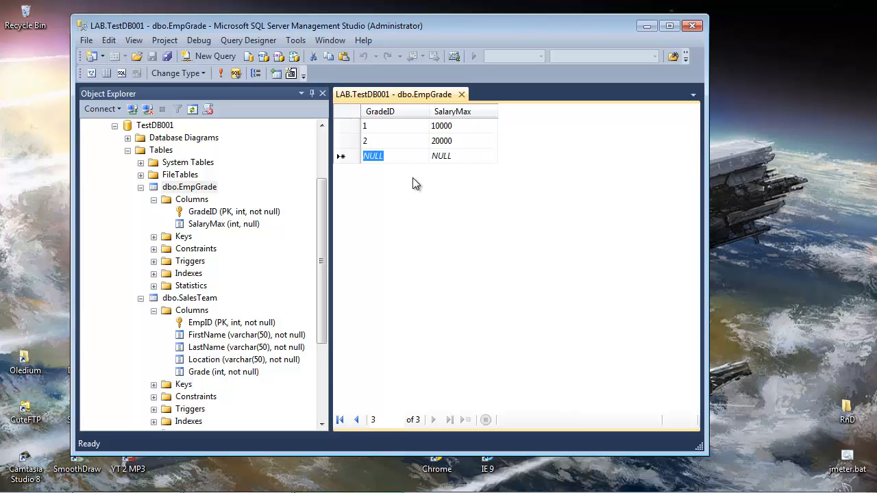
{"action": "mouse_move", "coordinate": [462, 94]}
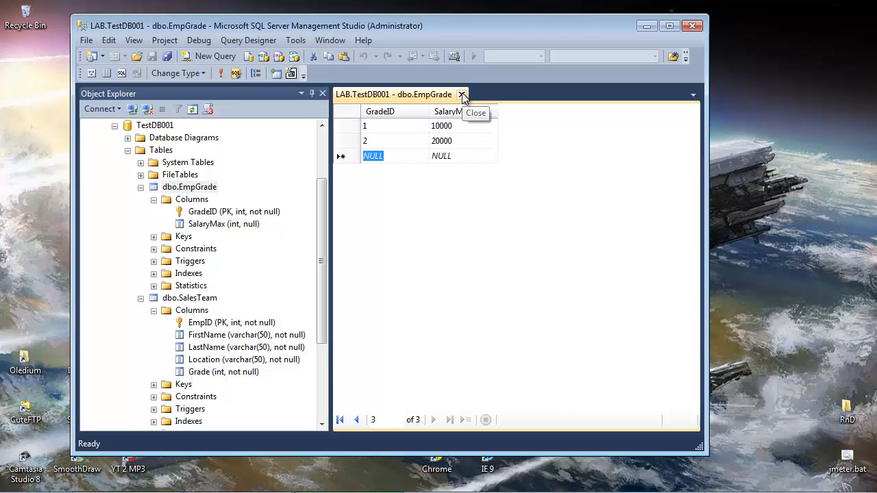
{"action": "left_click", "coordinate": [463, 94]}
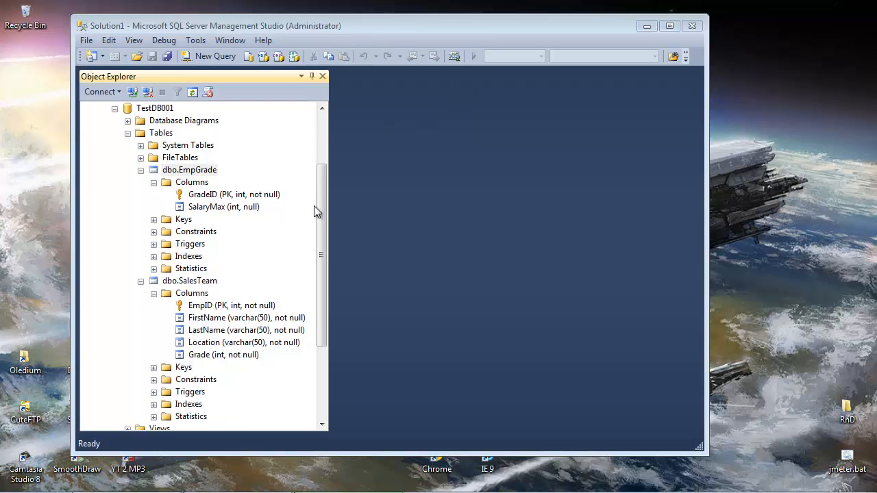
{"action": "mouse_move", "coordinate": [208, 190]}
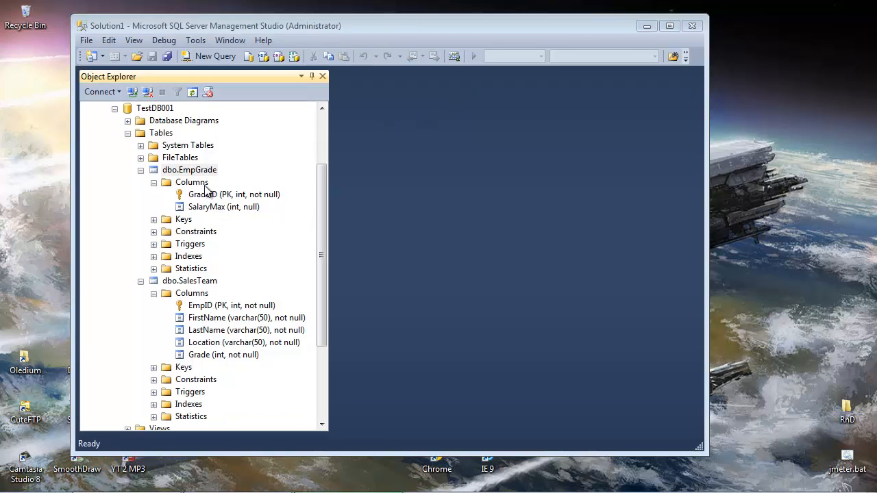
Run select * from [dbo].[EmpGrade] in a new query, returning grades 1 and 2
{"action": "left_click", "coordinate": [233, 194]}
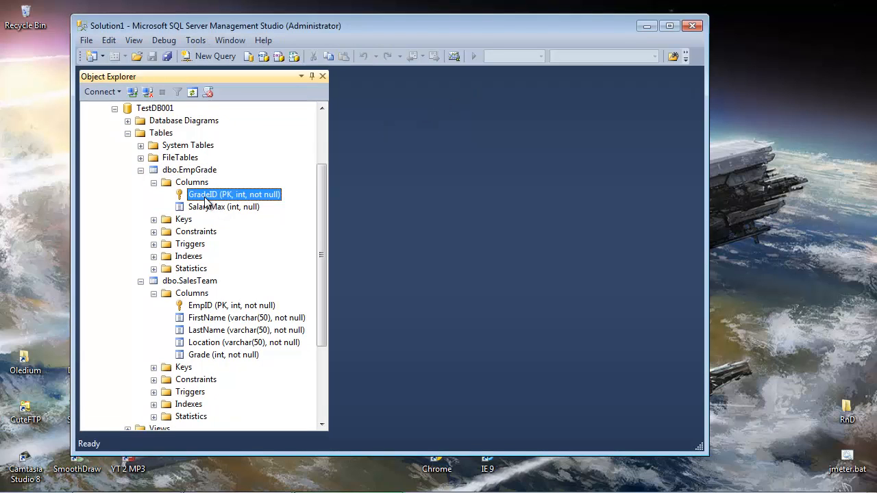
{"action": "left_click", "coordinate": [222, 206]}
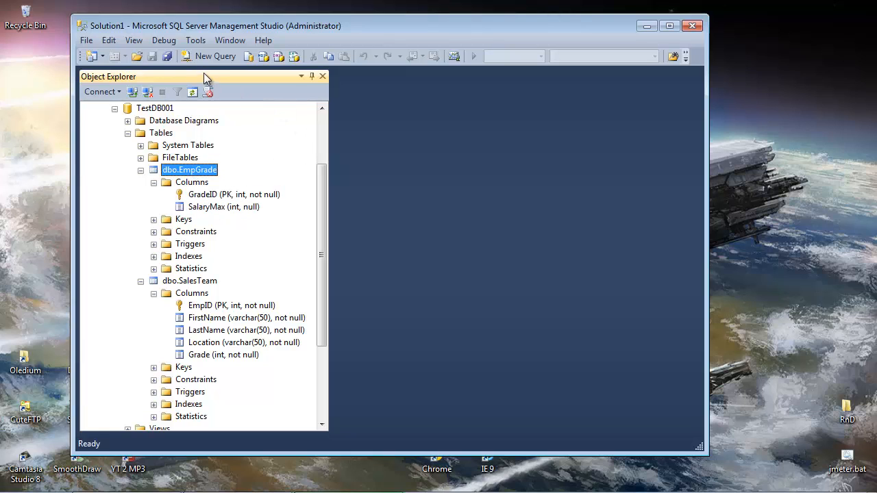
{"action": "left_click", "coordinate": [214, 57]}
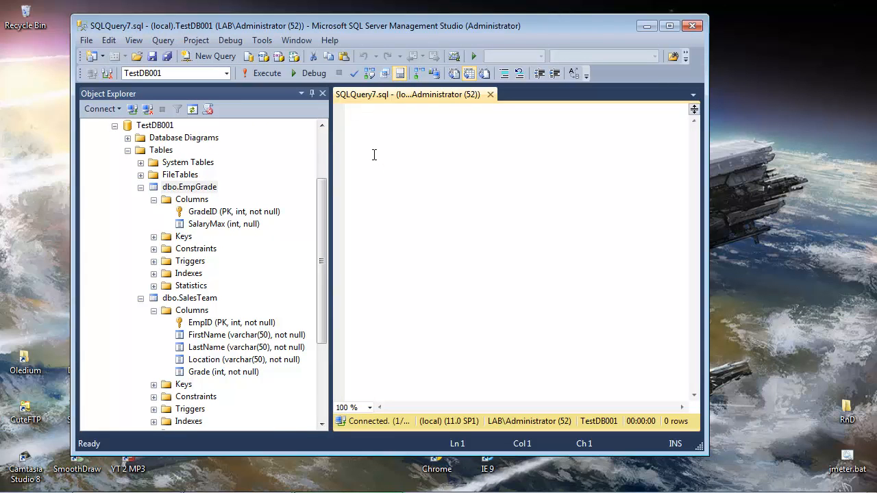
{"action": "type", "text": "select * from [dbo].[EmpGrade"}
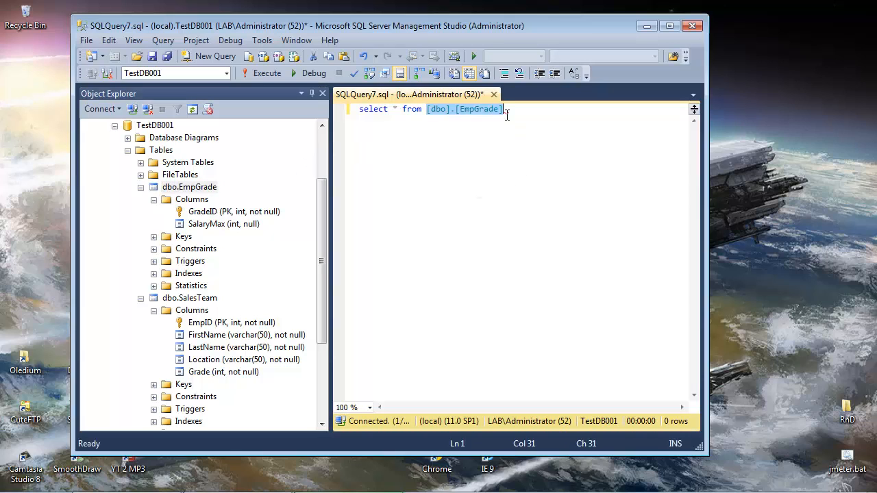
{"action": "left_click", "coordinate": [266, 73]}
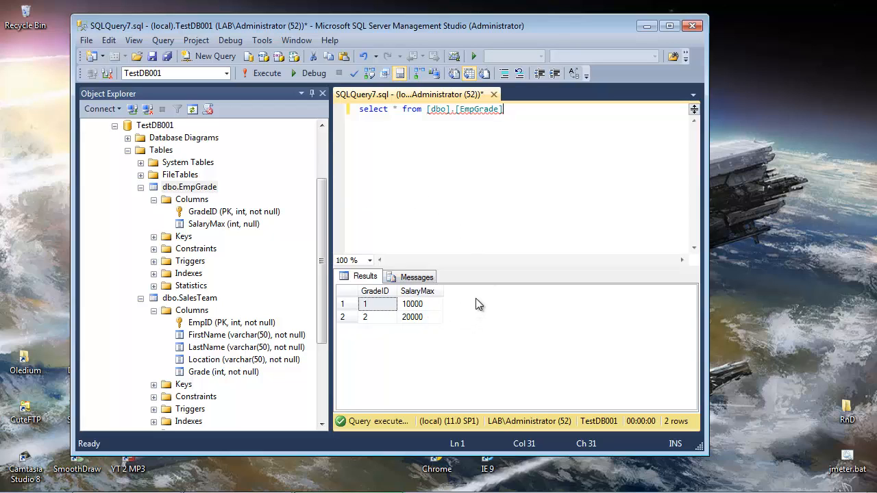
{"action": "mouse_move", "coordinate": [454, 285]}
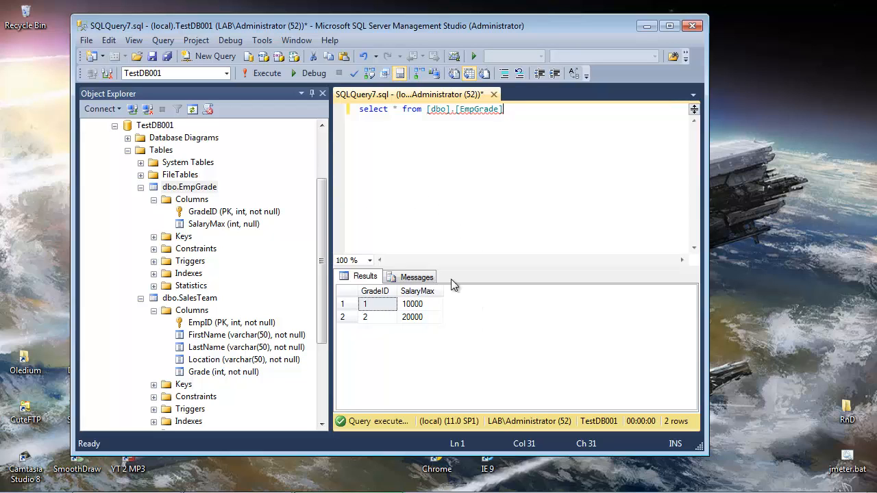
{"action": "mouse_move", "coordinate": [419, 181]}
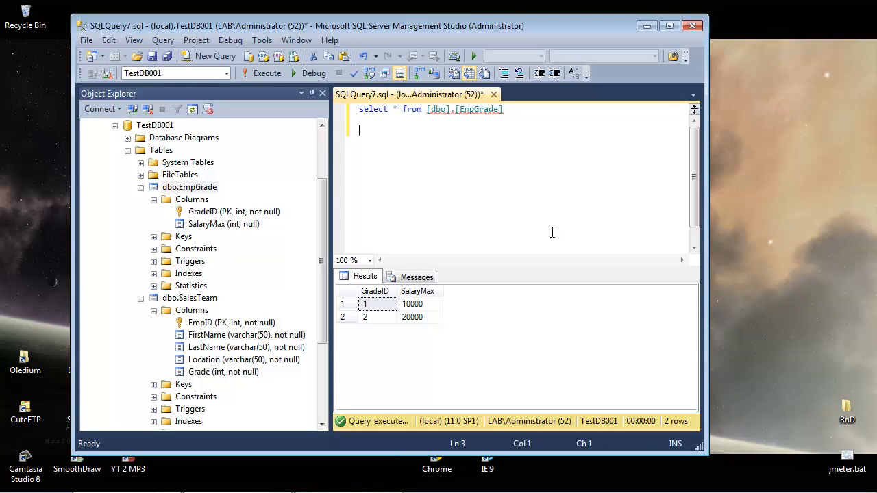
Write INSERT INTO [dbo].[EmpGrade] (GradeID, SalaryMax) VALUES (3, 30000)
{"action": "type", "text": "insert int"}
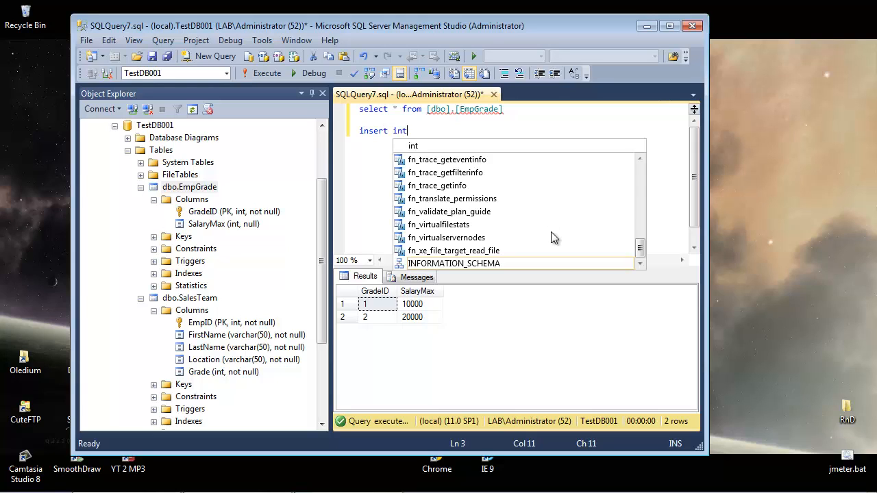
{"action": "type", "text": "o"}
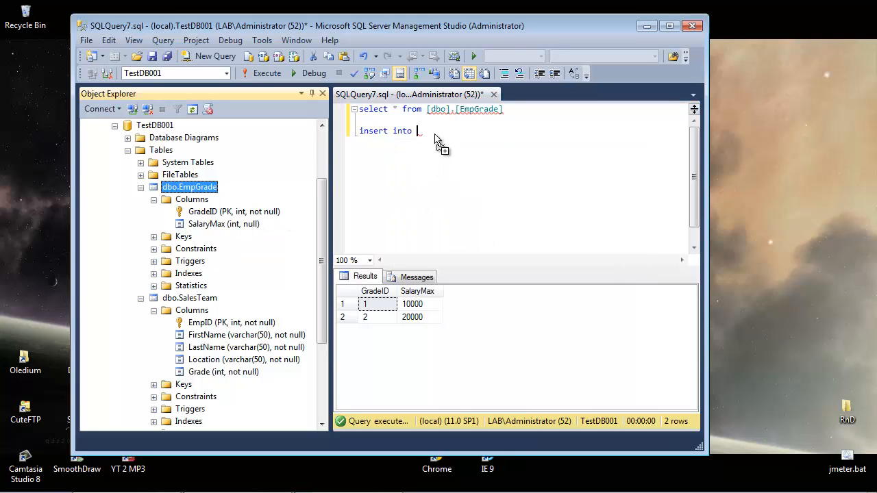
{"action": "type", "text": "[dbo].[EmpGrade]"}
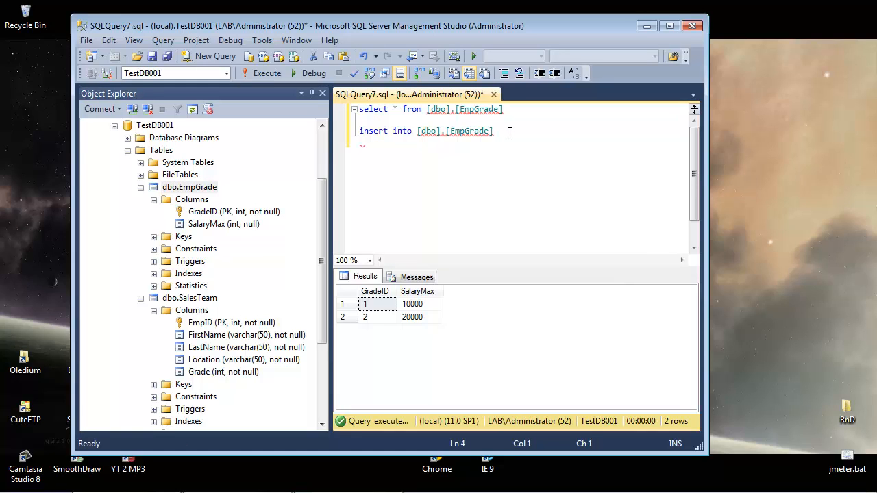
{"action": "type", "text": "("}
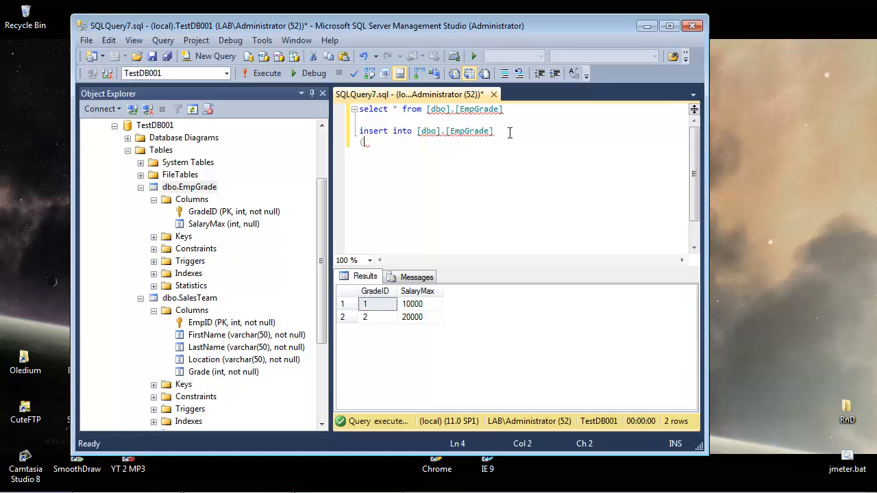
{"action": "type", "text": "Grade"}
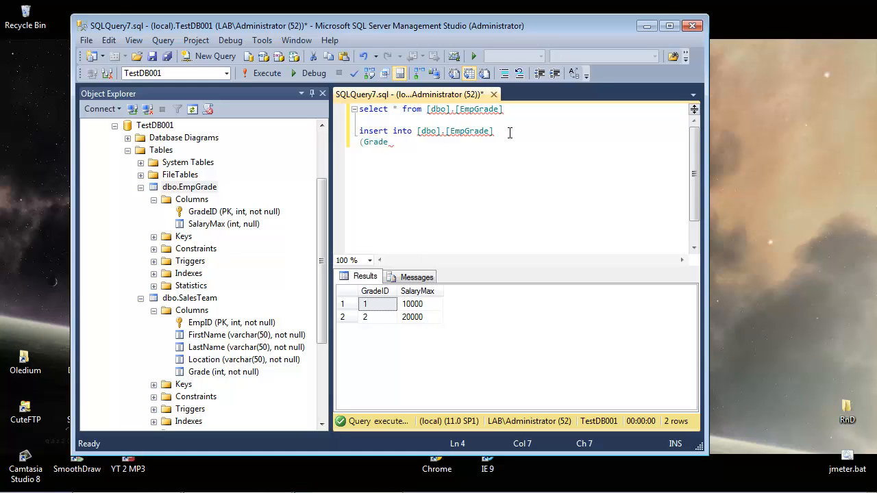
{"action": "type", "text": "ID,"}
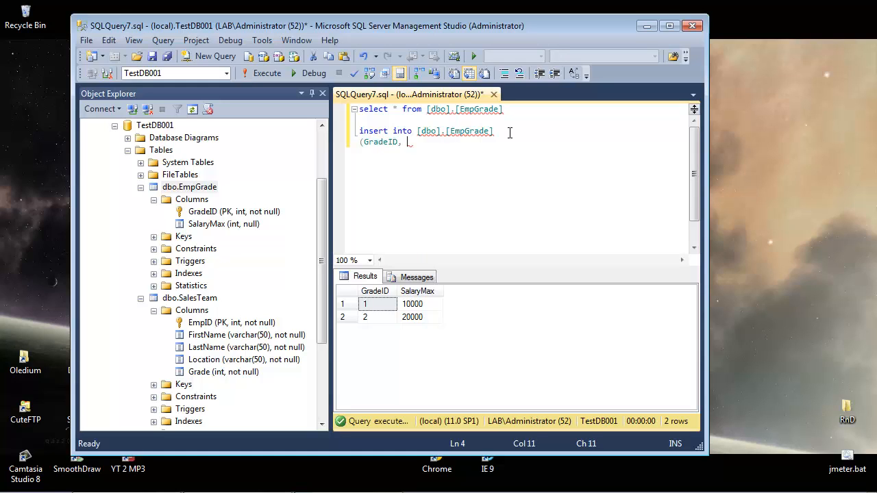
{"action": "type", "text": "SalaryMa"}
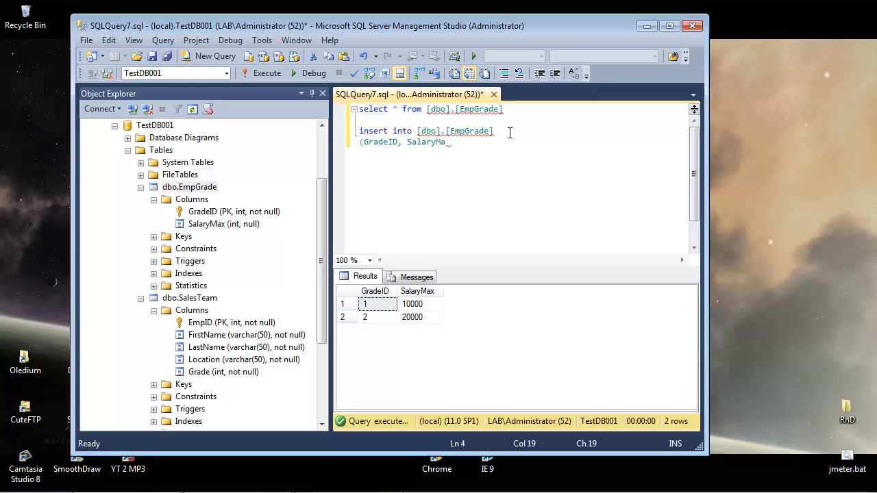
{"action": "type", "text": "x)"}
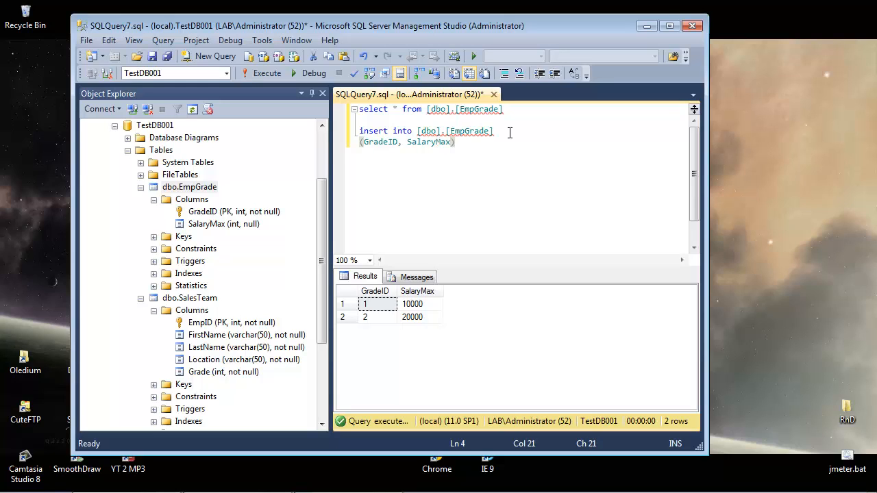
{"action": "type", "text": "valuaes ("}
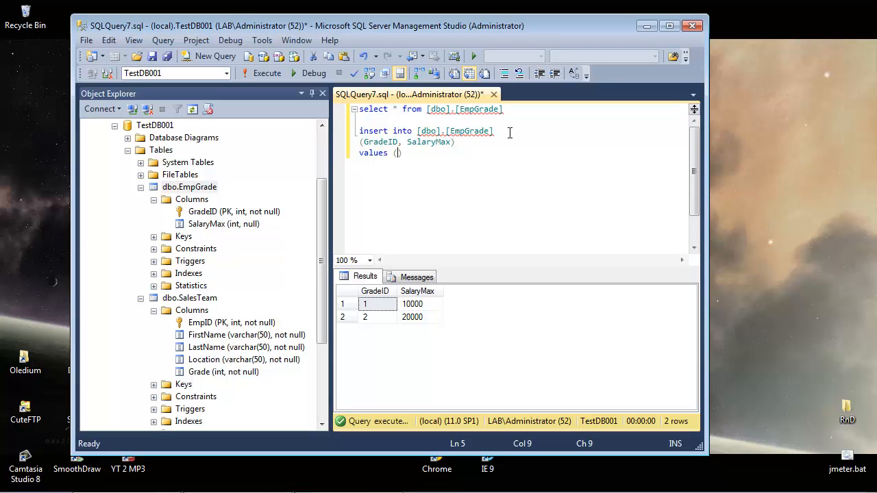
{"action": "type", "text": "3,"}
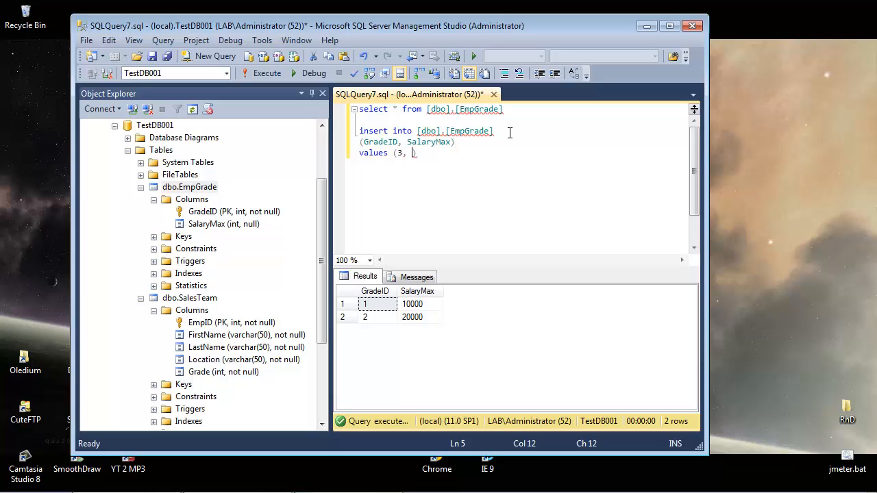
{"action": "type", "text": "30000"}
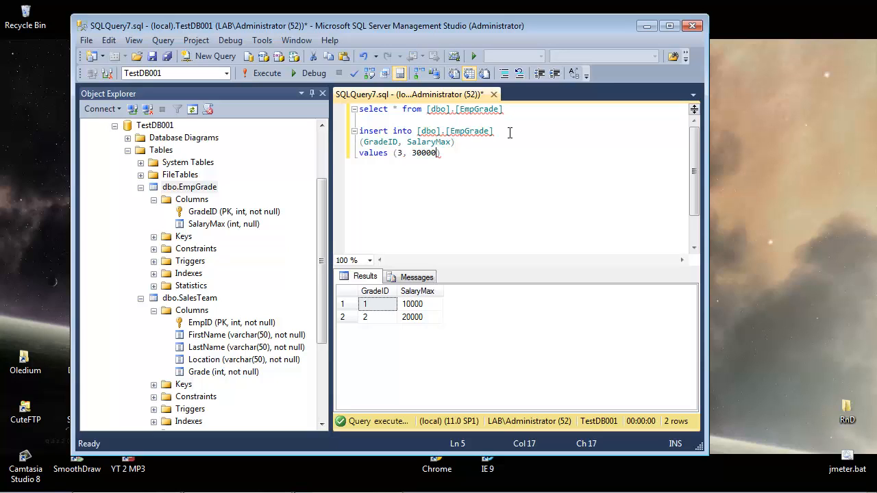
{"action": "type", "text": ");"}
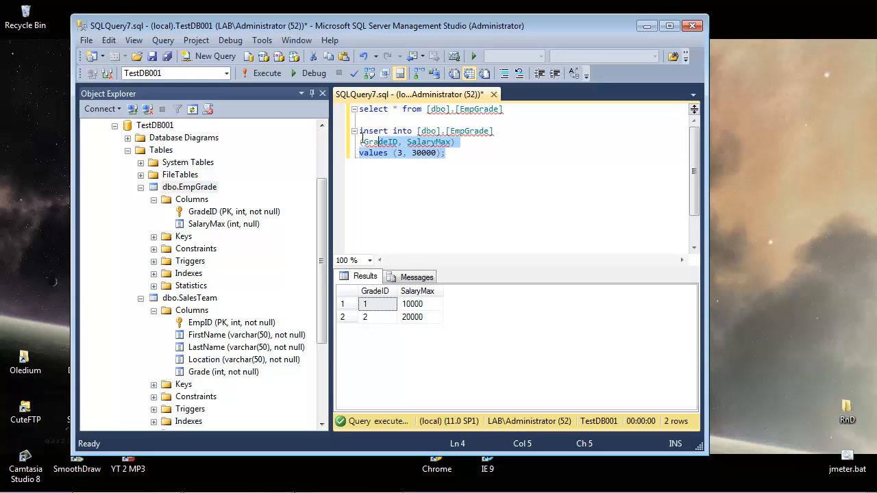
Execute the insert, then rerun the EmpGrade select to list all three grades
{"action": "left_click", "coordinate": [266, 74]}
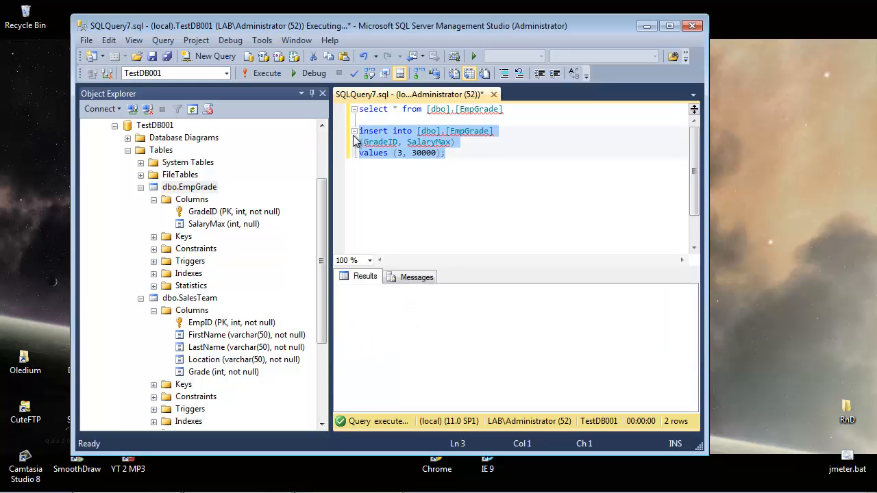
{"action": "left_click", "coordinate": [266, 74]}
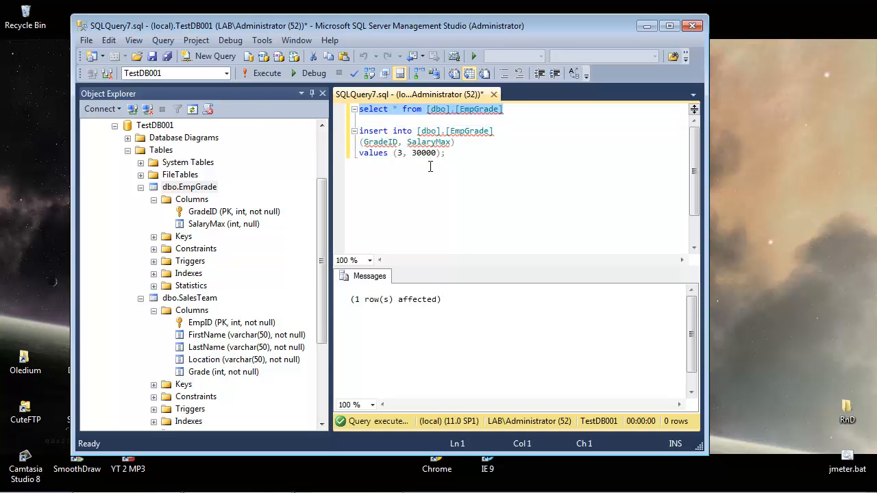
{"action": "left_click", "coordinate": [266, 74]}
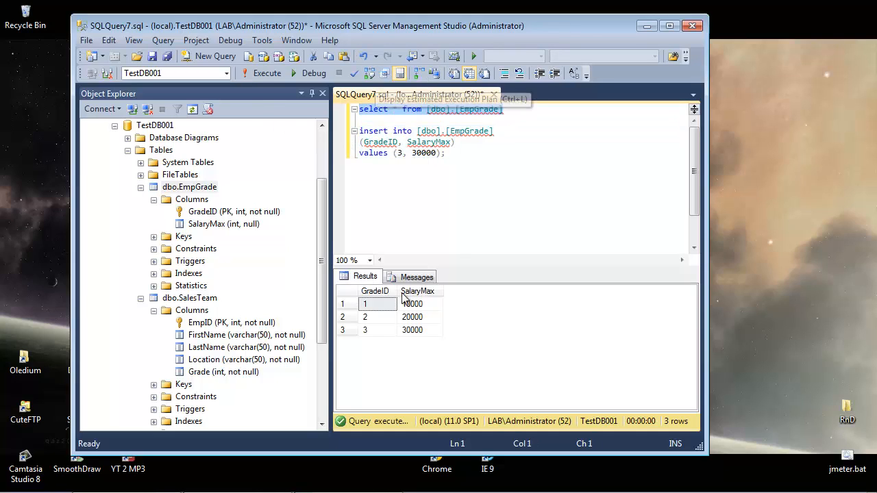
{"action": "mouse_move", "coordinate": [436, 336]}
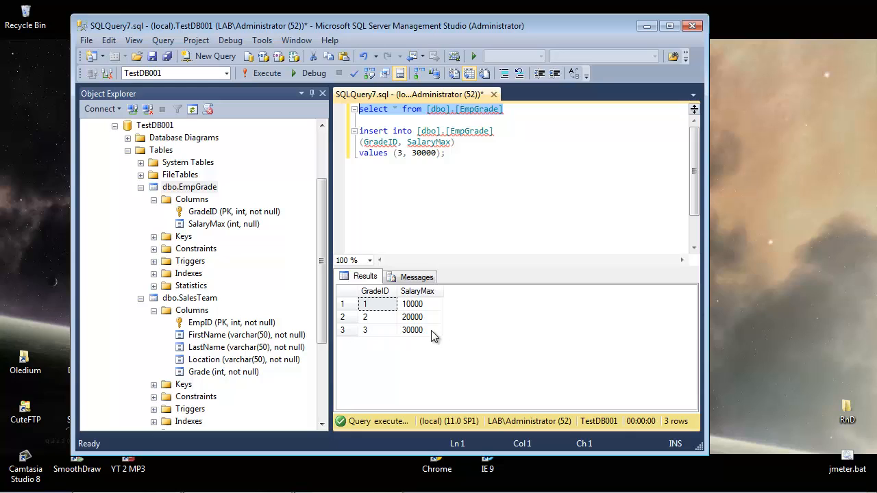
{"action": "mouse_move", "coordinate": [430, 343]}
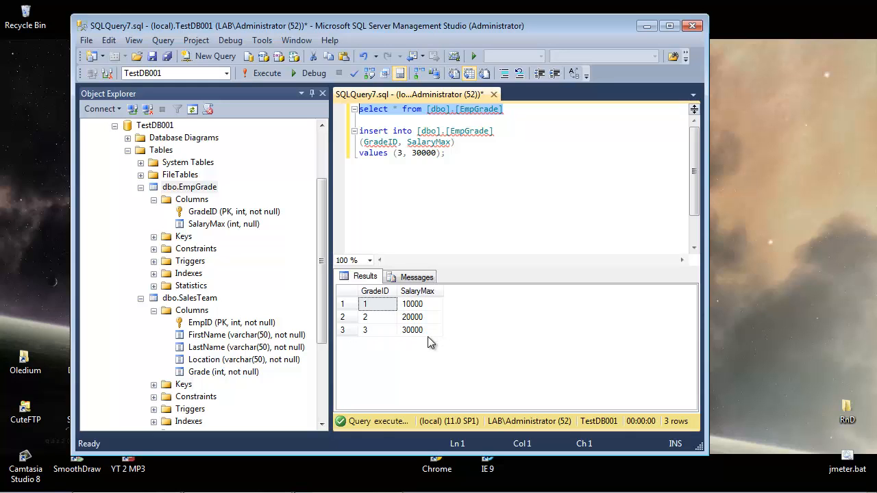
{"action": "mouse_move", "coordinate": [418, 332]}
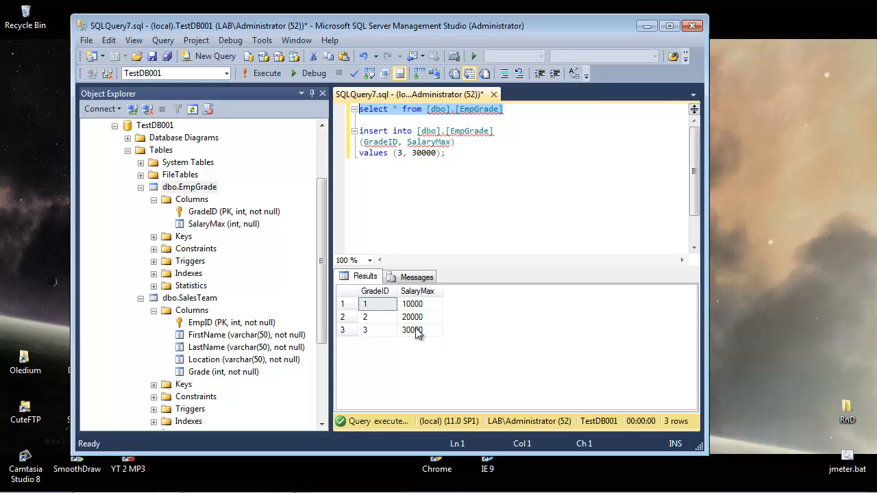
{"action": "mouse_move", "coordinate": [226, 372]}
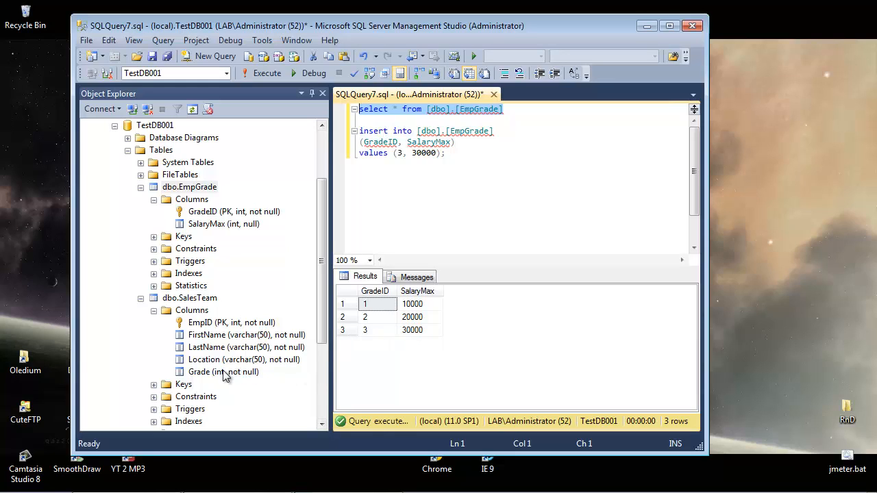
{"action": "mouse_move", "coordinate": [192, 433]}
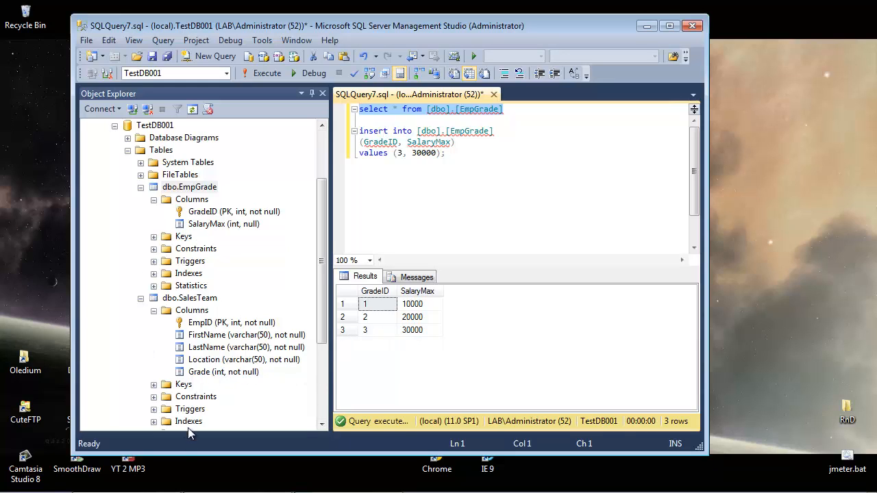
{"action": "mouse_move", "coordinate": [216, 236]}
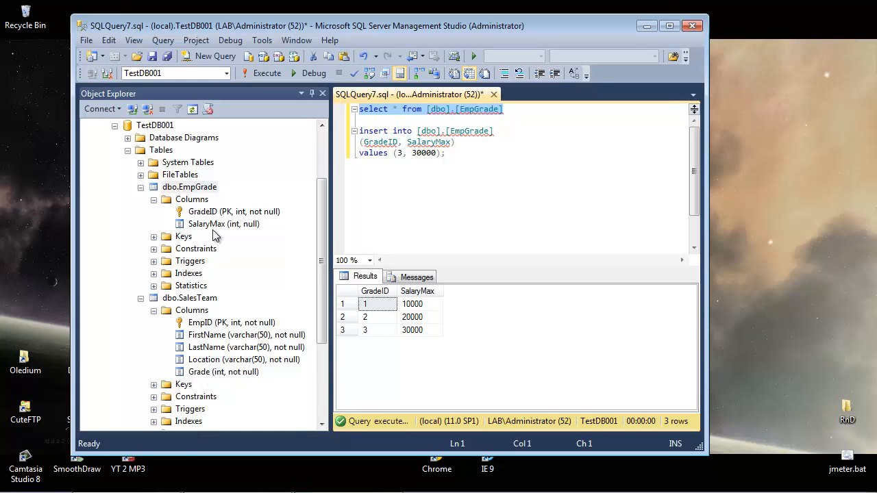
{"action": "mouse_move", "coordinate": [219, 219]}
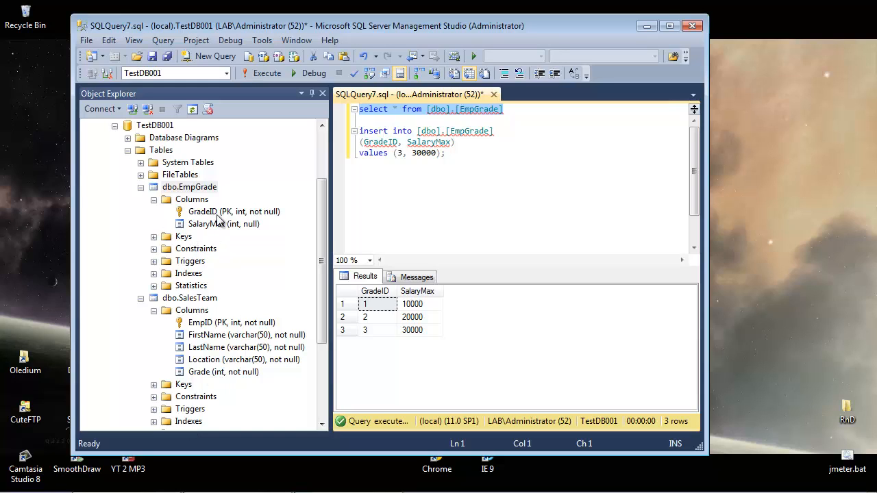
{"action": "mouse_move", "coordinate": [236, 348]}
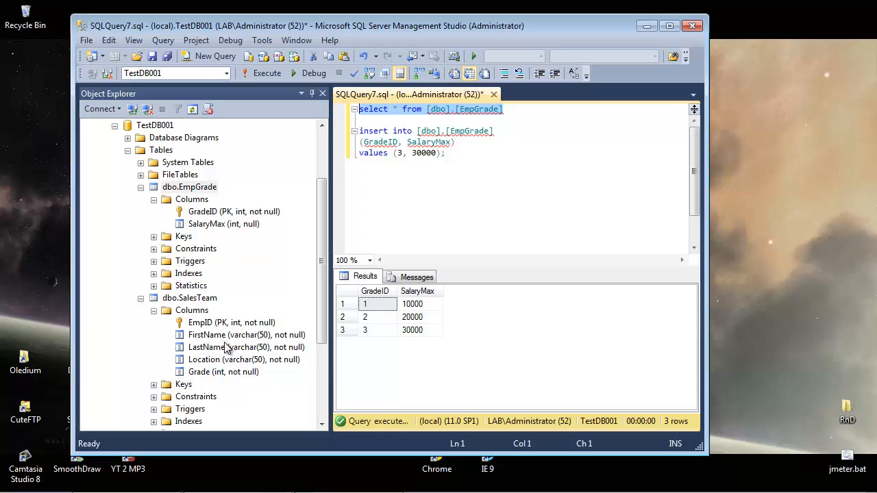
{"action": "mouse_move", "coordinate": [221, 326]}
{"action": "type", "text": "select * from [dbo].[SalesTeam]"}
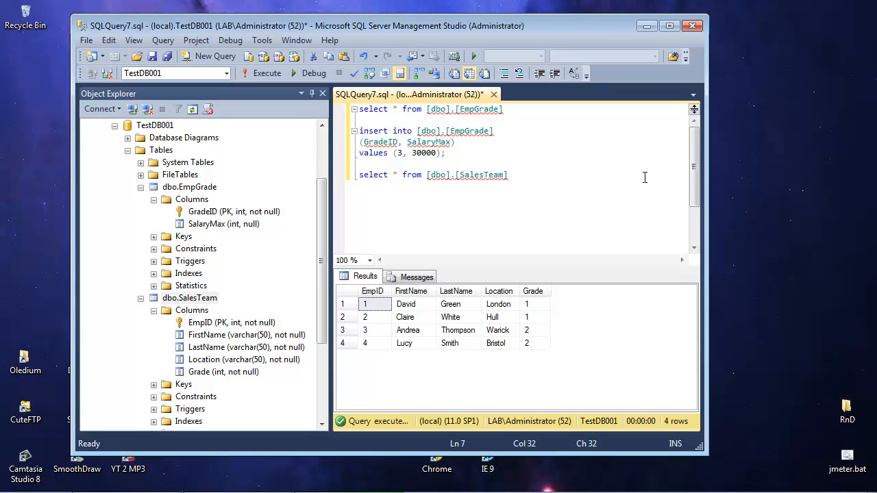
{"action": "mouse_move", "coordinate": [441, 337]}
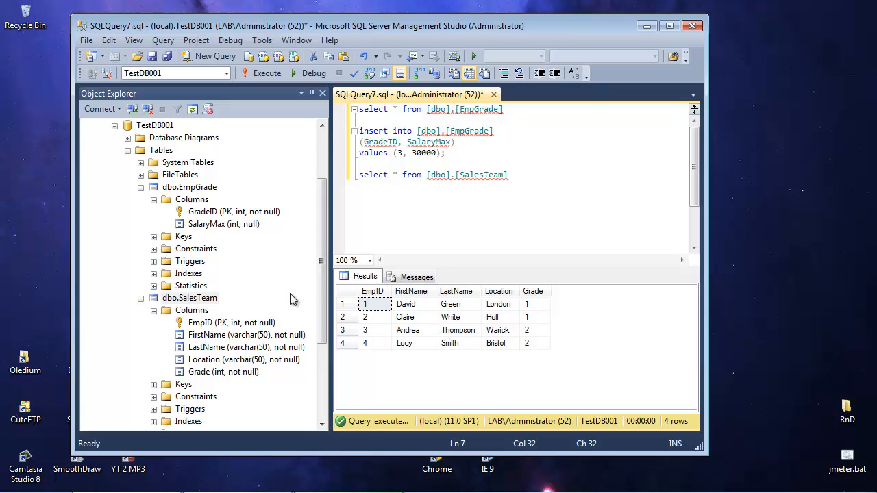
Rerun the EmpGrade listing, then select the select * from [dbo].[SalesTeam] query
{"action": "right_click", "coordinate": [189, 297]}
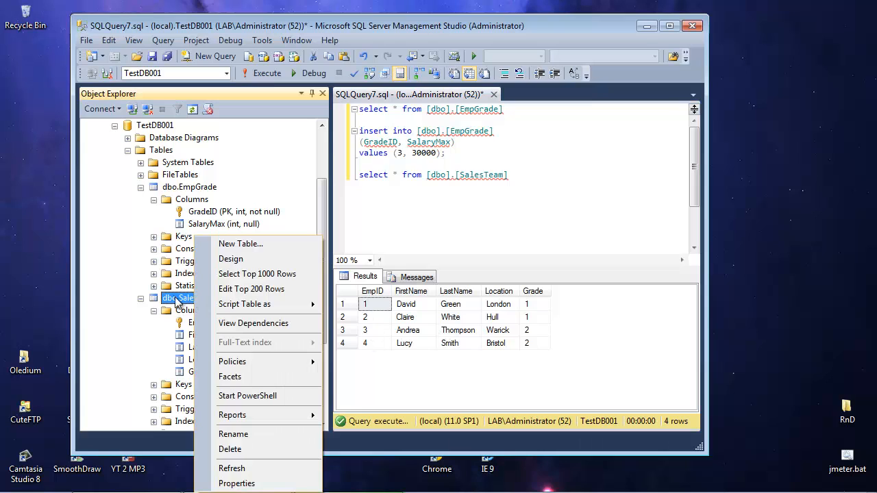
{"action": "mouse_move", "coordinate": [252, 288]}
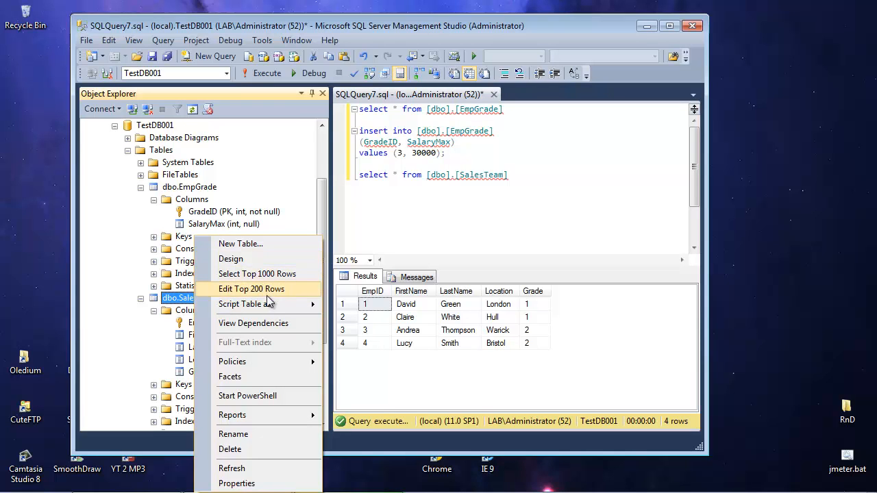
{"action": "left_click", "coordinate": [446, 206]}
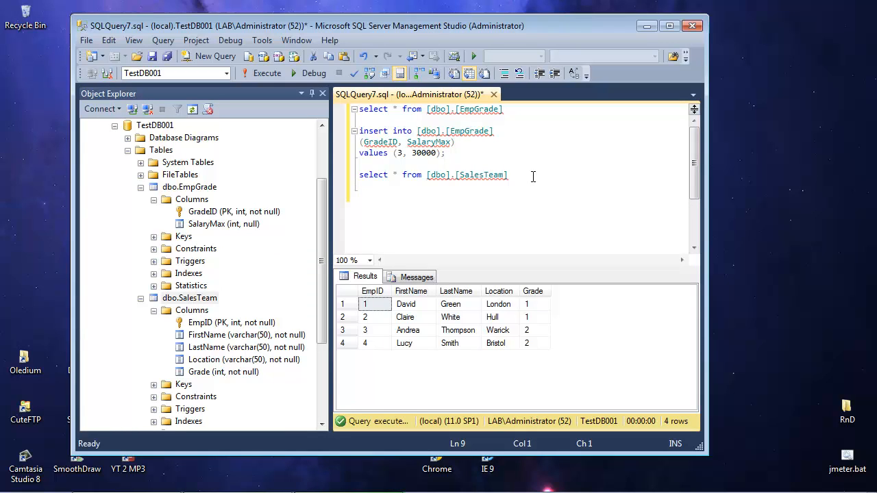
{"action": "mouse_move", "coordinate": [540, 344]}
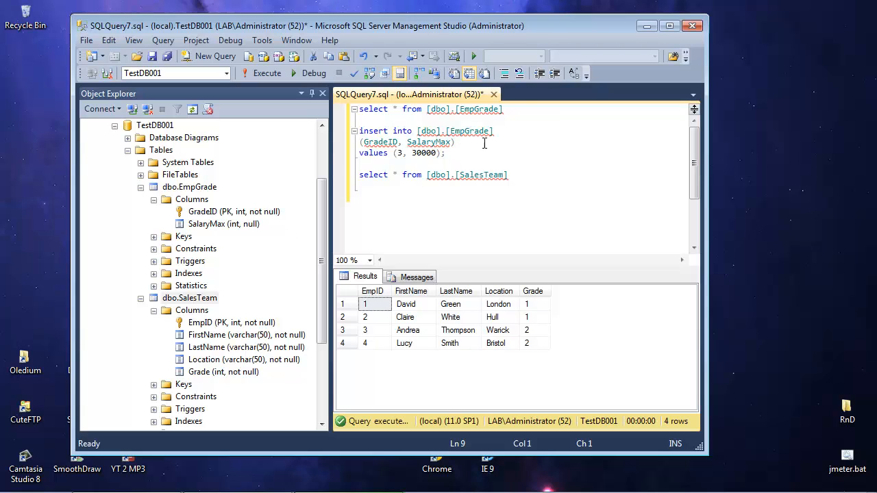
{"action": "left_click", "coordinate": [353, 110]}
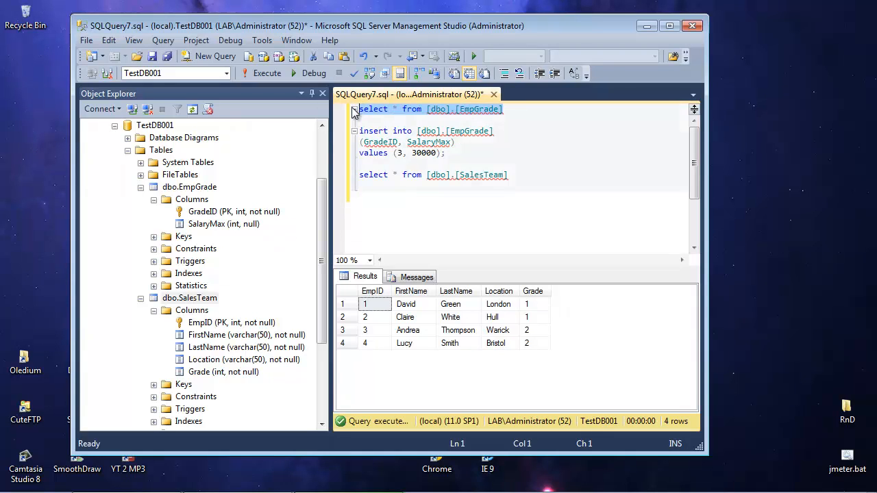
{"action": "left_click", "coordinate": [266, 74]}
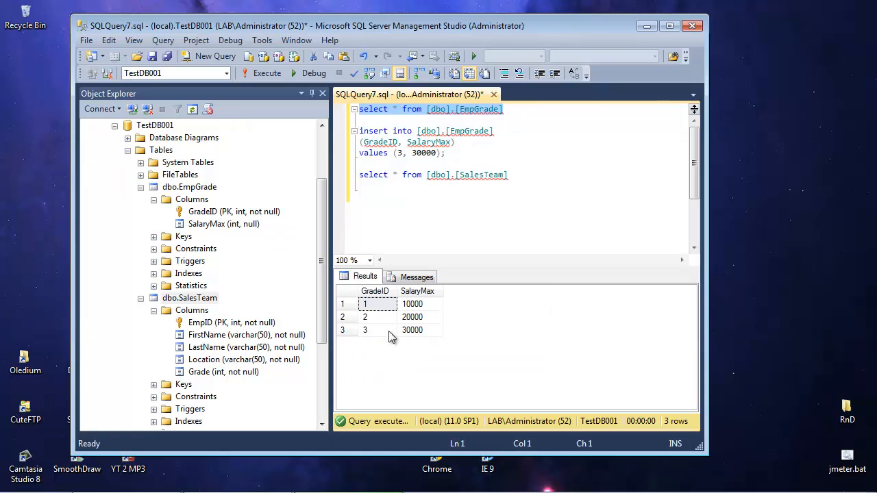
{"action": "left_click", "coordinate": [508, 176]}
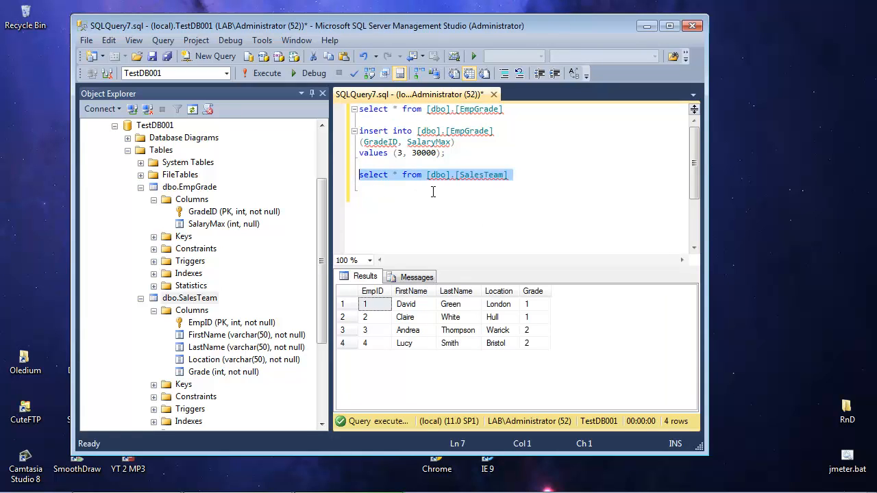
{"action": "mouse_move", "coordinate": [518, 250]}
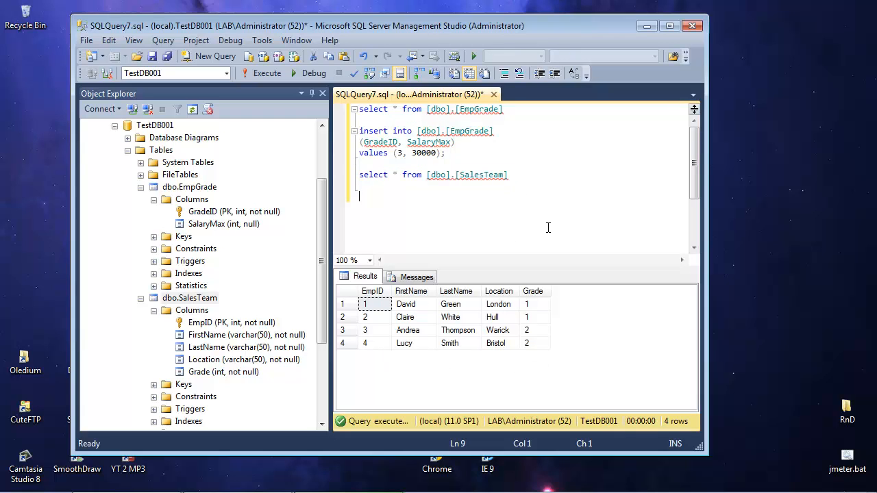
Write insert into [dbo].[SalesTeam] with columns EmpID, FirstName, LastName, Location, Grade
{"action": "type", "text": "inse"}
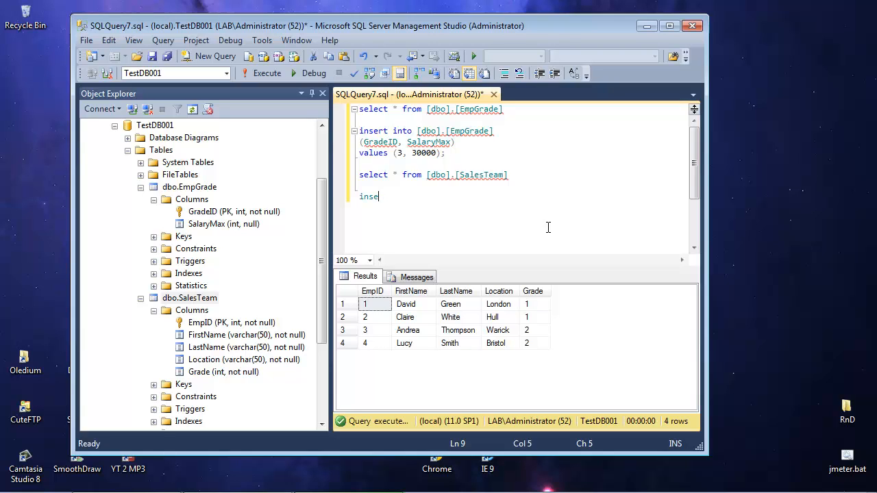
{"action": "type", "text": "rt into"}
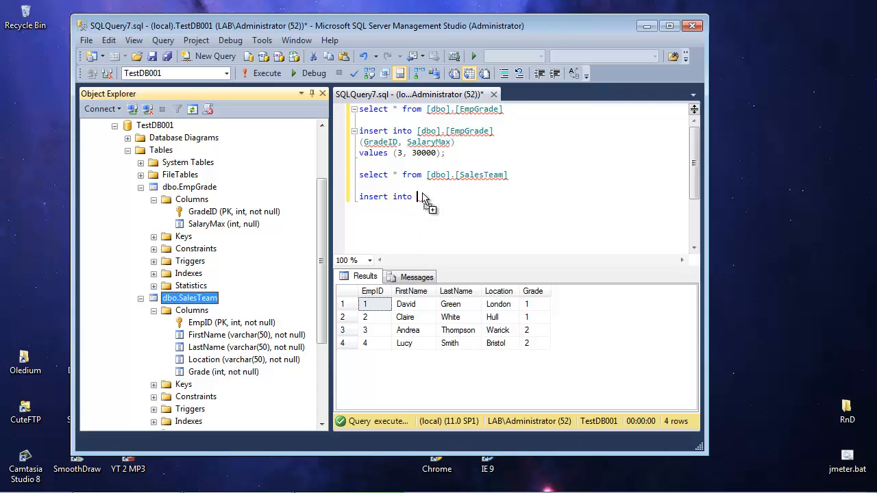
{"action": "type", "text": "[dbo].[SalesTeam]"}
{"action": "type", "text": "("}
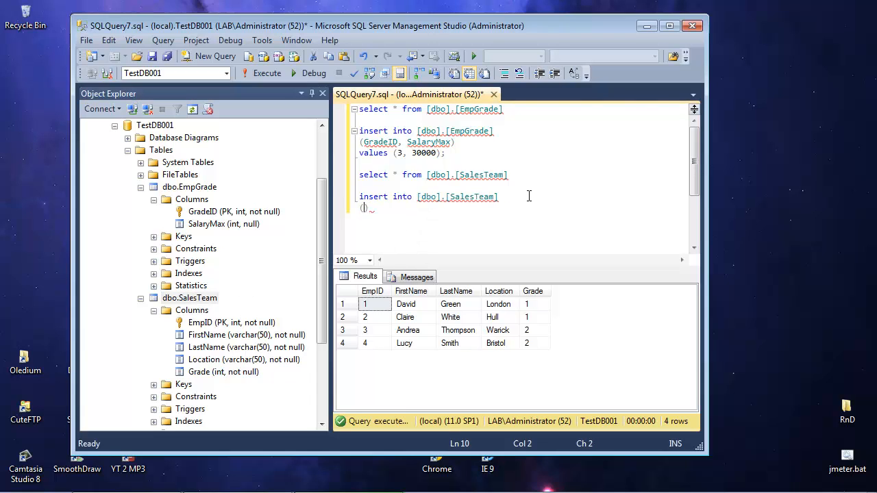
{"action": "type", "text": "EmpID,"}
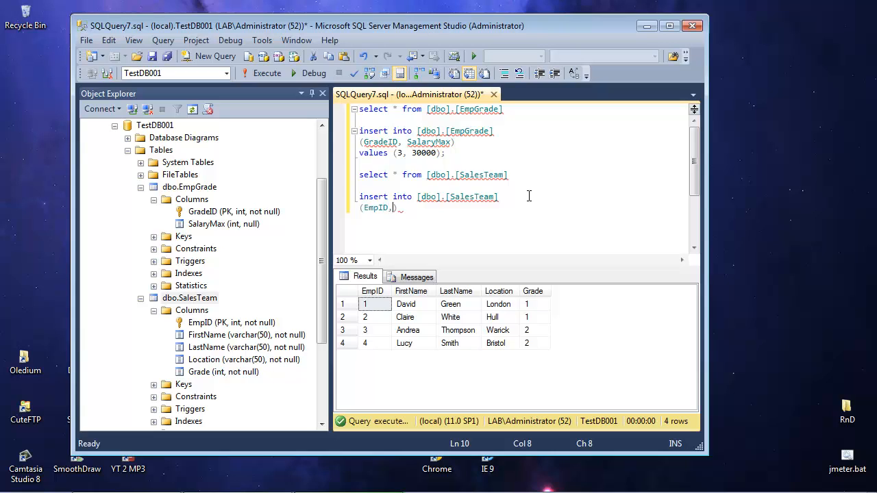
{"action": "type", "text": "FIrs"}
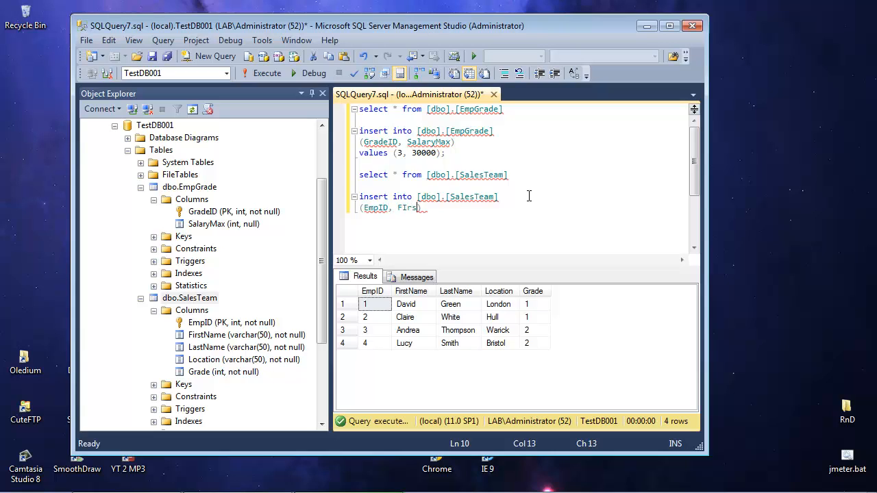
{"action": "type", "text": "t"}
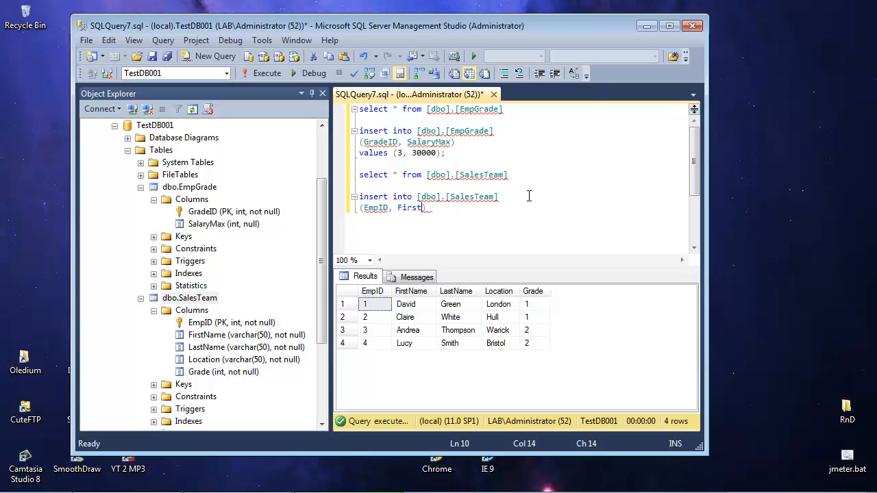
{"action": "type", "text": "Name, LastName, Location, Grade"}
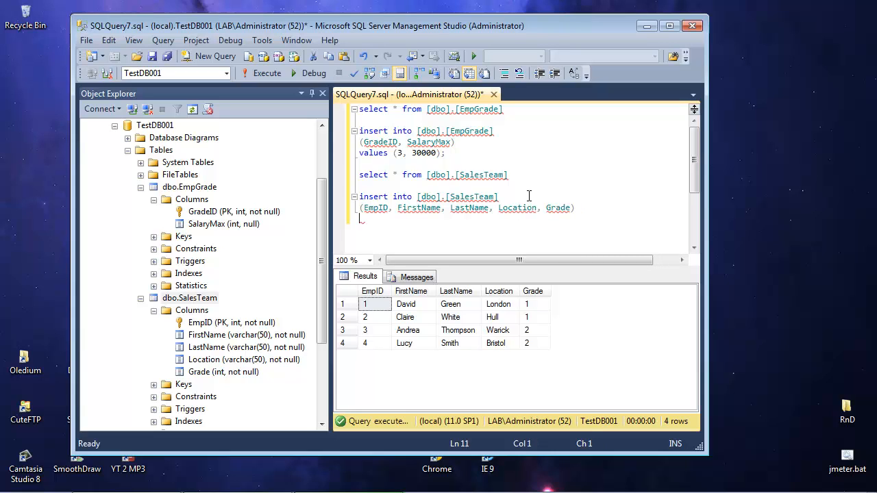
Add the values (5, 'Andrew', 'Johns', 'Manchester', 3) to the insert statement
{"action": "type", "text": "values"}
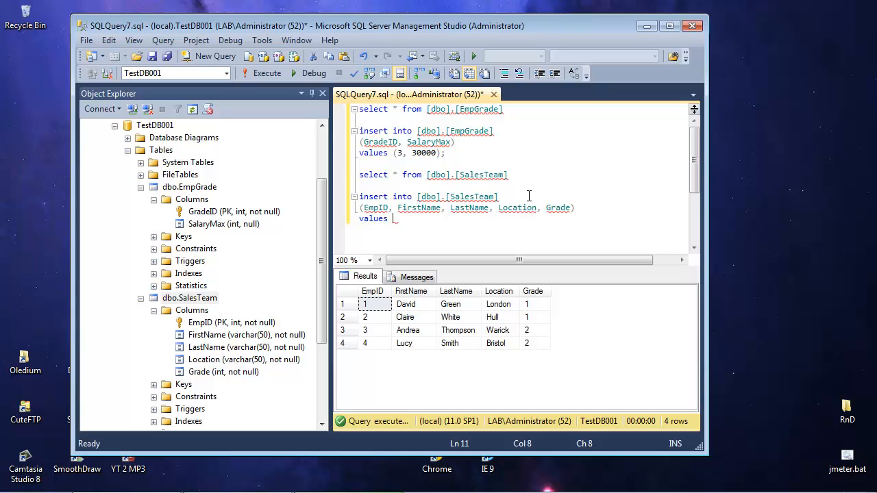
{"action": "type", "text": "("}
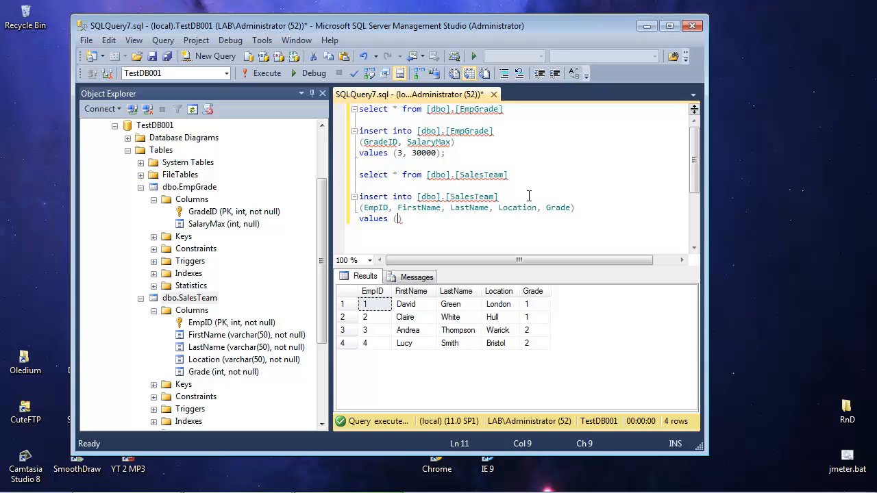
{"action": "type", "text": "5,"}
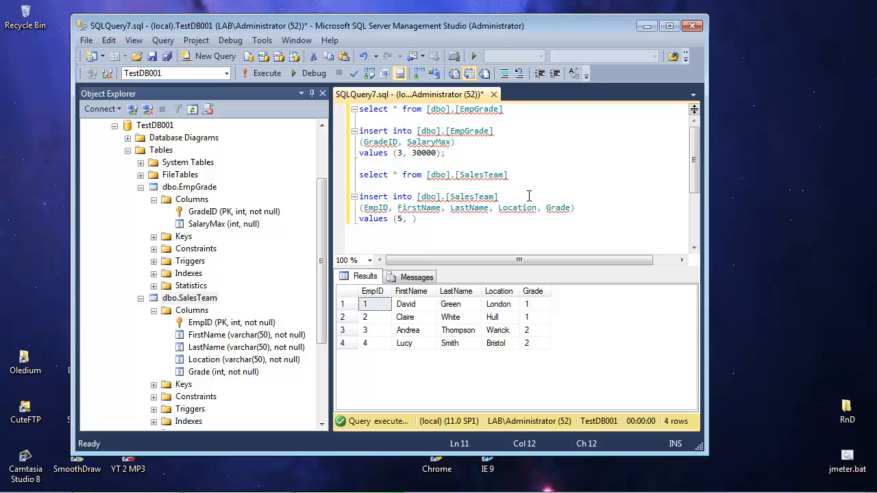
{"action": "type", "text": "Andre"}
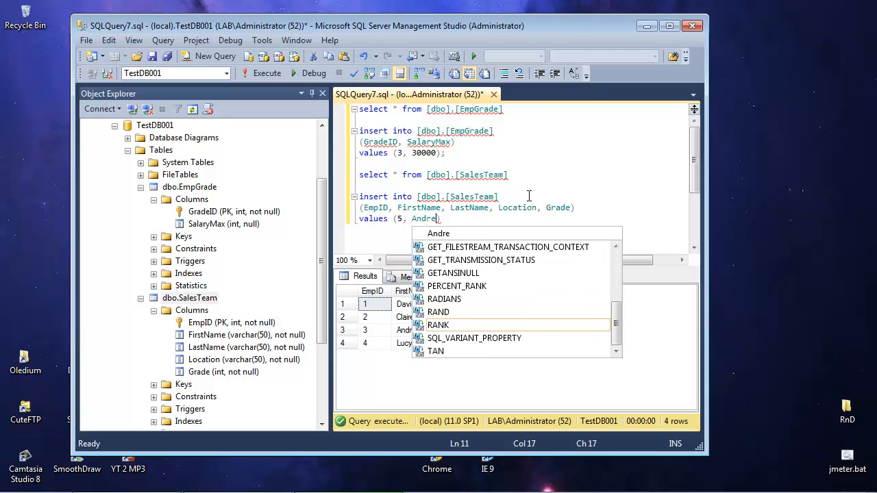
{"action": "type", "text": "w',"}
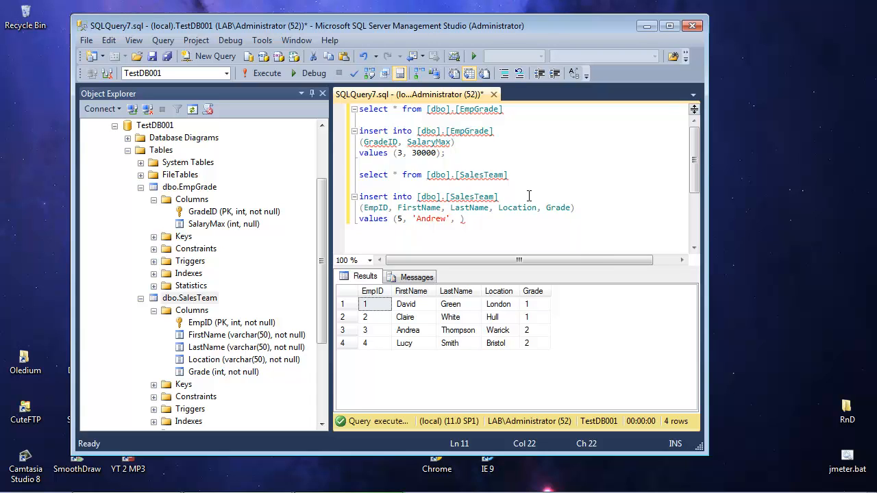
{"action": "type", "text": "Johns'"}
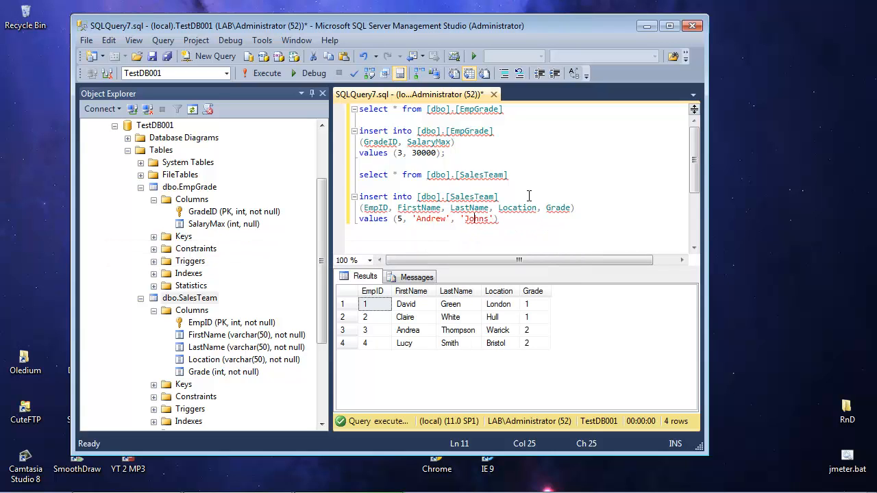
{"action": "type", "text": ",'Manches"}
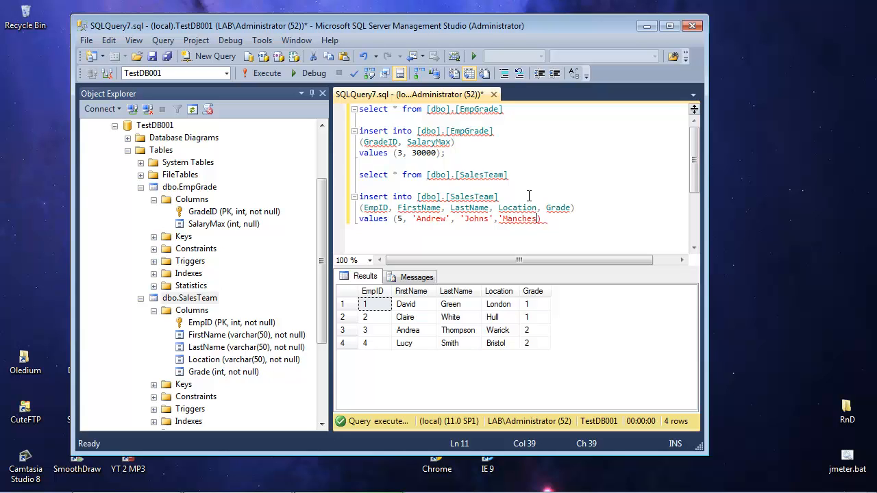
{"action": "type", "text": "ter',"}
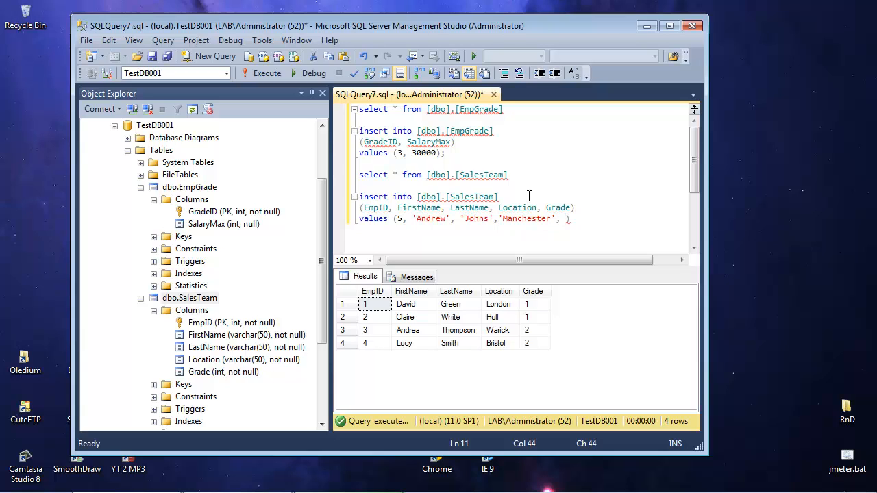
{"action": "type", "text": "3"}
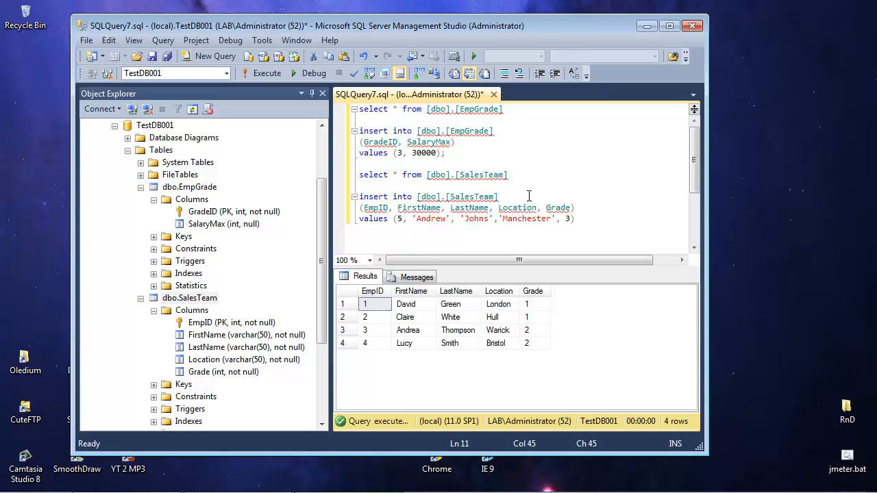
{"action": "mouse_move", "coordinate": [432, 218]}
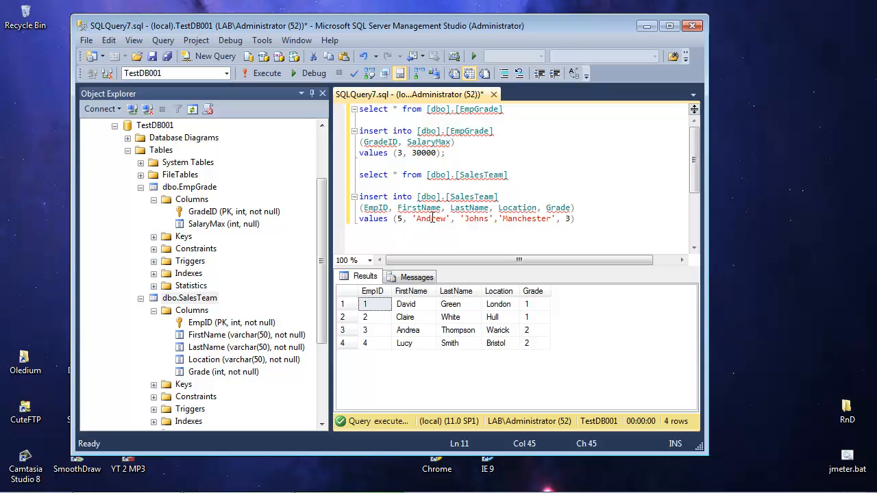
{"action": "mouse_move", "coordinate": [584, 220]}
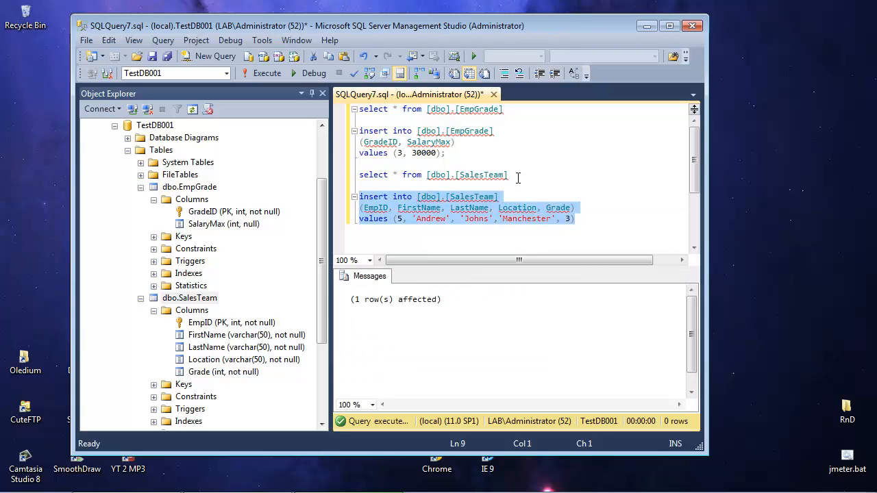
{"action": "left_click", "coordinate": [266, 72]}
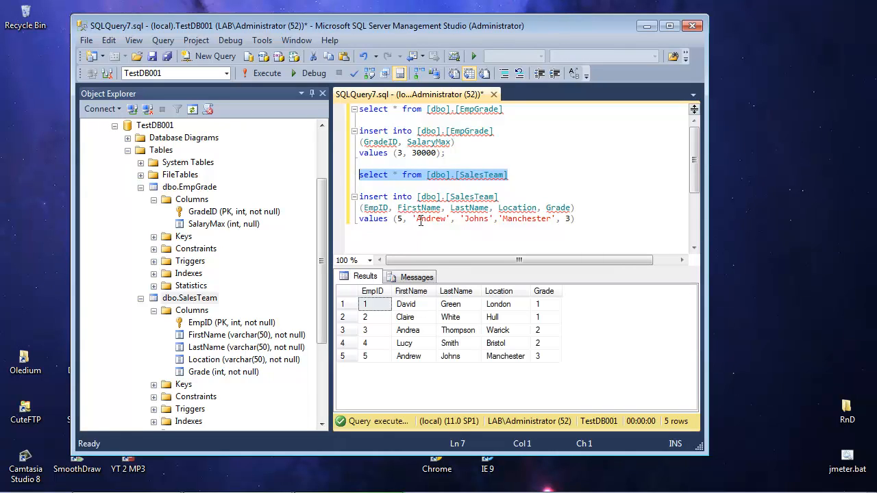
{"action": "mouse_move", "coordinate": [555, 367]}
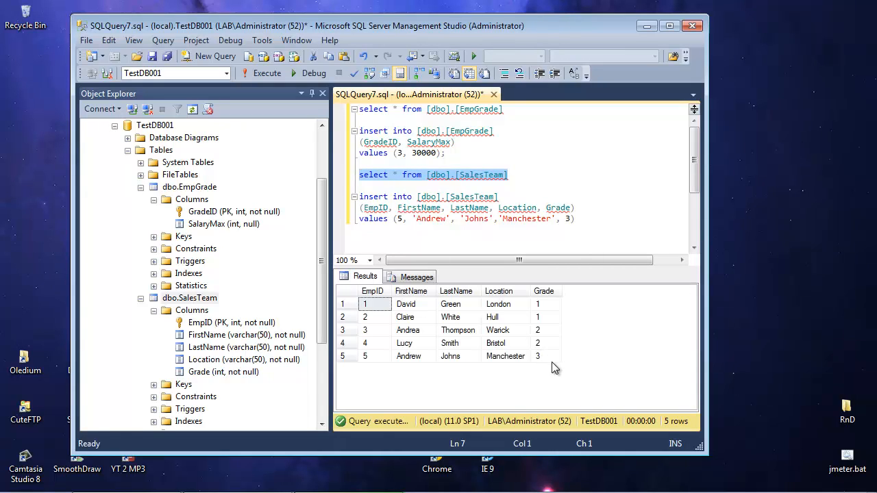
{"action": "mouse_move", "coordinate": [554, 368]}
{"action": "type", "text": ";"}
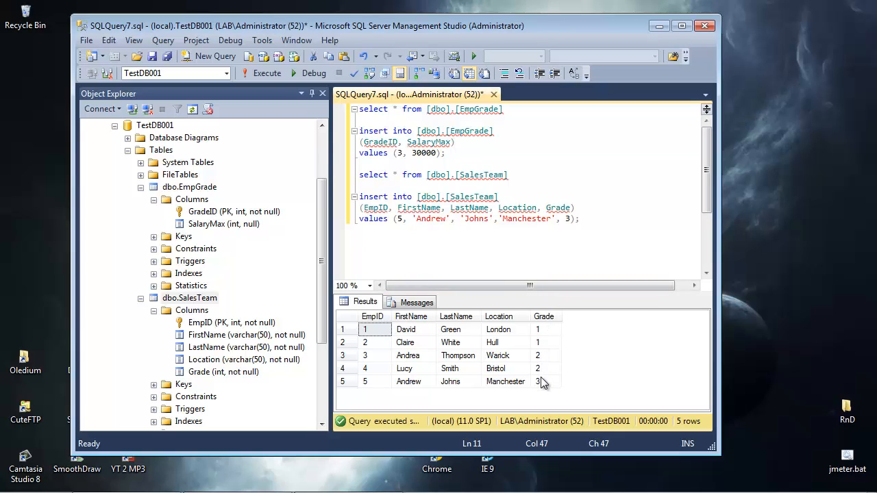
{"action": "mouse_move", "coordinate": [189, 376]}
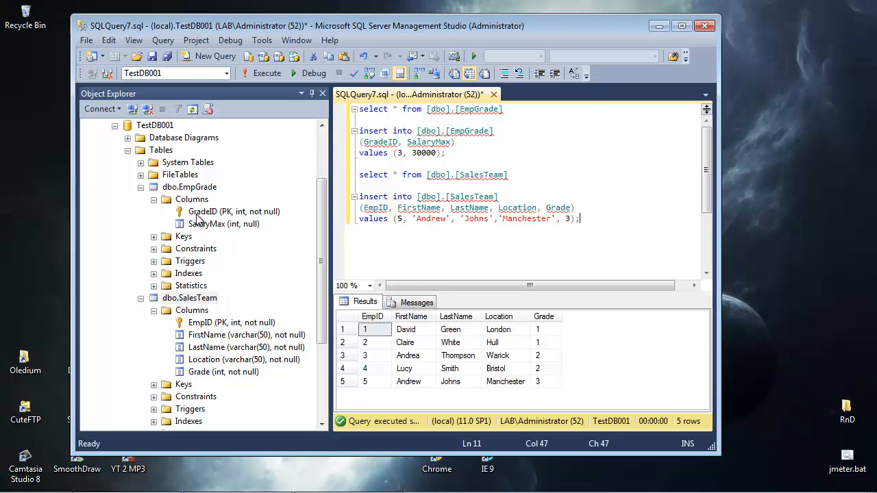
{"action": "mouse_move", "coordinate": [573, 333]}
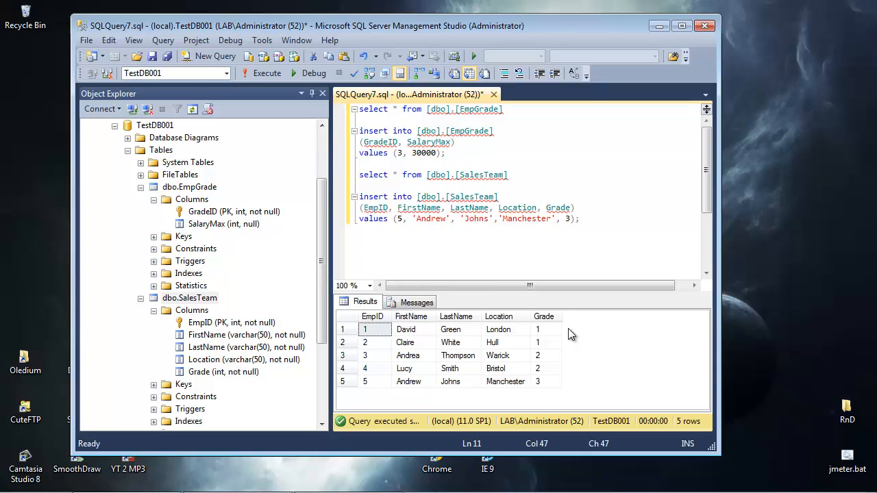
{"action": "mouse_move", "coordinate": [536, 331]}
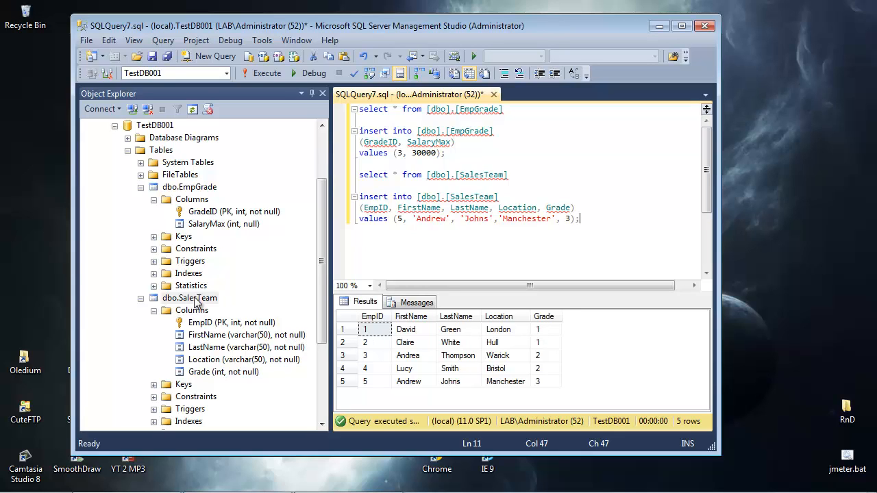
{"action": "mouse_move", "coordinate": [170, 303]}
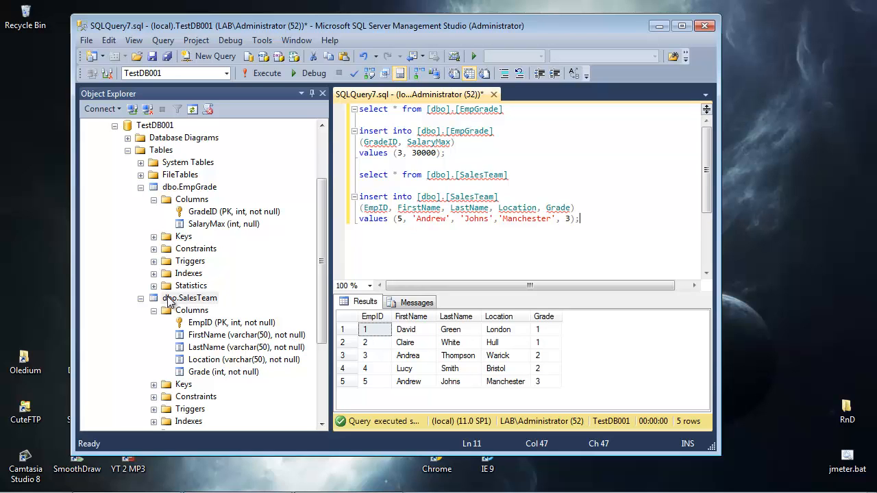
Open dbo.SalesTeam in Design view and bring up its Relationships window
{"action": "right_click", "coordinate": [177, 298]}
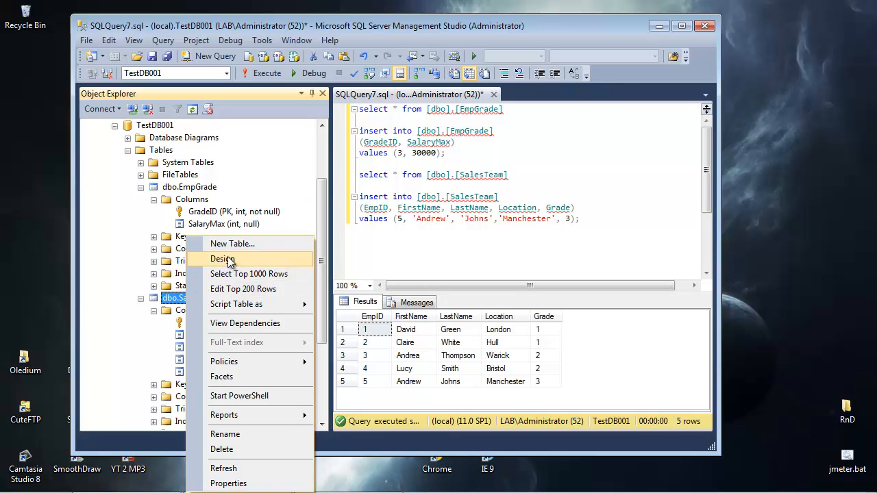
{"action": "left_click", "coordinate": [222, 259]}
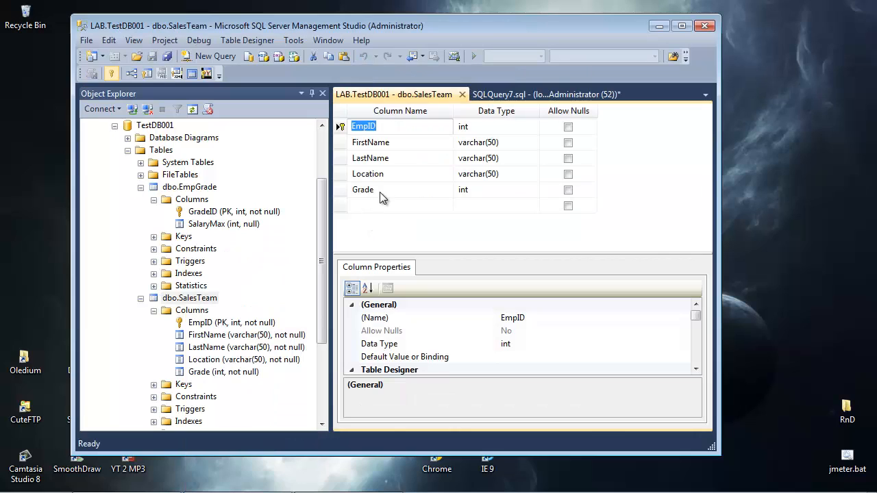
{"action": "mouse_move", "coordinate": [346, 192]}
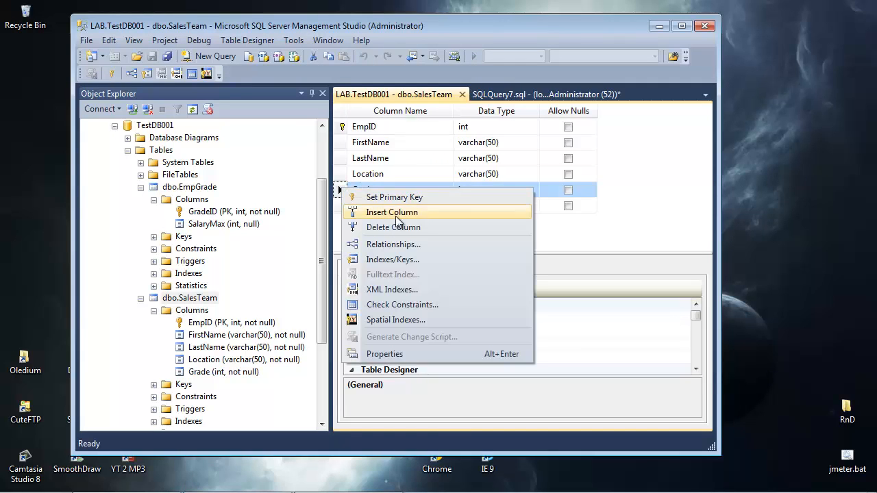
{"action": "mouse_move", "coordinate": [394, 244]}
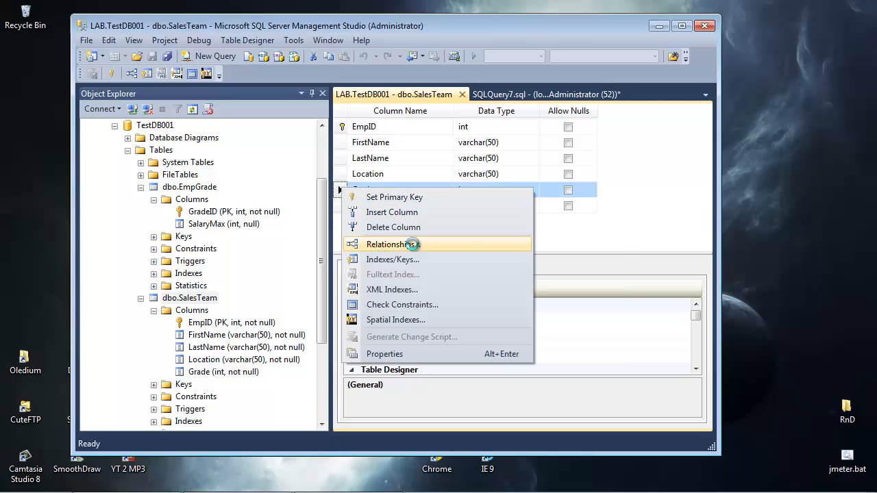
{"action": "left_click", "coordinate": [387, 244]}
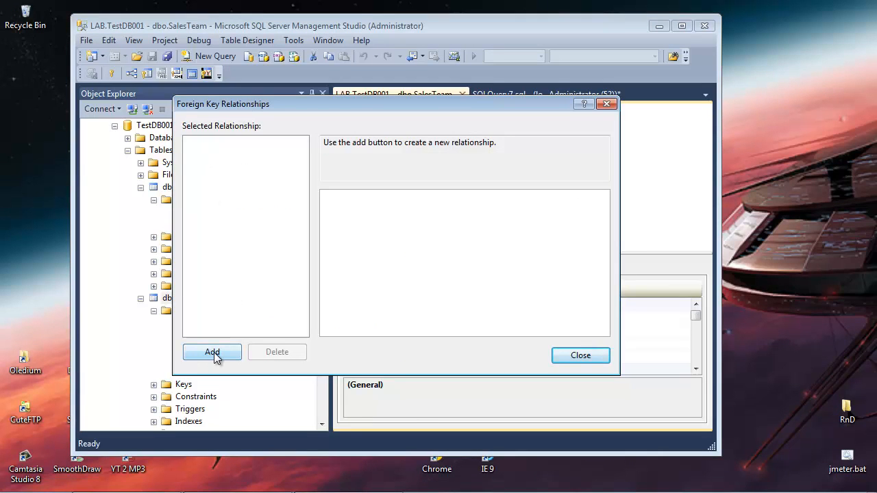
Add a relationship with EmpGrade's GradeID as the primary key side
{"action": "left_click", "coordinate": [211, 351]}
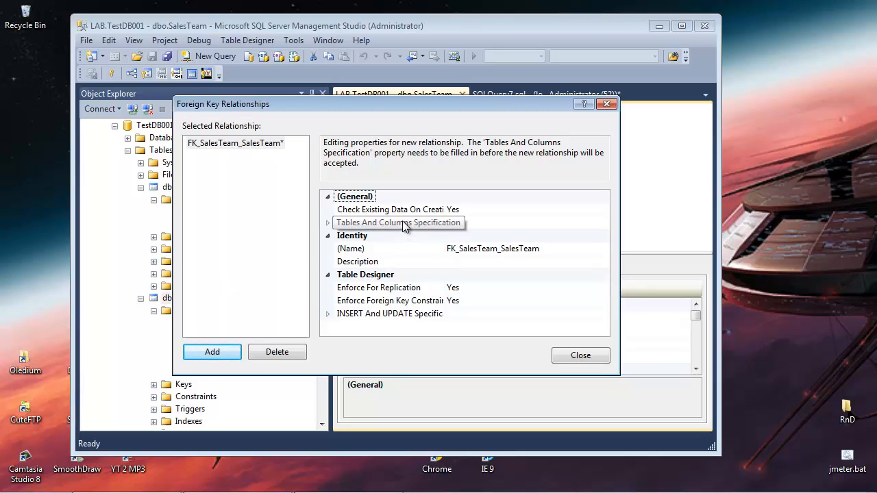
{"action": "left_click", "coordinate": [397, 222]}
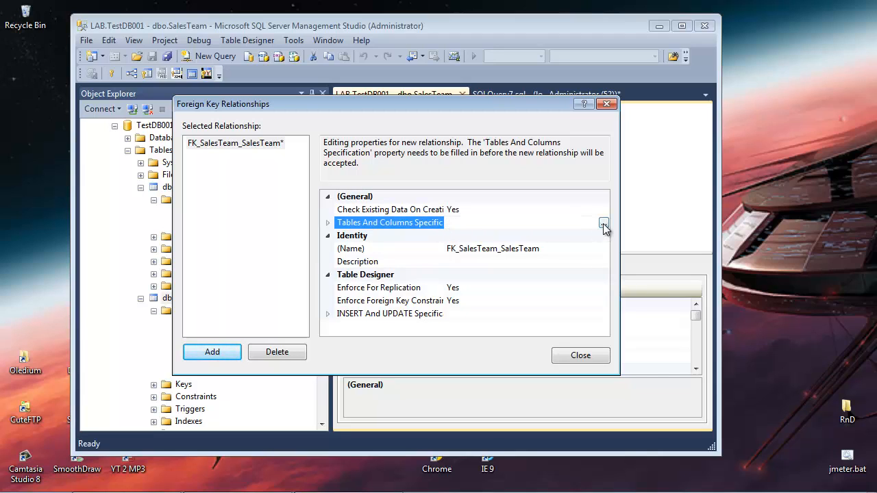
{"action": "left_click", "coordinate": [603, 223]}
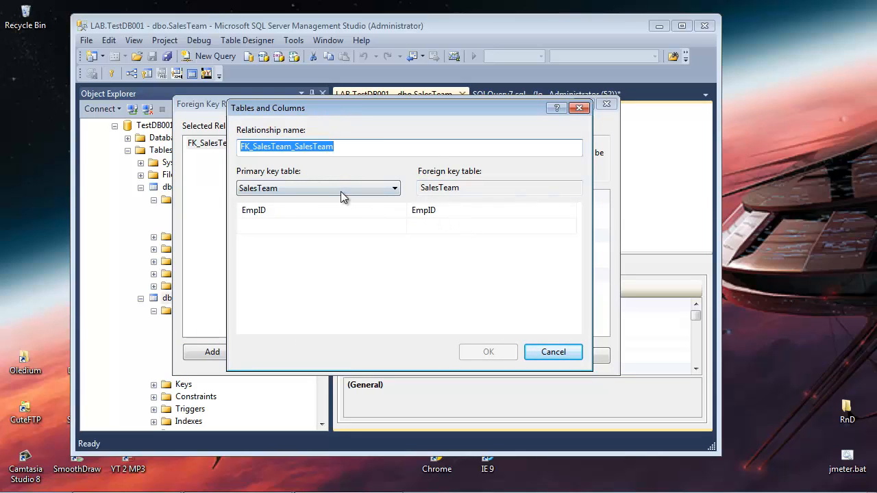
{"action": "mouse_move", "coordinate": [291, 181]}
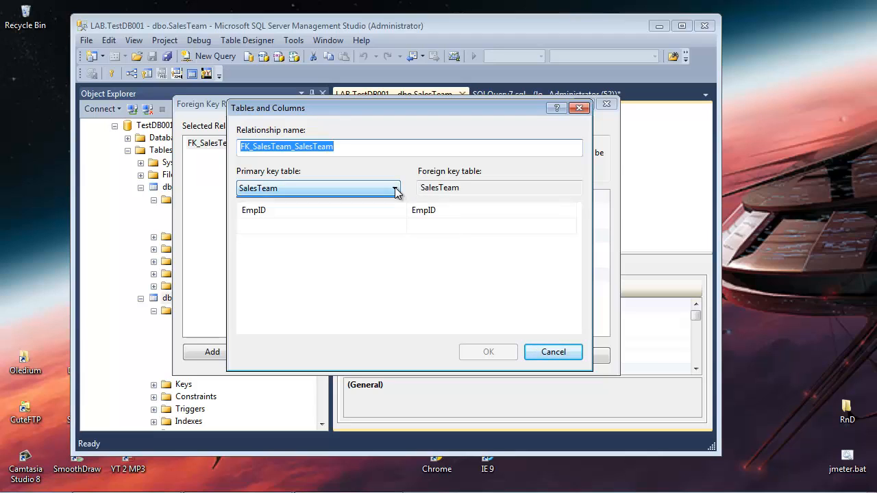
{"action": "left_click", "coordinate": [395, 188]}
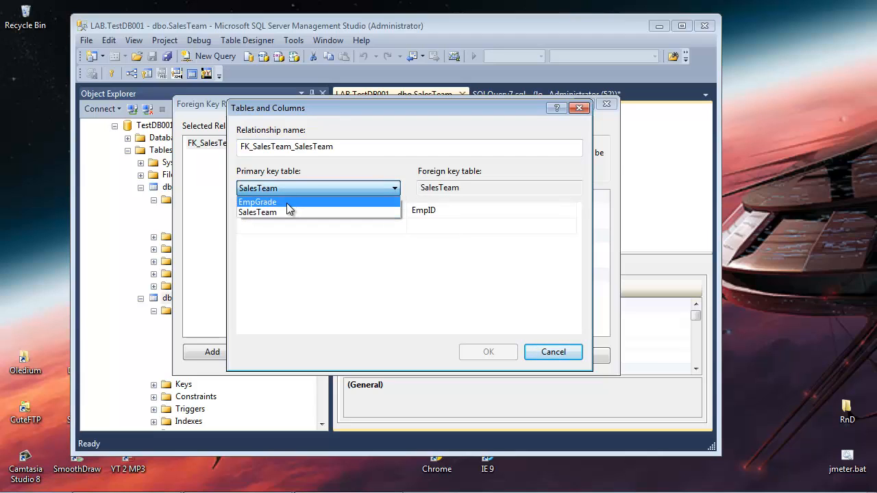
{"action": "left_click", "coordinate": [258, 202]}
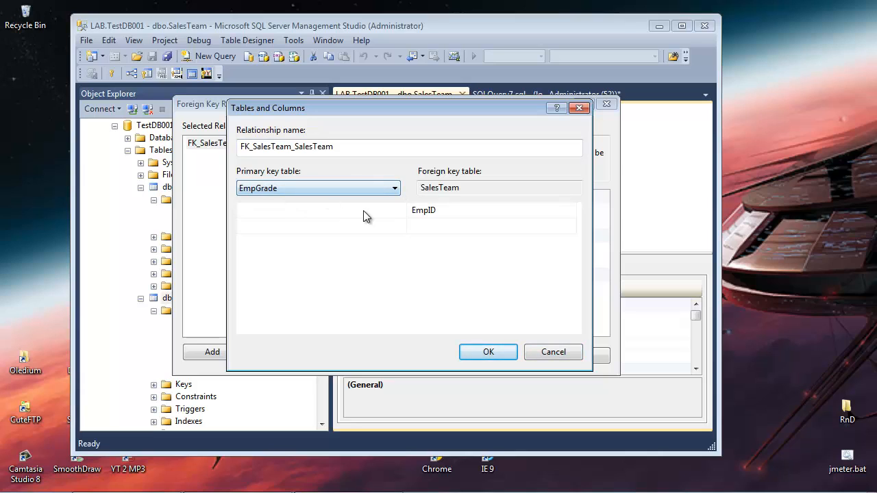
{"action": "left_click", "coordinate": [401, 212]}
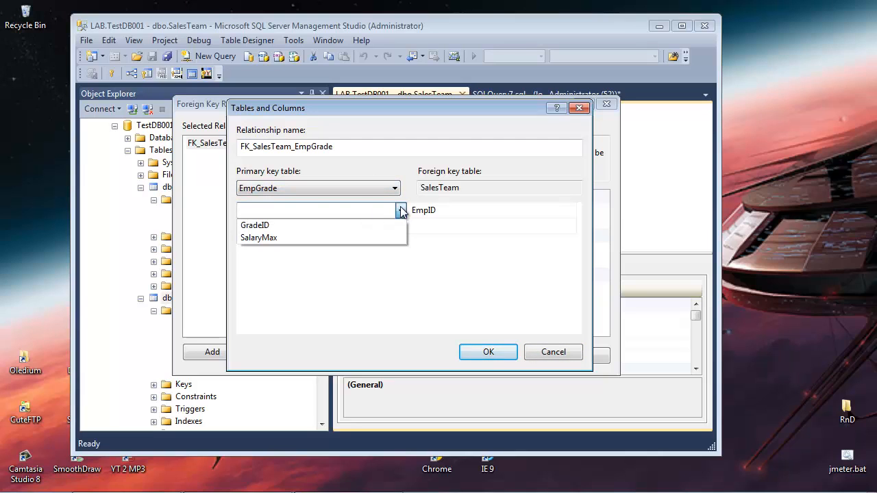
{"action": "left_click", "coordinate": [255, 225]}
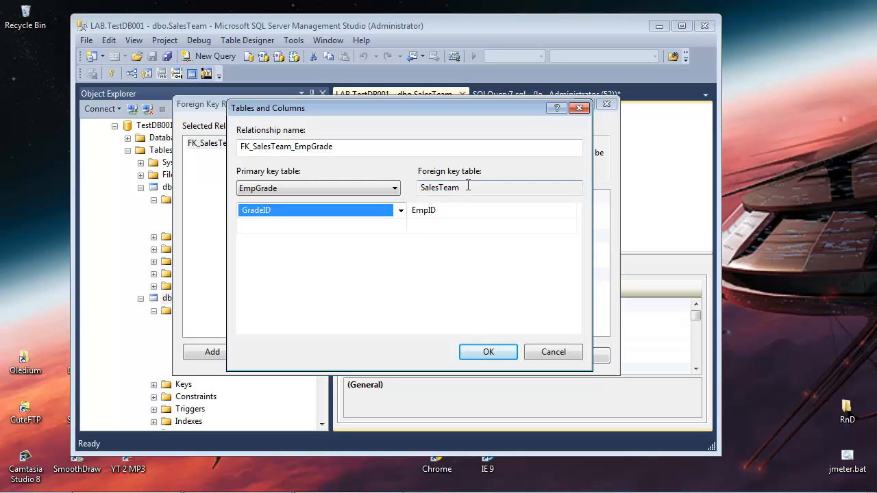
Set SalesTeam's Grade as the foreign key column and close the relationships editor
{"action": "left_click", "coordinate": [487, 211]}
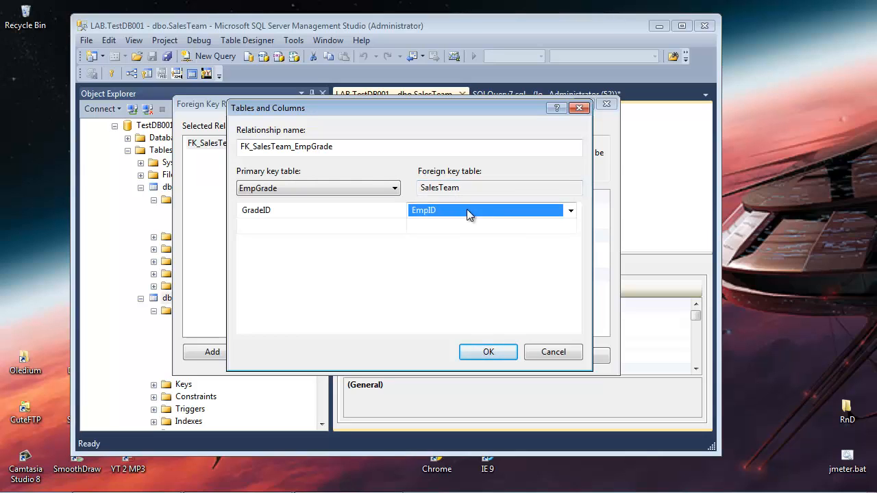
{"action": "left_click", "coordinate": [571, 211]}
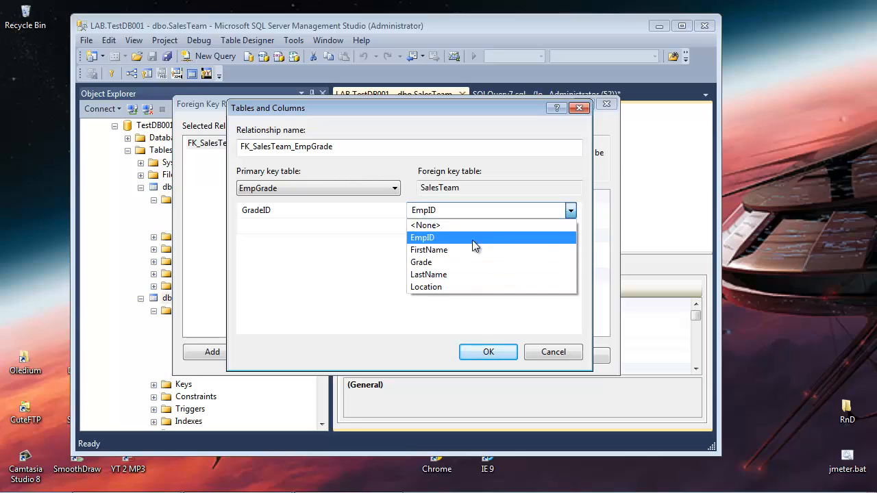
{"action": "left_click", "coordinate": [422, 262]}
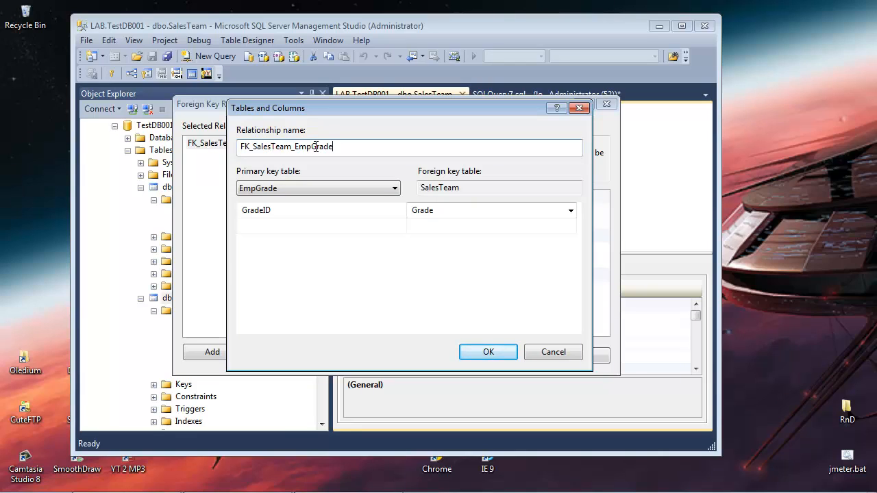
{"action": "mouse_move", "coordinate": [400, 171]}
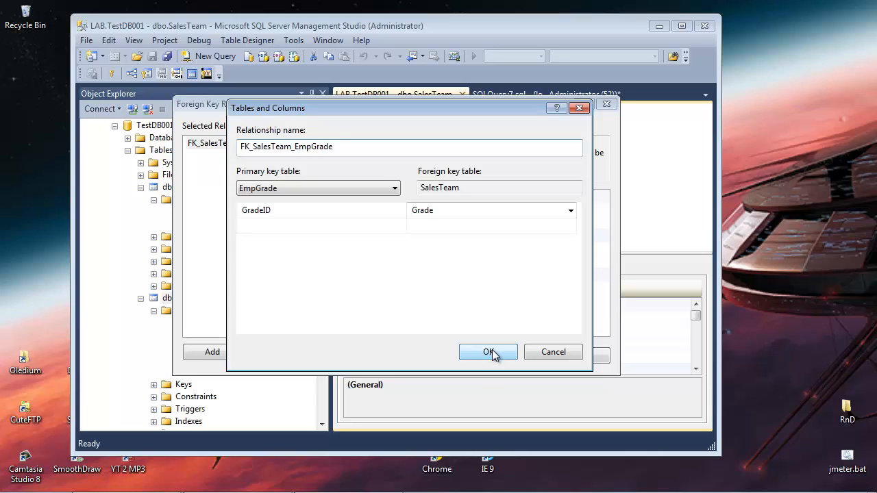
{"action": "mouse_move", "coordinate": [553, 351]}
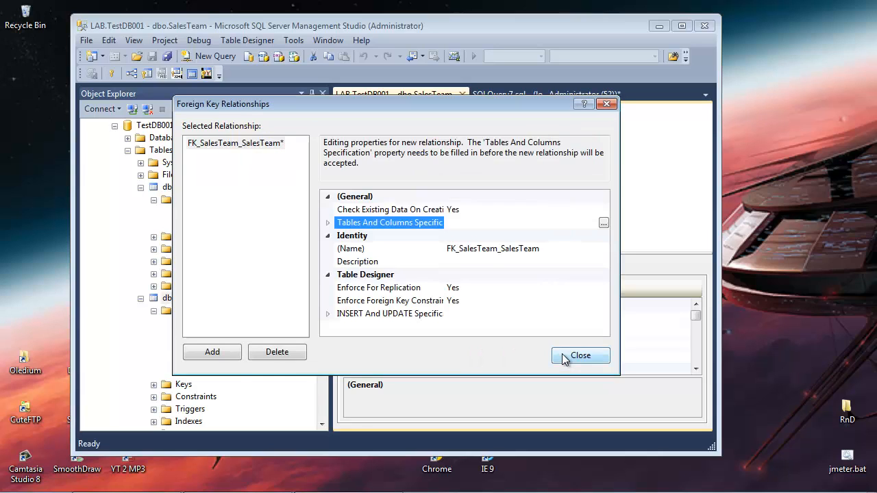
{"action": "left_click", "coordinate": [580, 355]}
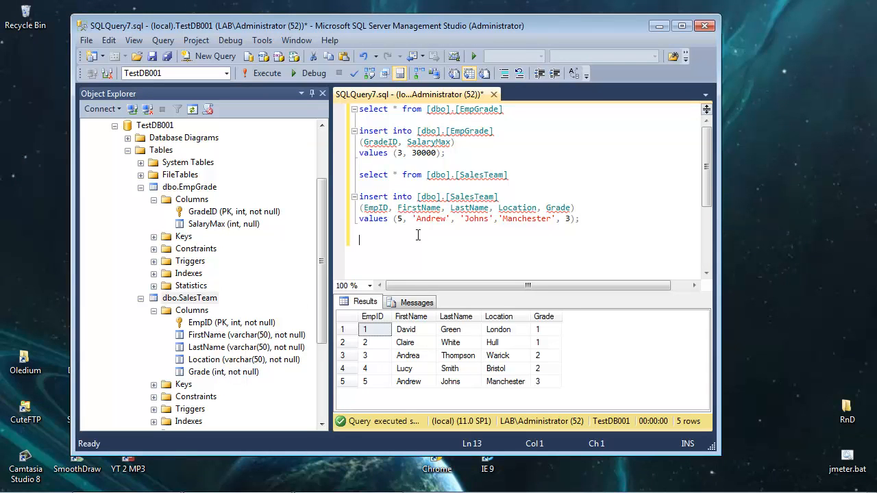
Write alter table SalesTeam add constraint FK_SalesTeam_Grade foreign key
{"action": "type", "text": "alter table"}
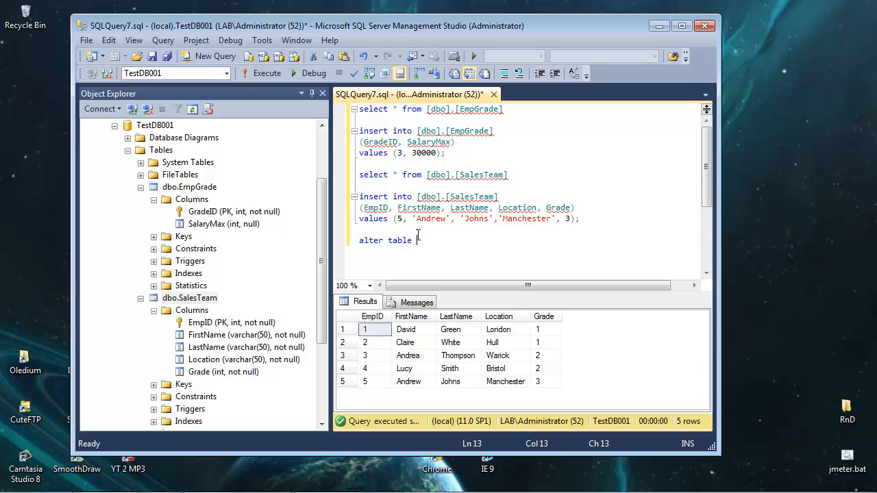
{"action": "type", "text": "sale"}
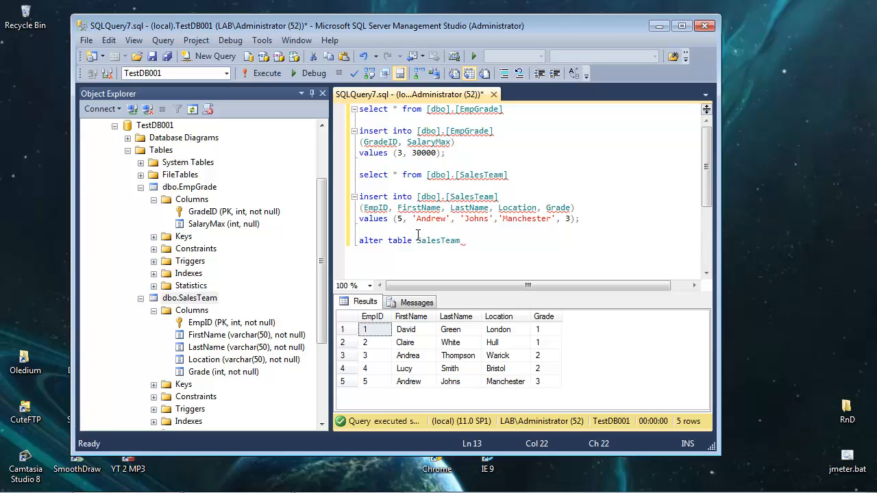
{"action": "type", "text": "add"}
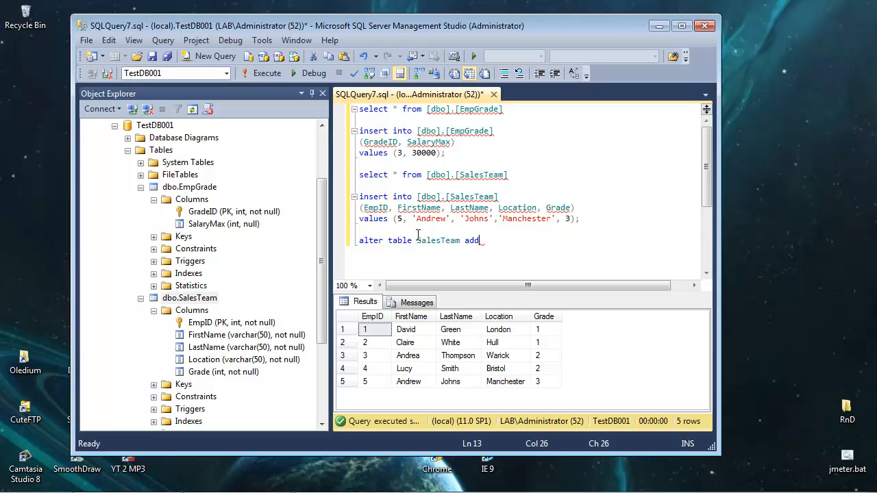
{"action": "type", "text": "constria"}
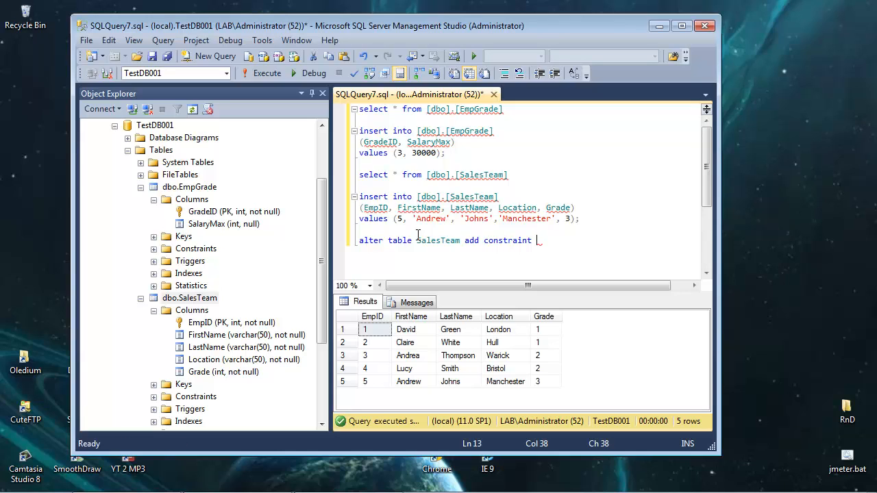
{"action": "type", "text": "FK_SalesTeam"}
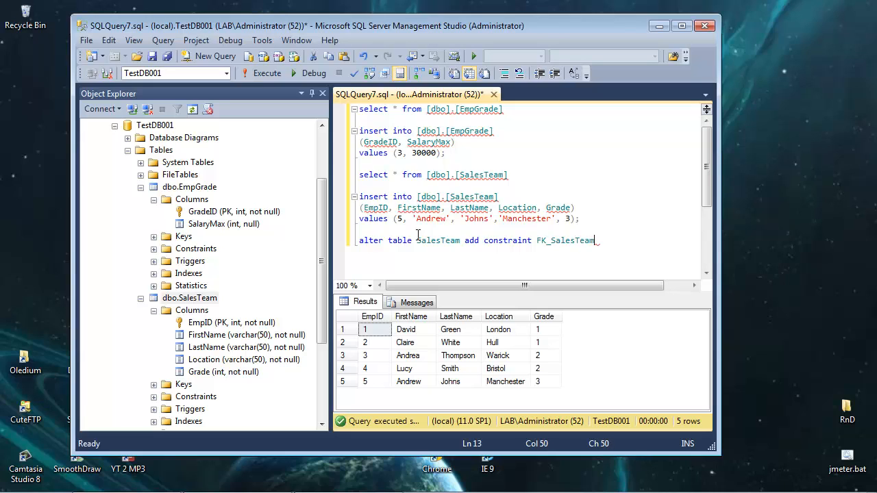
{"action": "type", "text": "_"}
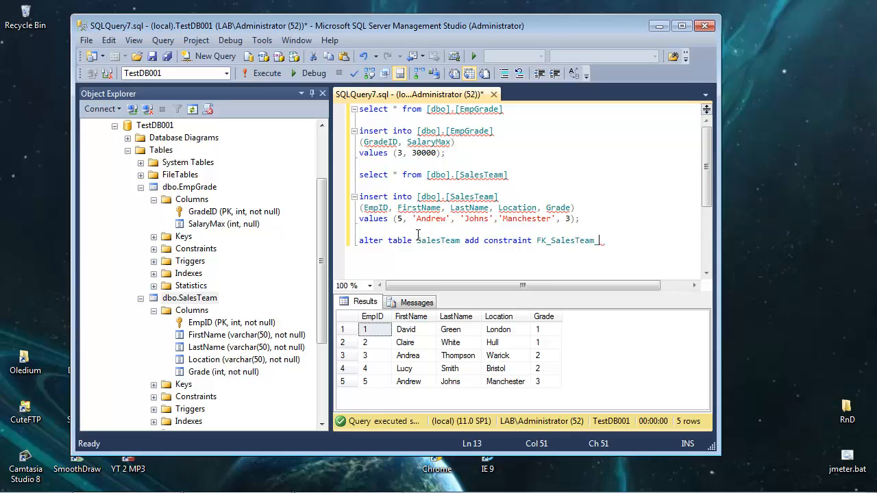
{"action": "type", "text": "Grade"}
{"action": "type", "text": "For"}
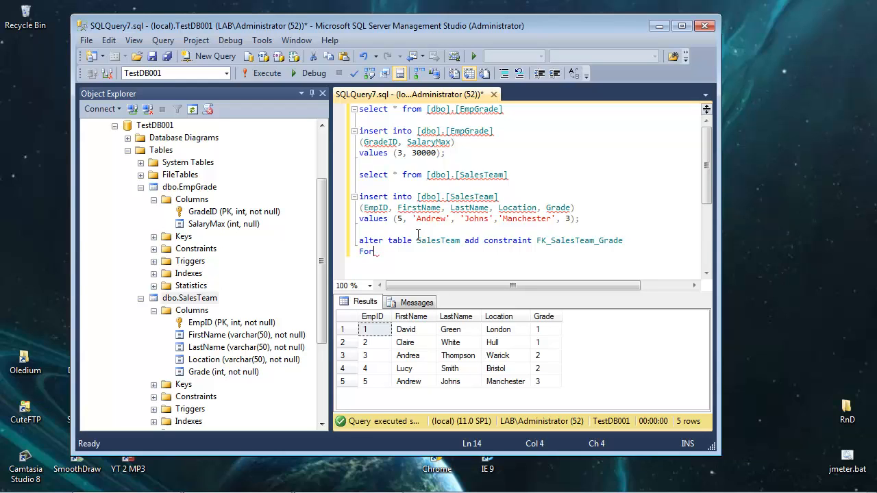
{"action": "type", "text": "e"}
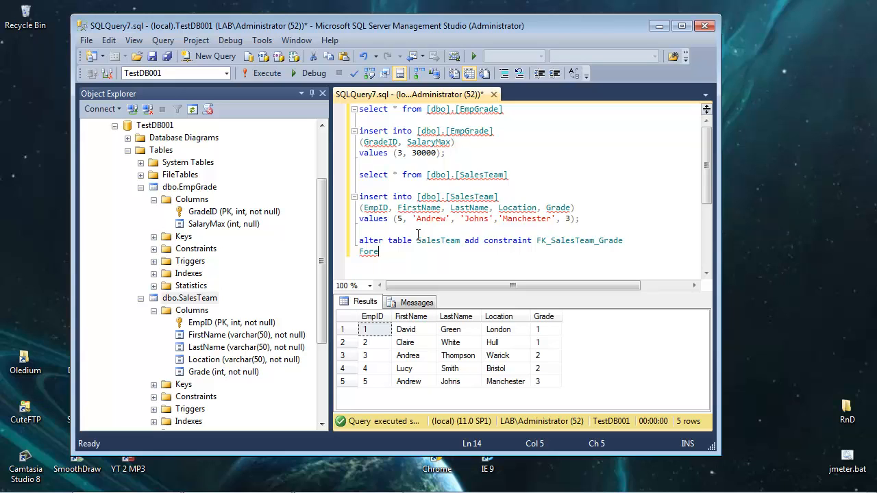
{"action": "type", "text": "ign"}
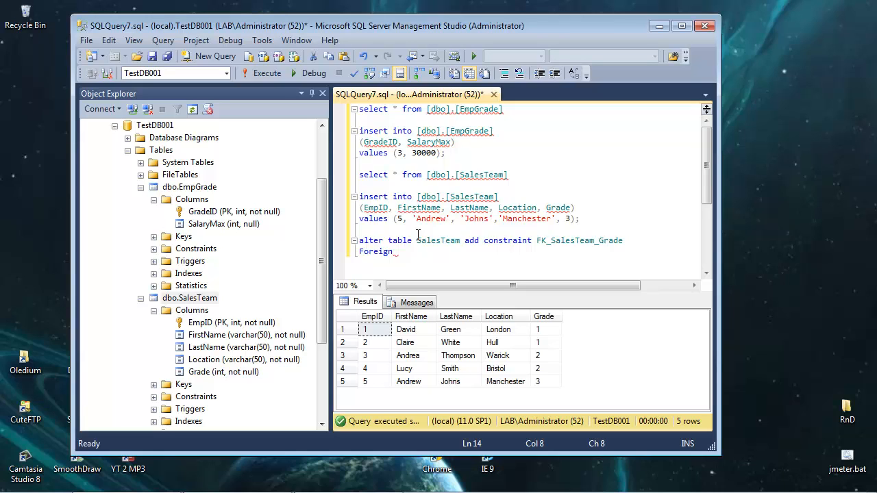
{"action": "type", "text": "k"}
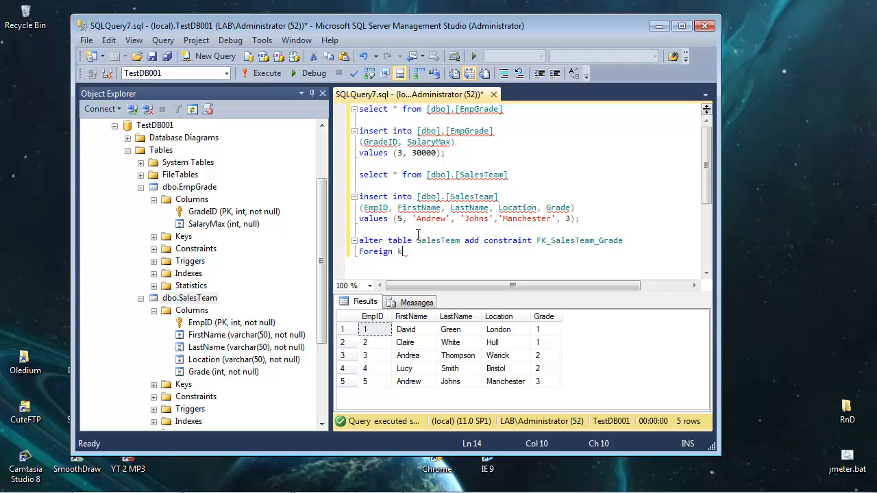
{"action": "type", "text": "ey"}
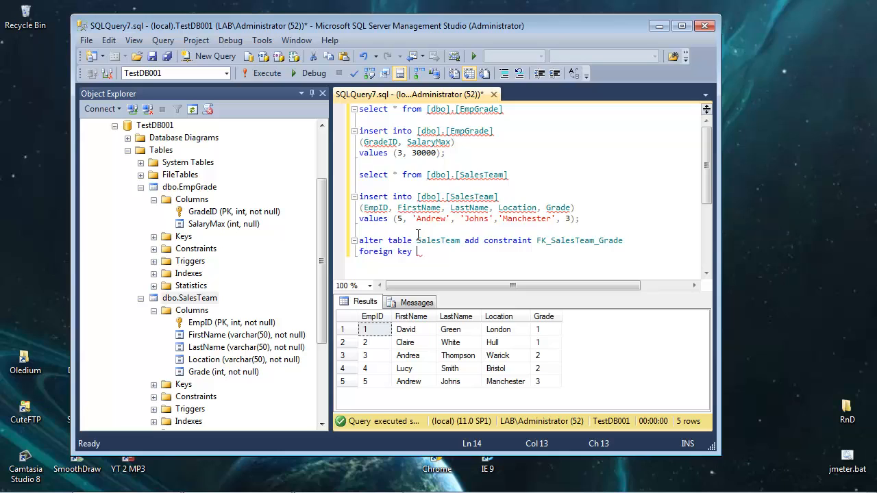
Complete it with (Grade) references EmpGrade(GradeID)
{"action": "type", "text": "()"}
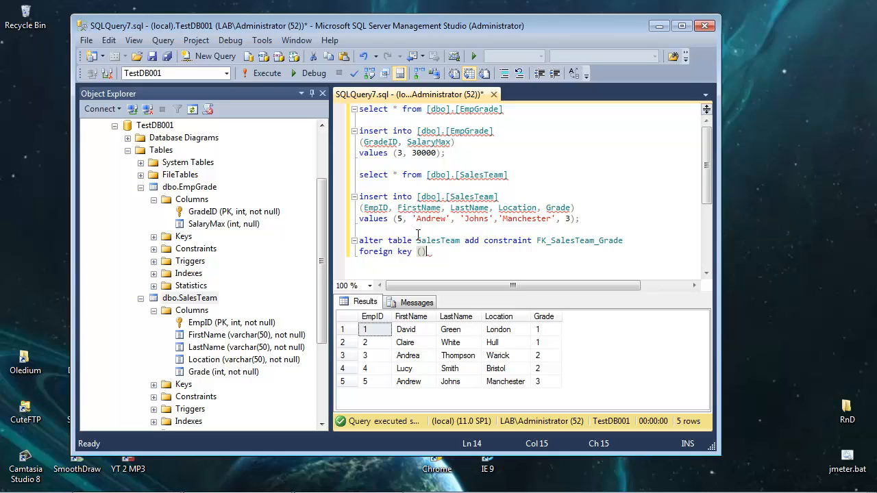
{"action": "type", "text": "Grad"}
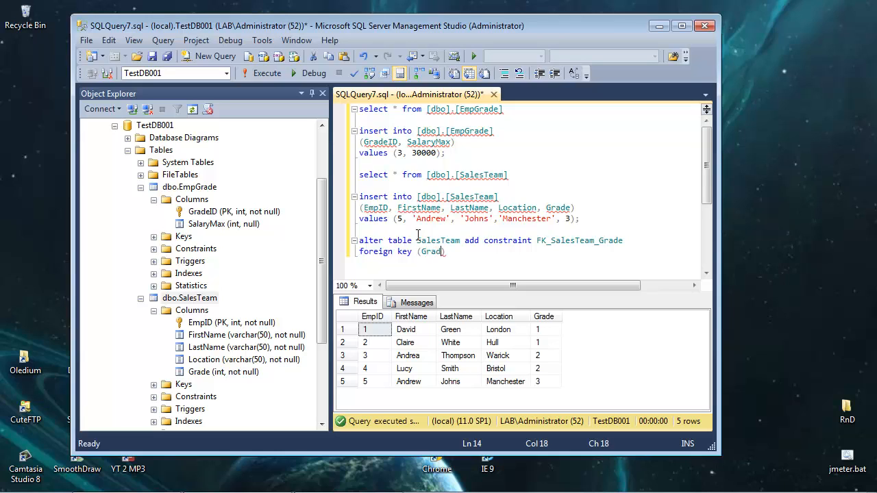
{"action": "type", "text": "e)"}
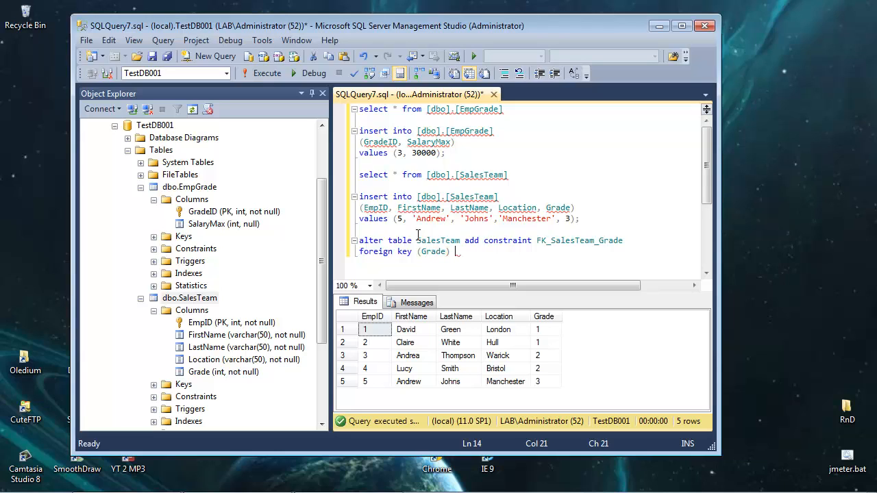
{"action": "type", "text": "references"}
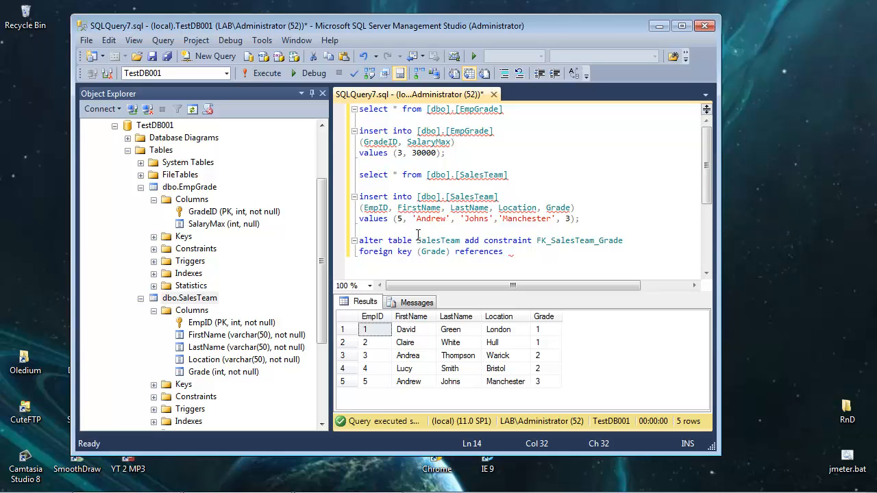
{"action": "type", "text": "E"}
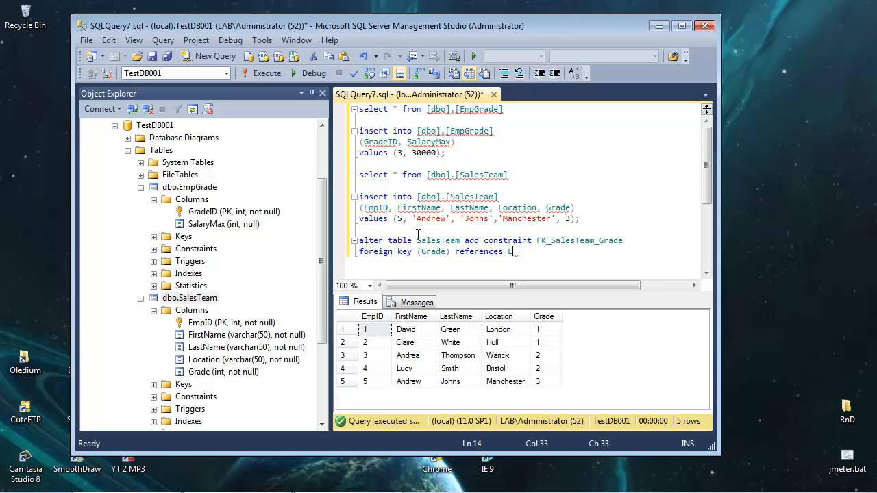
{"action": "type", "text": "EmpGr"}
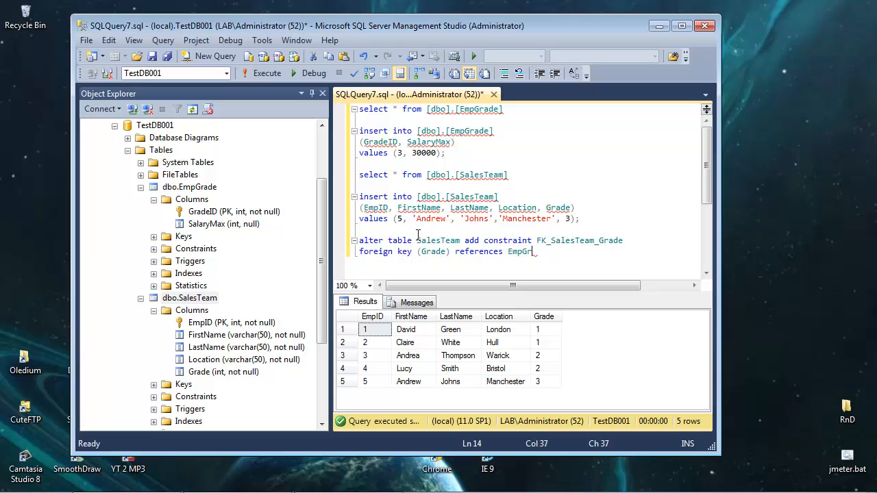
{"action": "type", "text": "ade("}
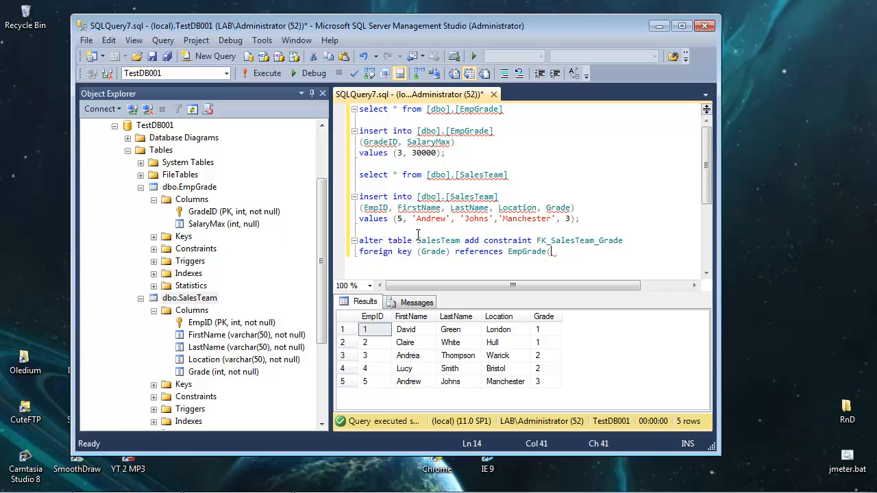
{"action": "type", "text": "GradeID)"}
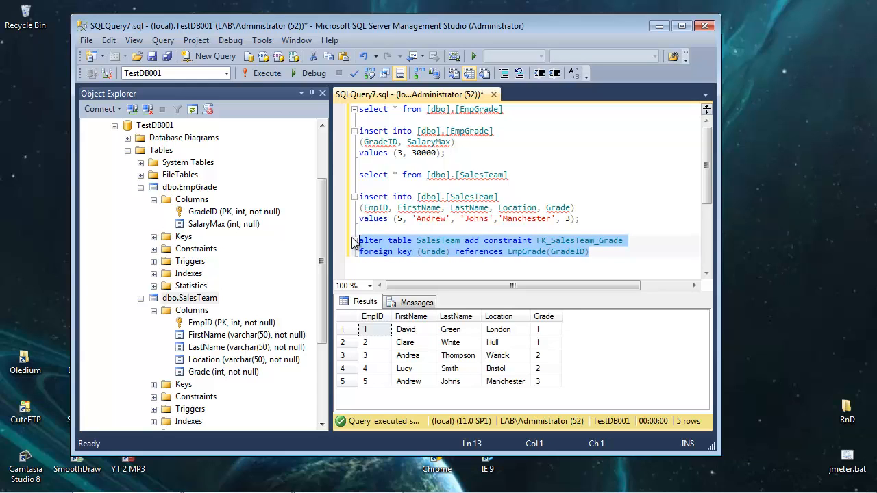
Execute the alter statement, refresh SalesTeam and expand Keys to show FK_SalesTeam_Grade
{"action": "left_click", "coordinate": [266, 74]}
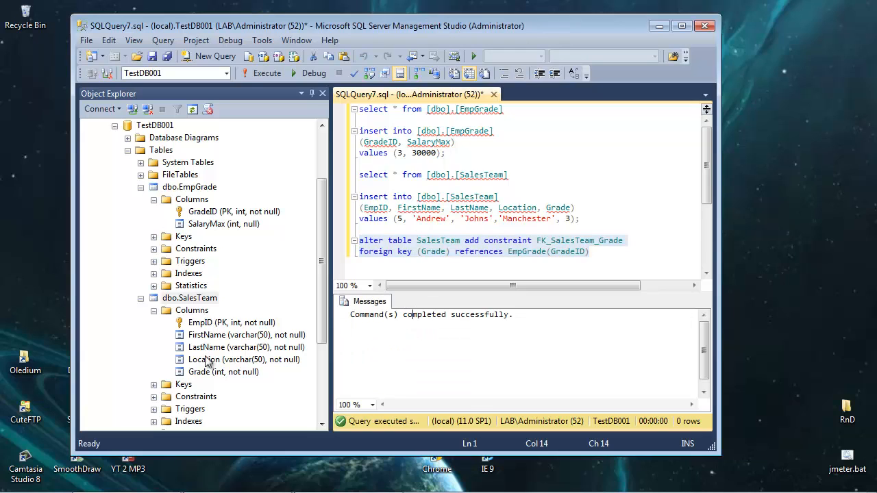
{"action": "mouse_move", "coordinate": [189, 308]}
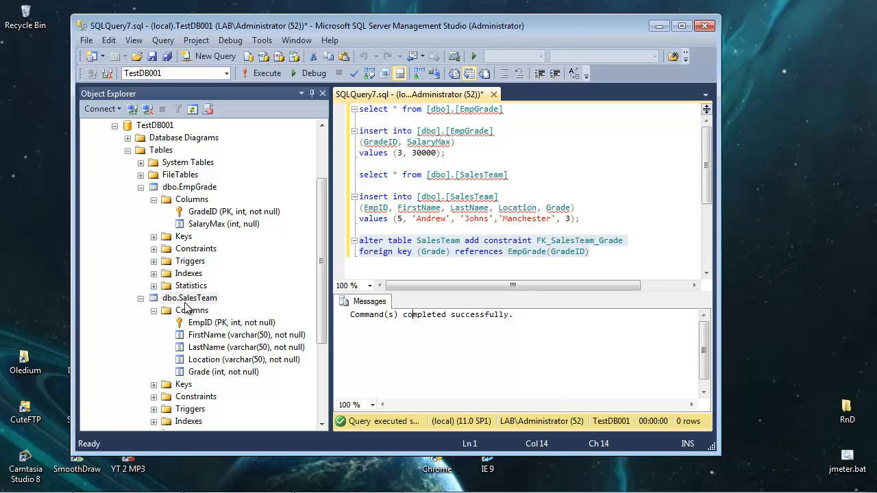
{"action": "right_click", "coordinate": [189, 297]}
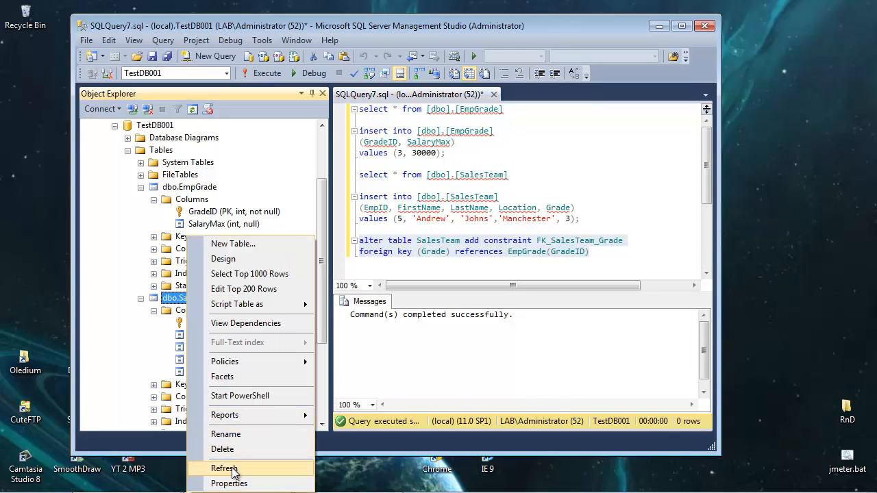
{"action": "left_click", "coordinate": [225, 469]}
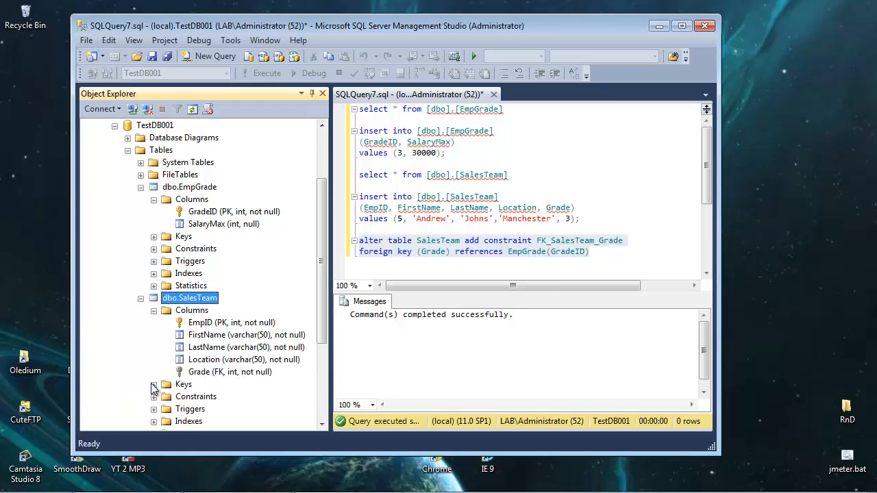
{"action": "left_click", "coordinate": [153, 384]}
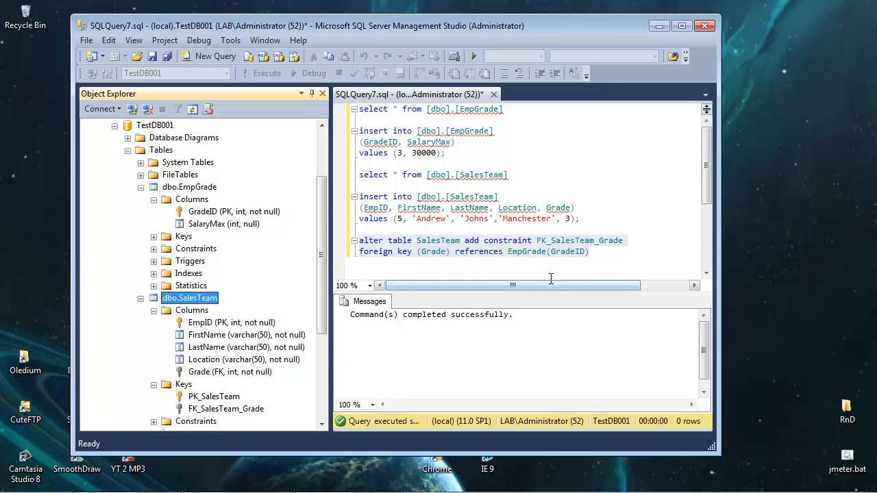
{"action": "left_click", "coordinate": [591, 252]}
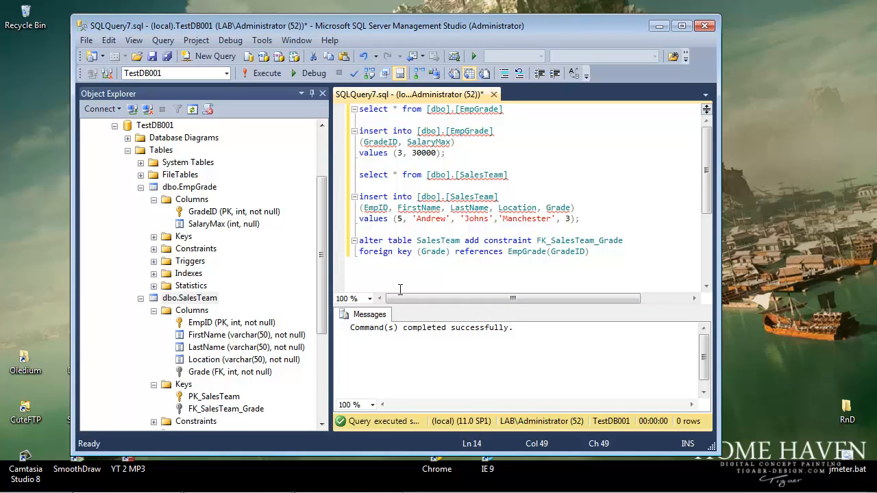
{"action": "mouse_move", "coordinate": [376, 246]}
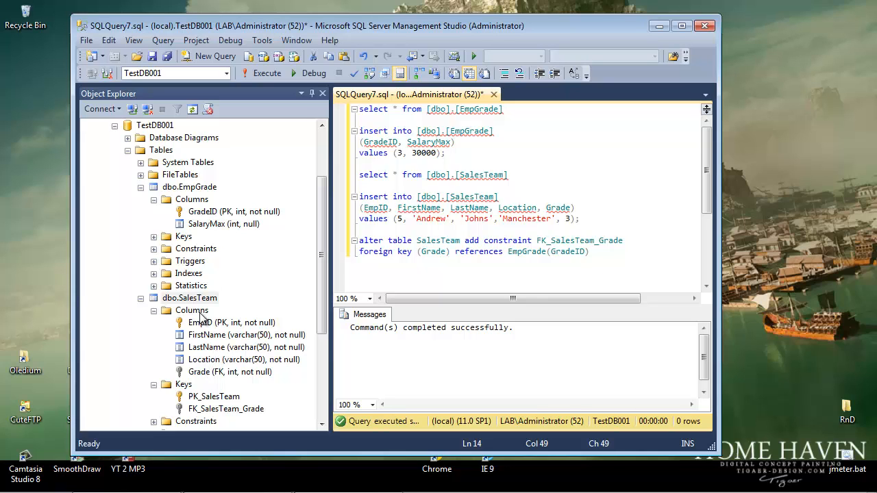
Bring up the SalesTeam table's rows for editing via Edit Top 200 Rows
{"action": "right_click", "coordinate": [189, 298]}
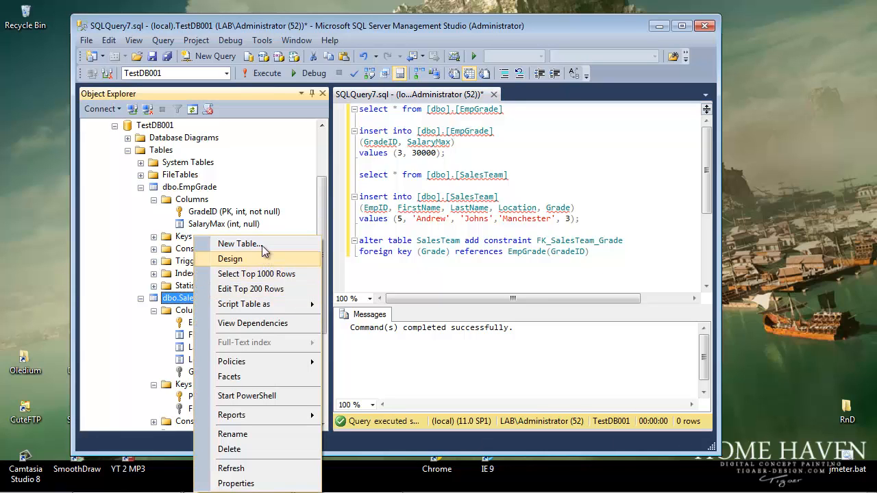
{"action": "left_click", "coordinate": [250, 287]}
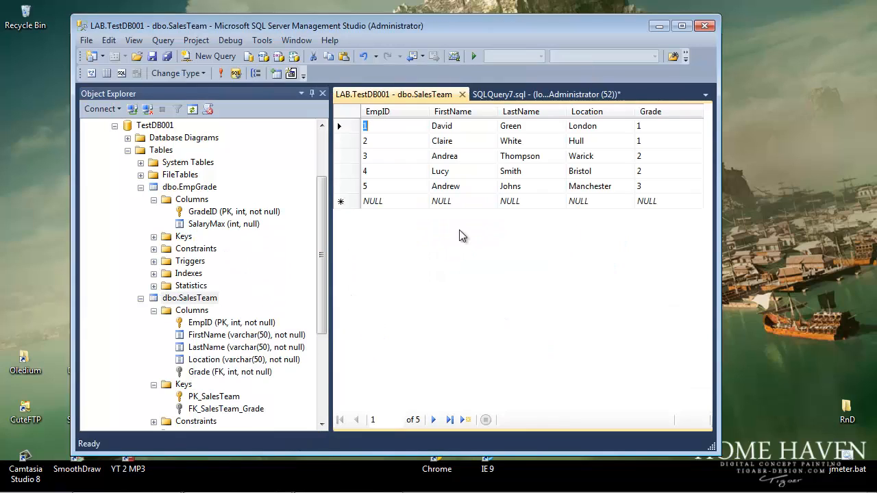
{"action": "left_click", "coordinate": [373, 200]}
{"action": "type", "text": "6"}
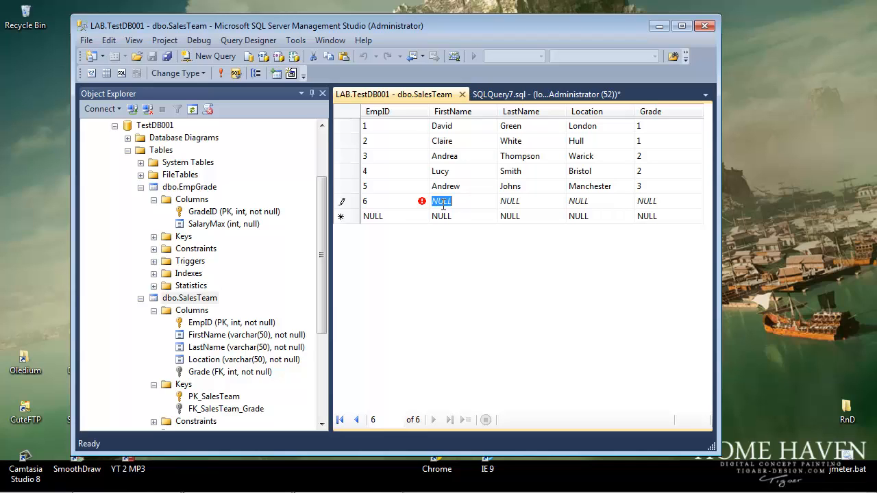
{"action": "type", "text": "Stepen"}
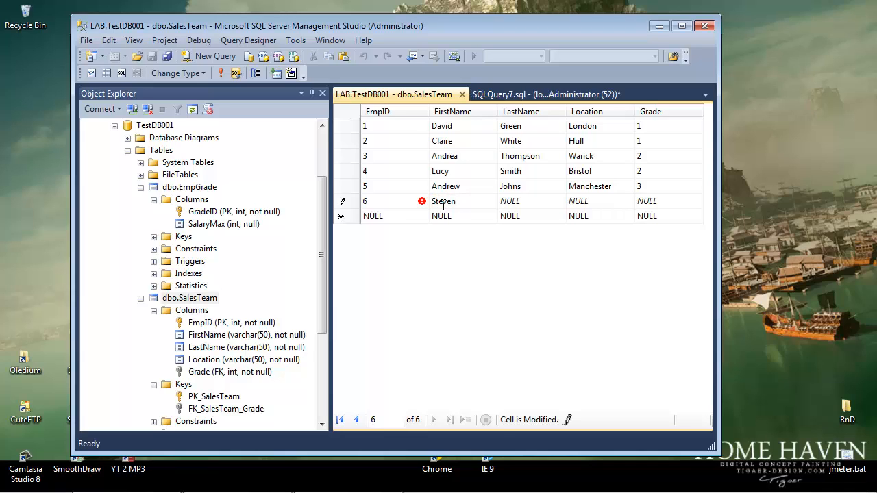
{"action": "left_click", "coordinate": [510, 201]}
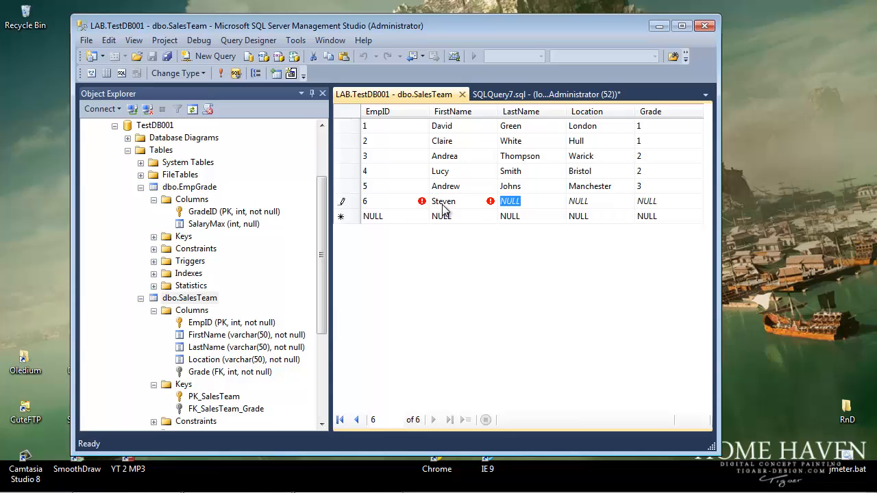
{"action": "type", "text": "Jone"}
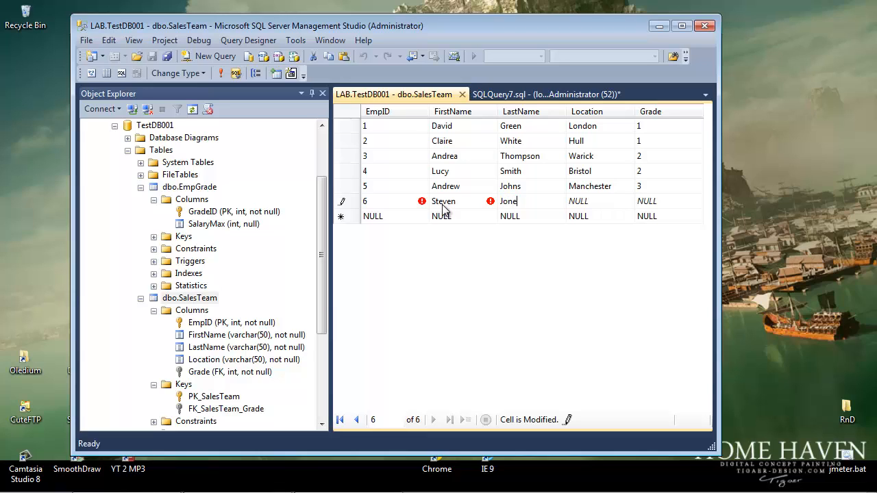
{"action": "left_click", "coordinate": [578, 200]}
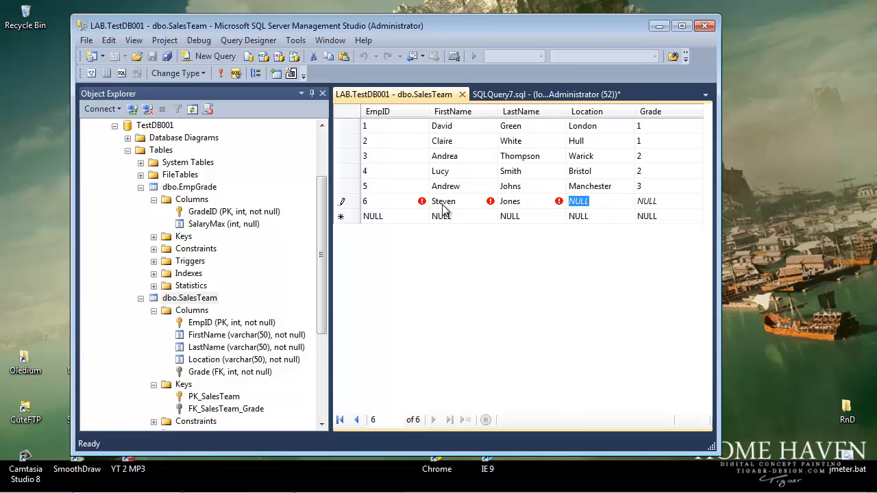
{"action": "type", "text": "Balw"}
{"action": "left_click", "coordinate": [669, 202]}
{"action": "type", "text": "99"}
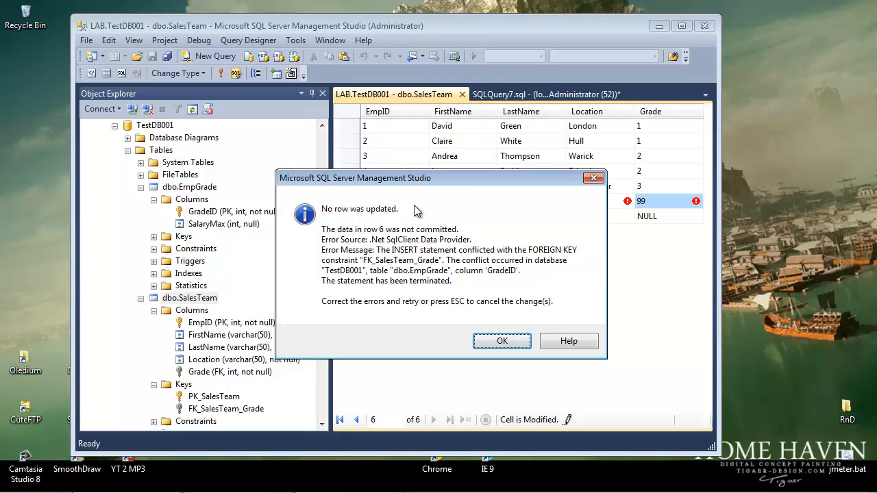
{"action": "mouse_move", "coordinate": [480, 288]}
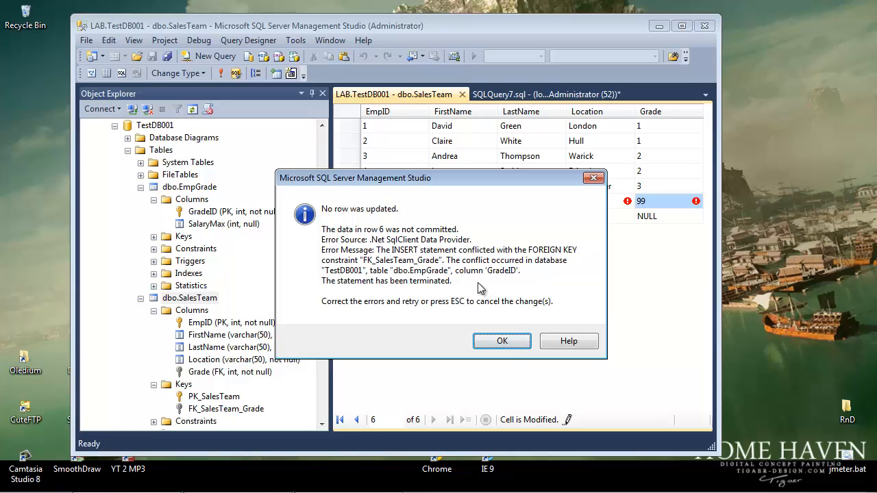
{"action": "mouse_move", "coordinate": [521, 259]}
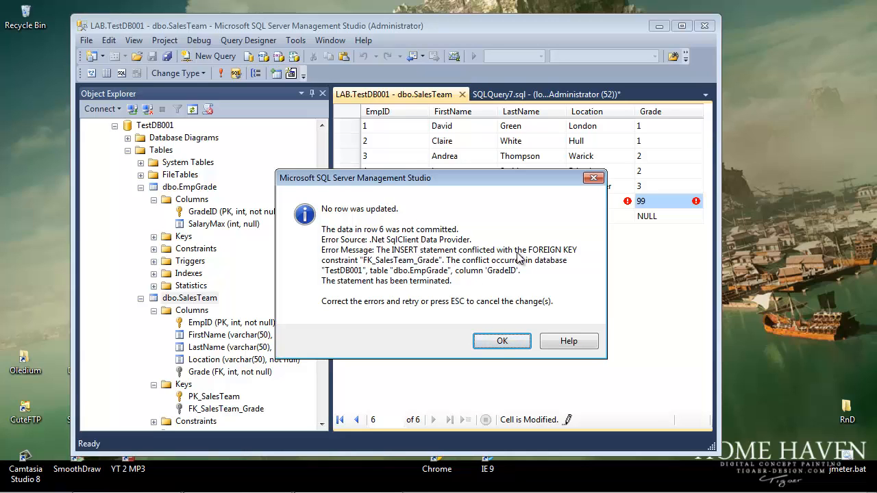
{"action": "mouse_move", "coordinate": [373, 267]}
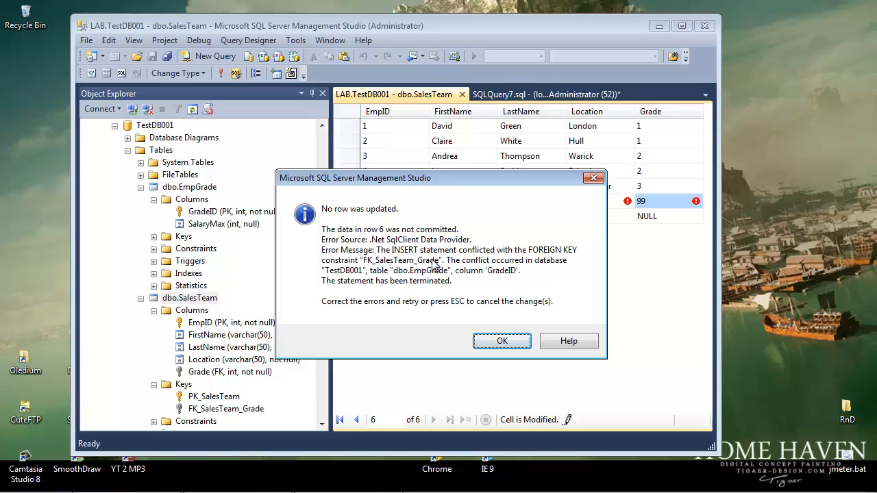
{"action": "mouse_move", "coordinate": [541, 267]}
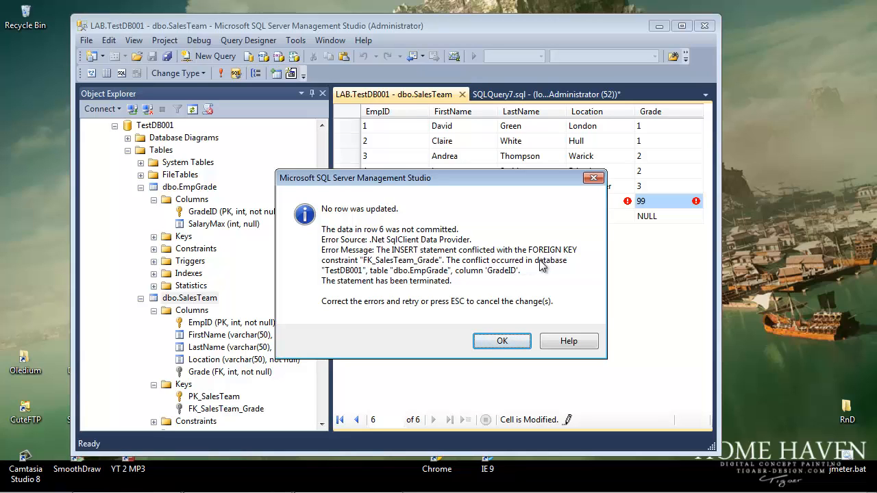
{"action": "mouse_move", "coordinate": [349, 274]}
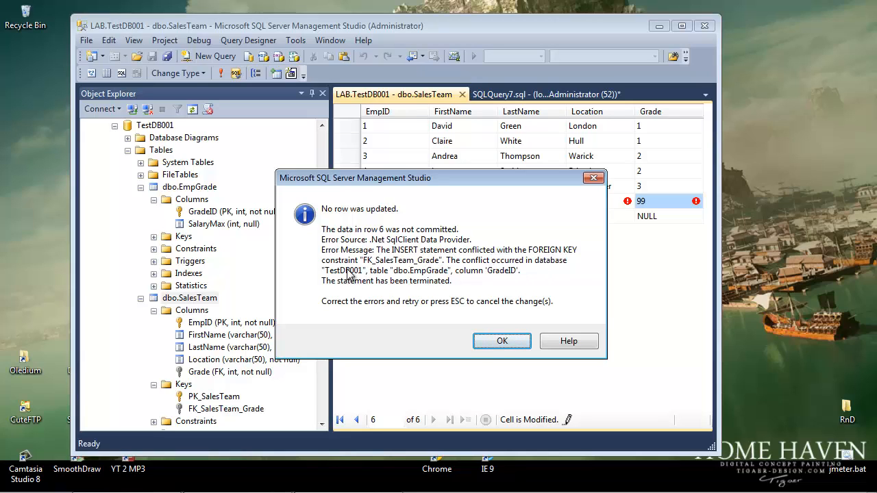
{"action": "mouse_move", "coordinate": [425, 274]}
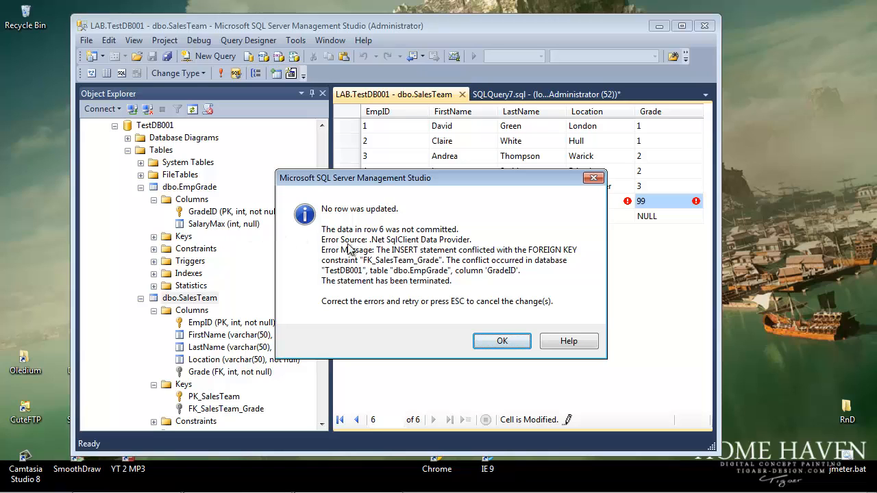
{"action": "mouse_move", "coordinate": [502, 341]}
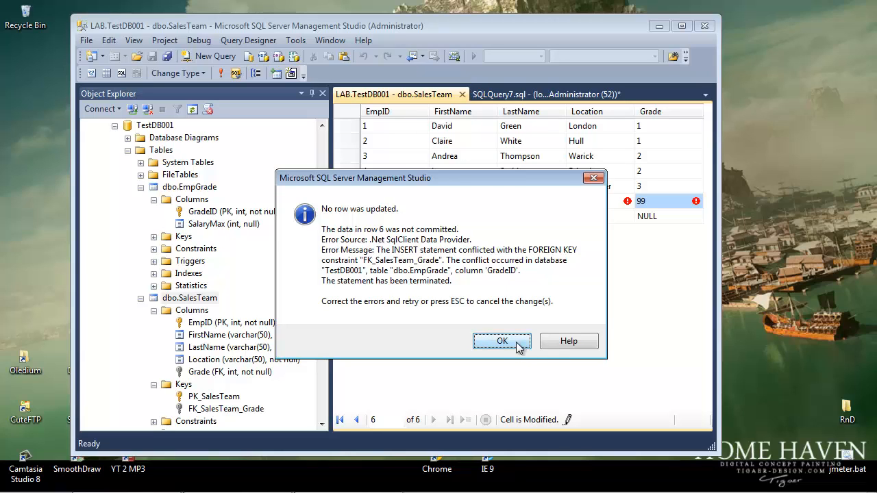
After grade 99 is rejected by the EmpGrade foreign key, commit the row with grade 3
{"action": "left_click", "coordinate": [502, 341]}
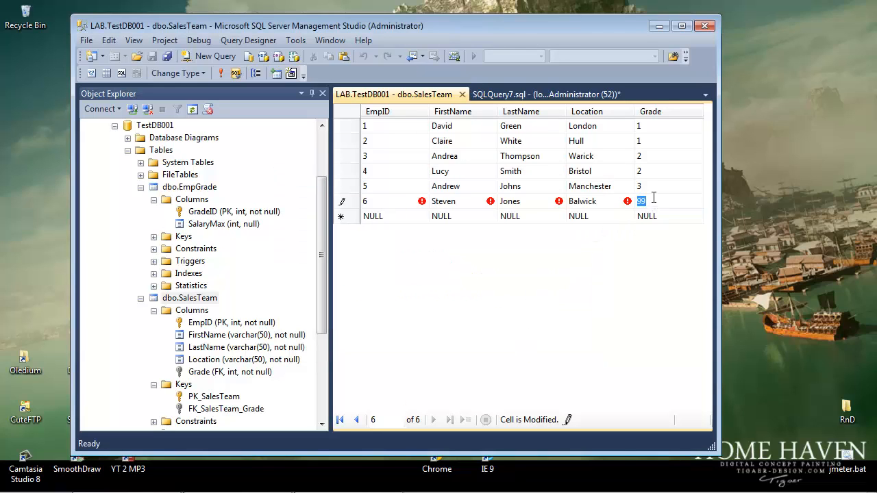
{"action": "type", "text": "99"}
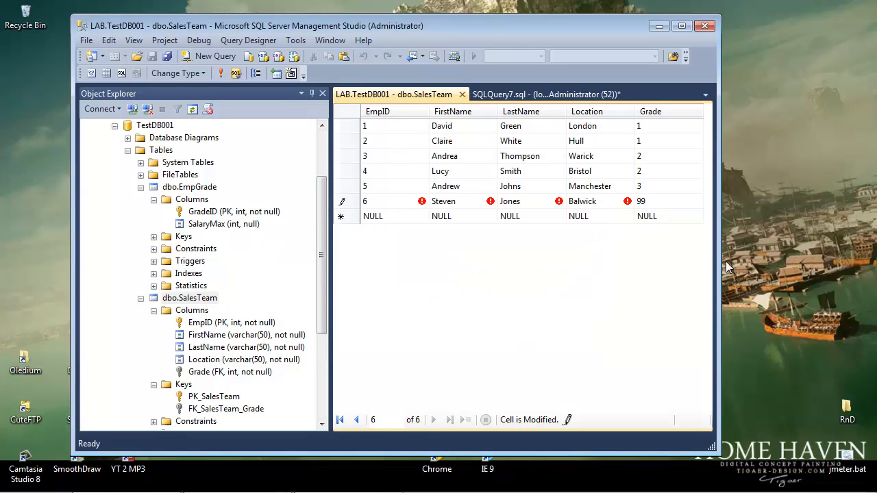
{"action": "mouse_move", "coordinate": [706, 213]}
{"action": "type", "text": "4"}
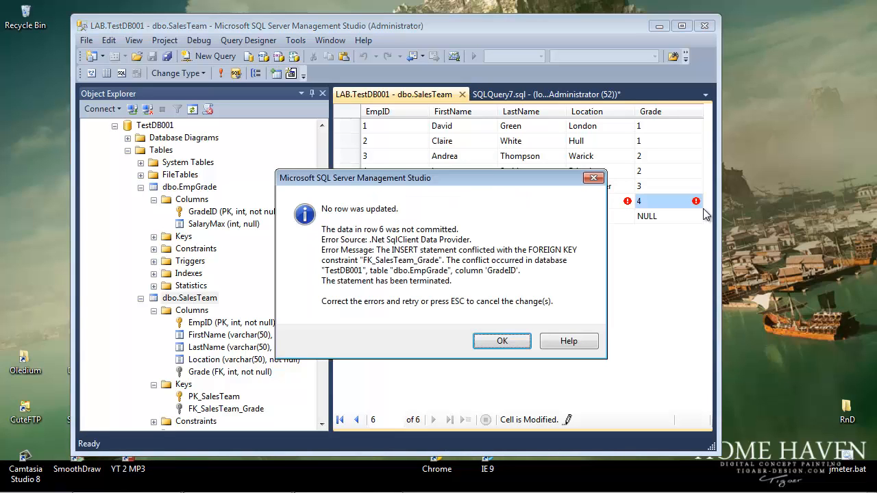
{"action": "left_click", "coordinate": [502, 340]}
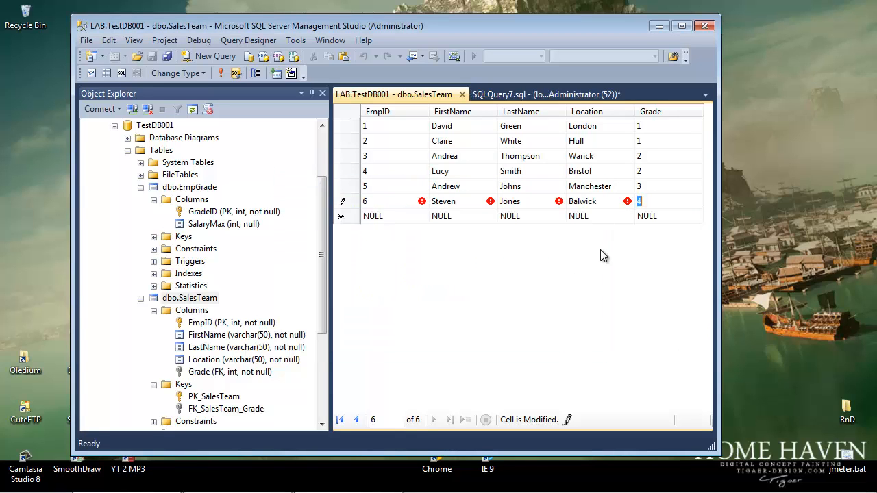
{"action": "type", "text": "3"}
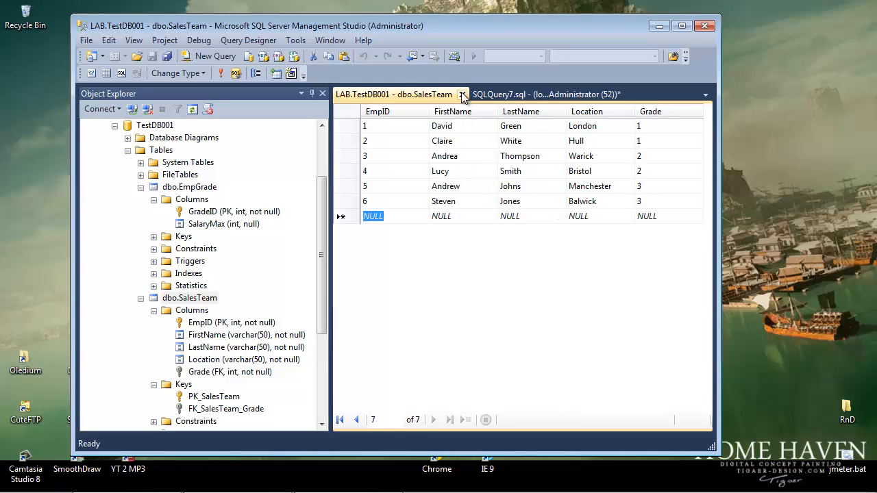
{"action": "left_click", "coordinate": [546, 93]}
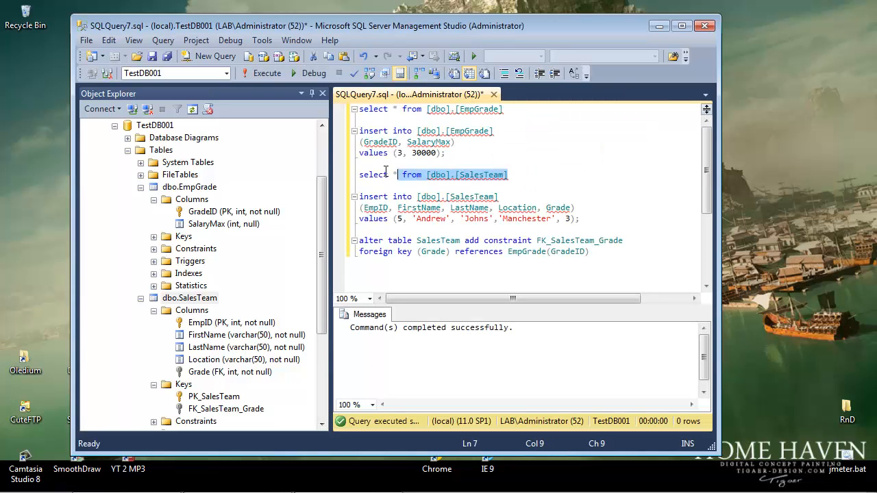
{"action": "left_click", "coordinate": [266, 74]}
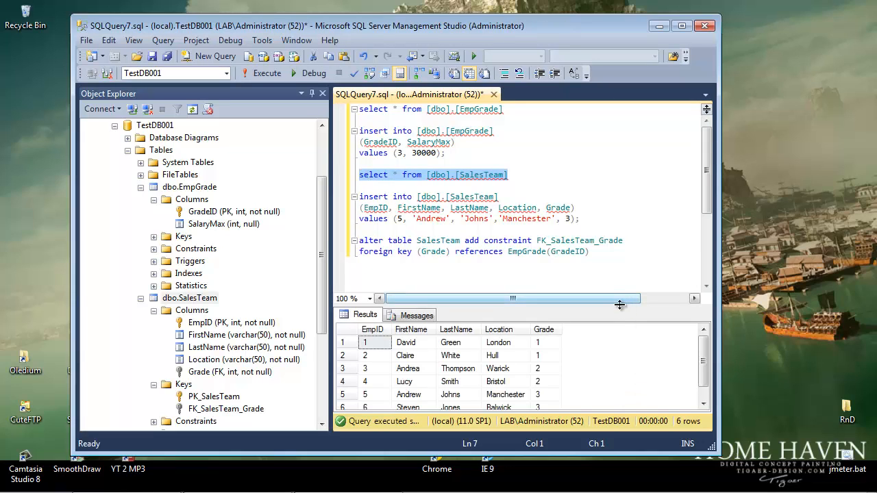
{"action": "left_click_drag", "start_coordinate": [620, 304], "coordinate": [620, 267]}
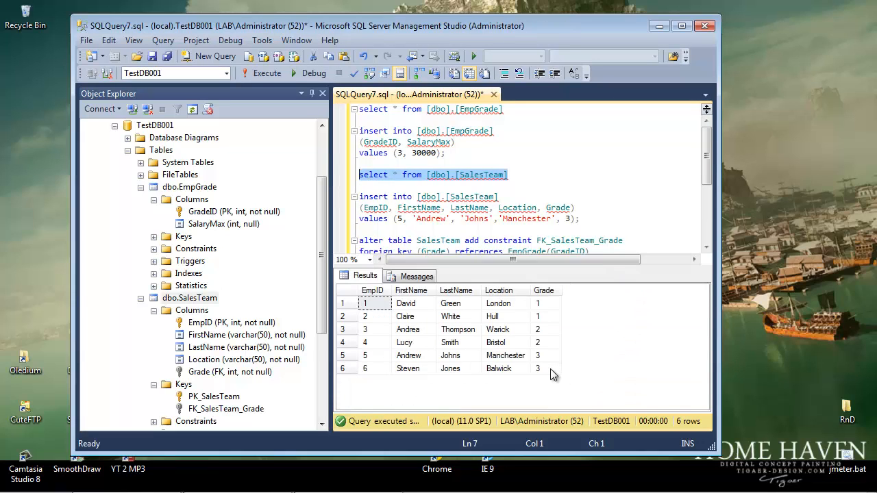
{"action": "mouse_move", "coordinate": [446, 377]}
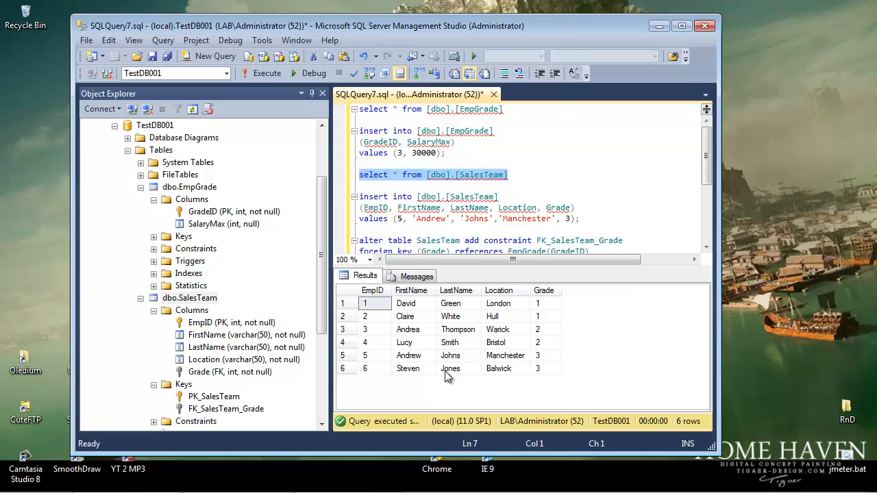
{"action": "mouse_move", "coordinate": [285, 373]}
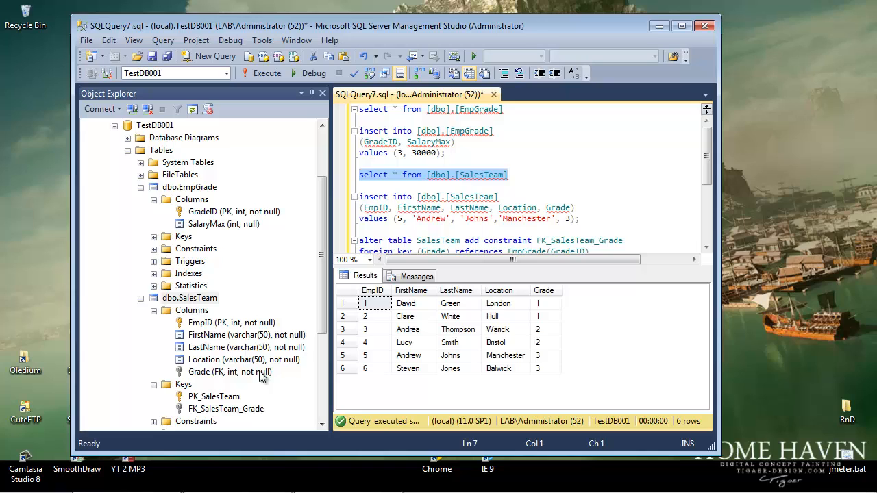
{"action": "left_click", "coordinate": [189, 297]}
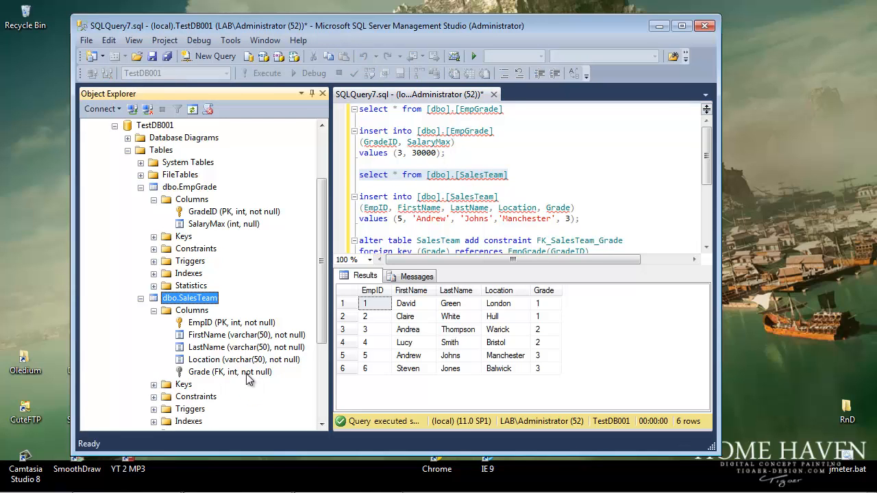
{"action": "mouse_move", "coordinate": [219, 230]}
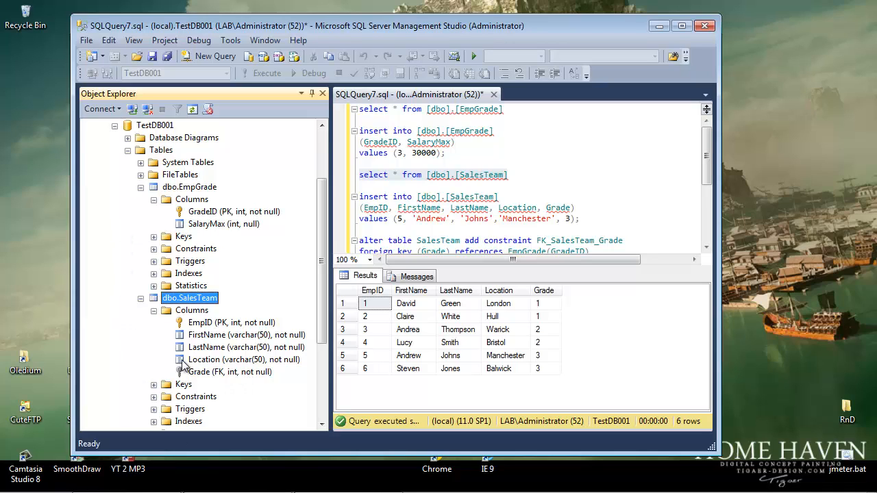
{"action": "mouse_move", "coordinate": [279, 245]}
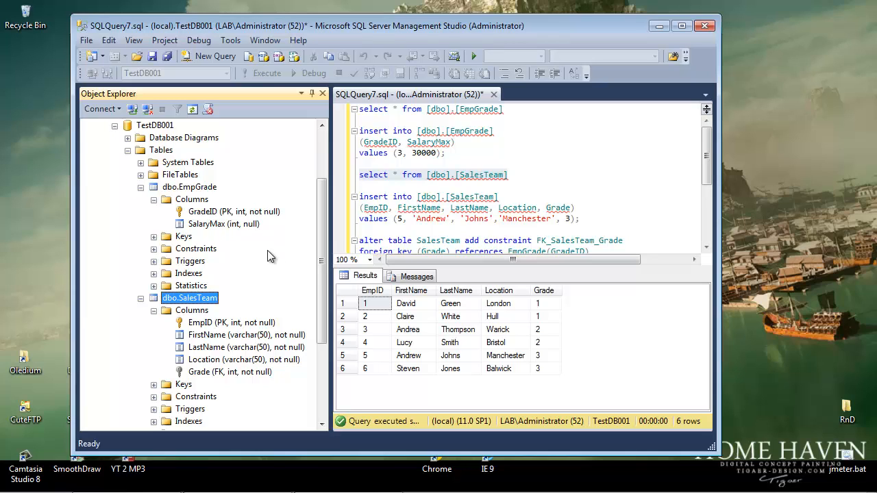
{"action": "mouse_move", "coordinate": [235, 233]}
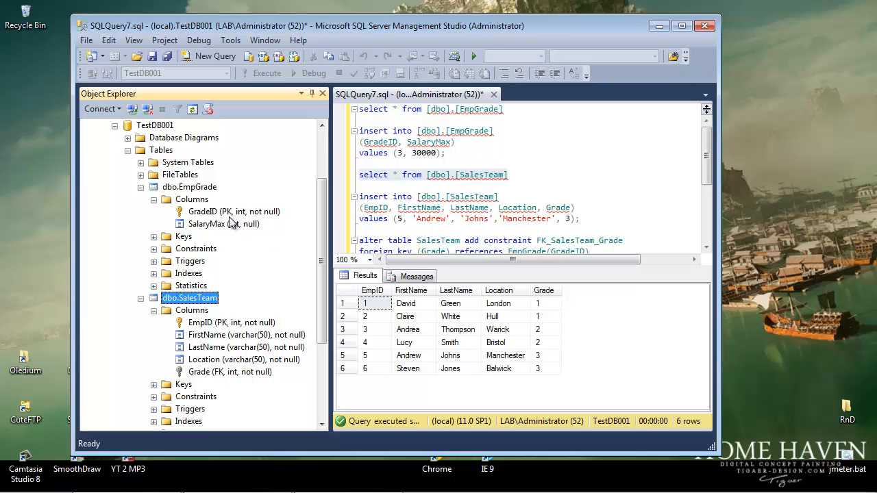
{"action": "mouse_move", "coordinate": [312, 226]}
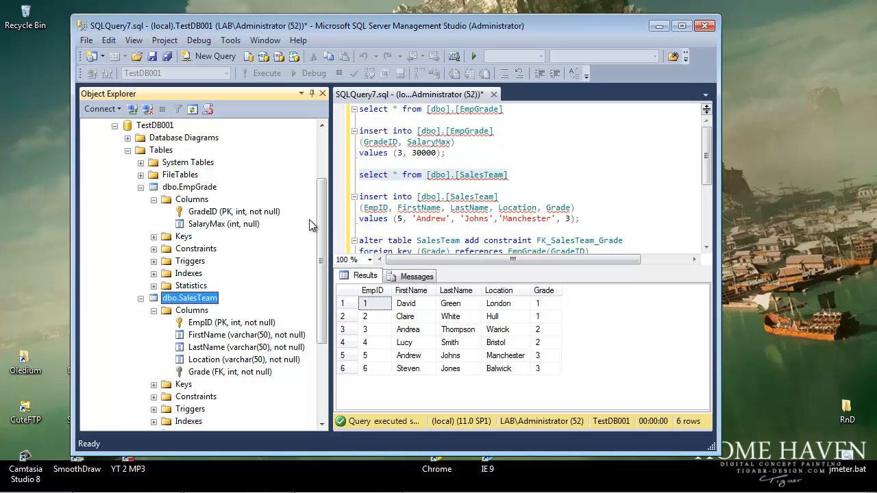
{"action": "mouse_move", "coordinate": [519, 307]}
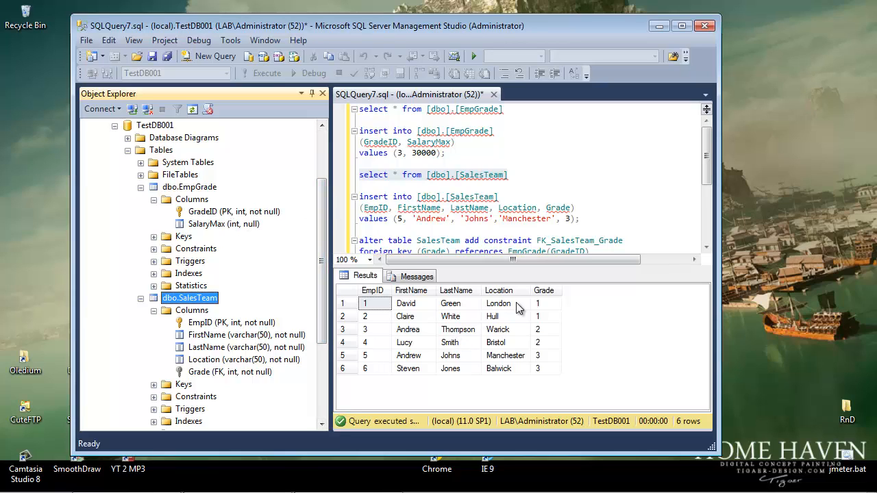
{"action": "mouse_move", "coordinate": [496, 304]}
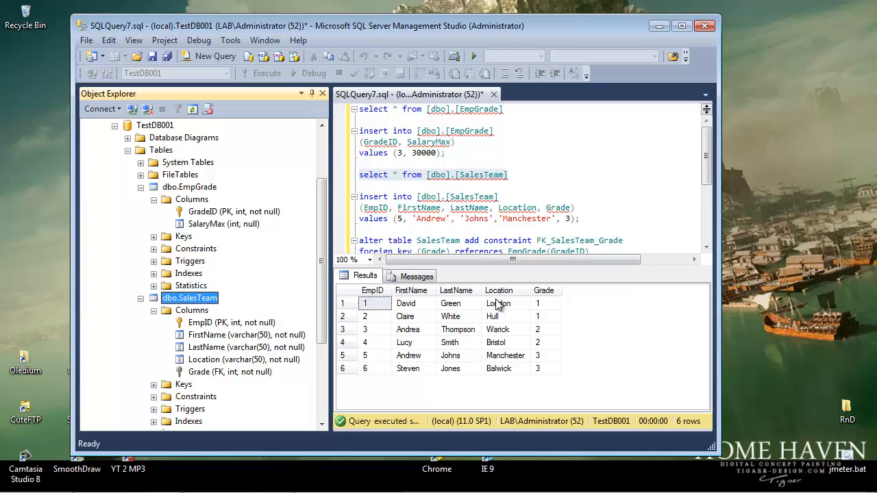
{"action": "mouse_move", "coordinate": [442, 314]}
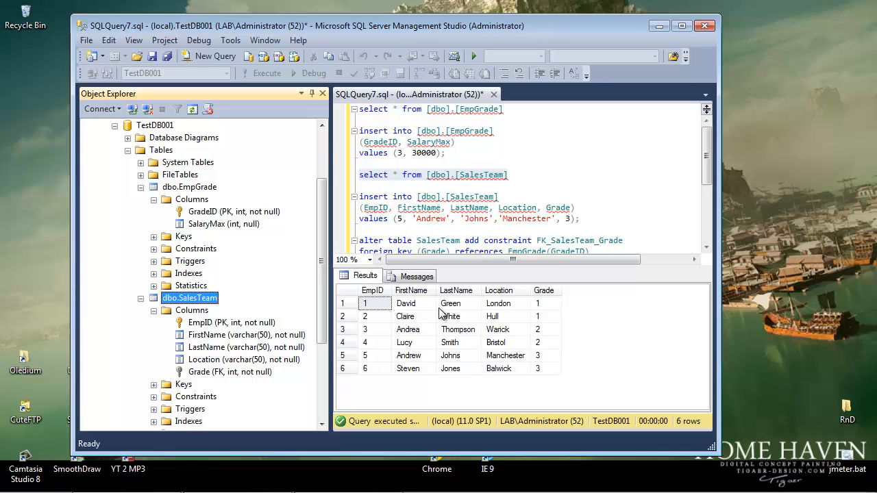
In a new query, write: delete from [dbo].[SalesTeam] where LastName = 'Jones';
{"action": "left_click", "coordinate": [215, 56]}
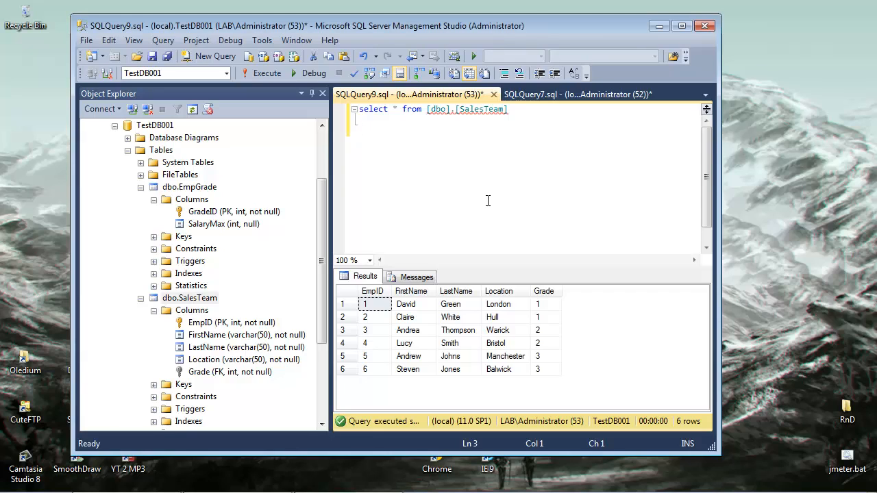
{"action": "type", "text": "delete"}
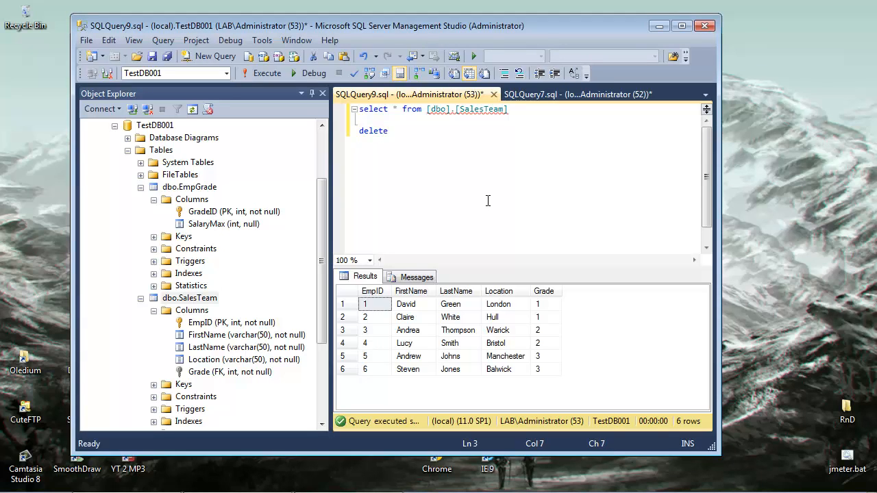
{"action": "type", "text": "fr"}
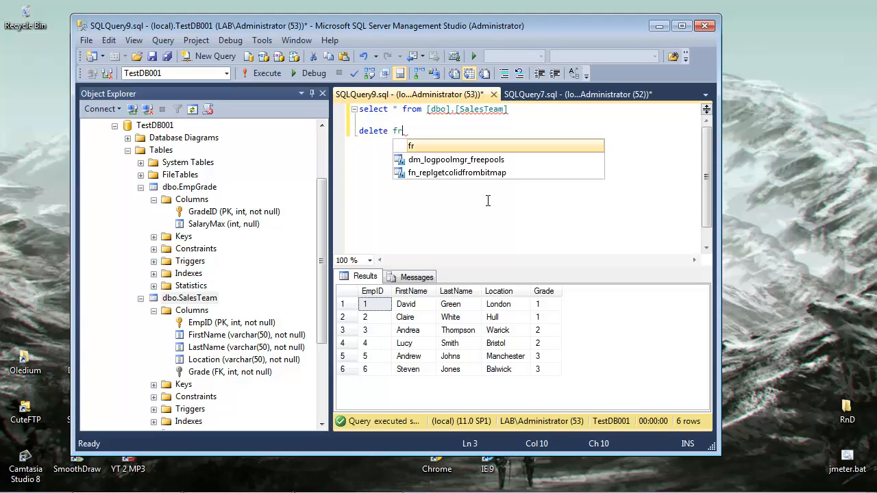
{"action": "type", "text": "om"}
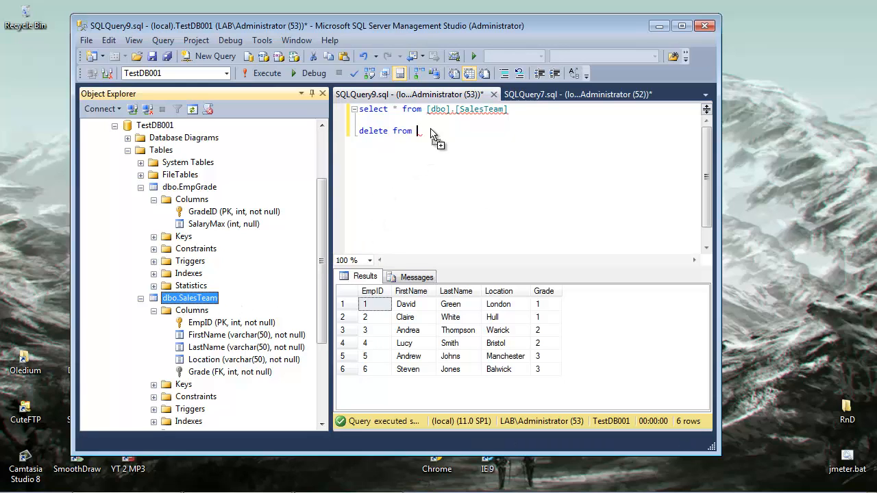
{"action": "type", "text": "[dbo].[SalesTeam]"}
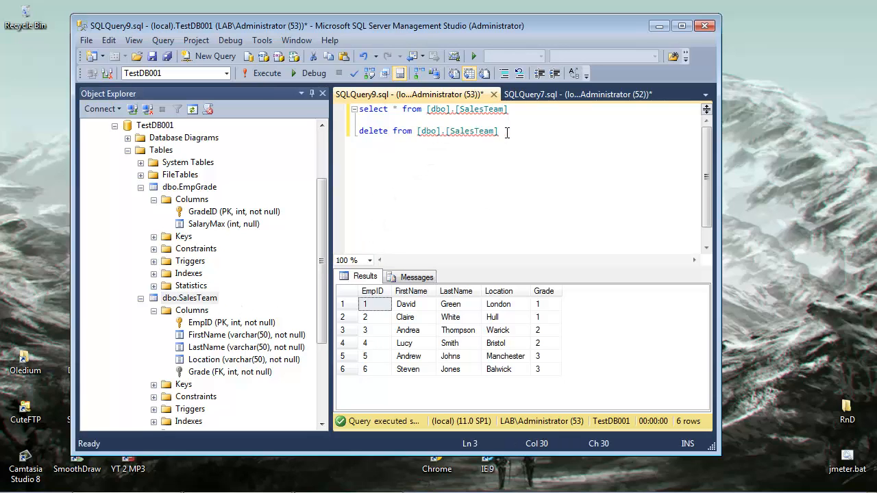
{"action": "key", "text": "Return"}
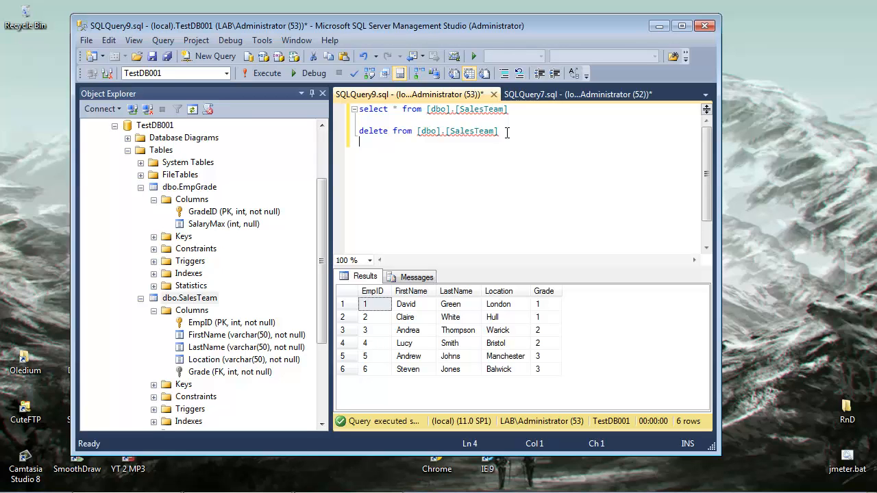
{"action": "type", "text": "where"}
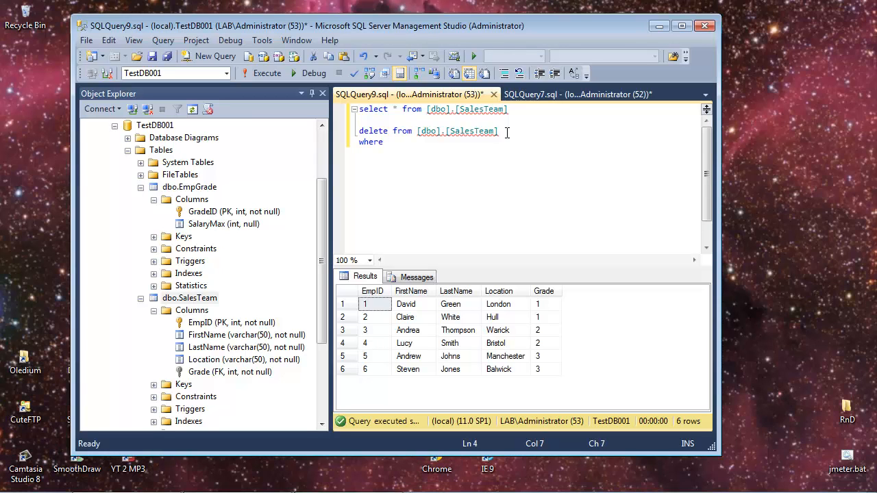
{"action": "type", "text": "Last"}
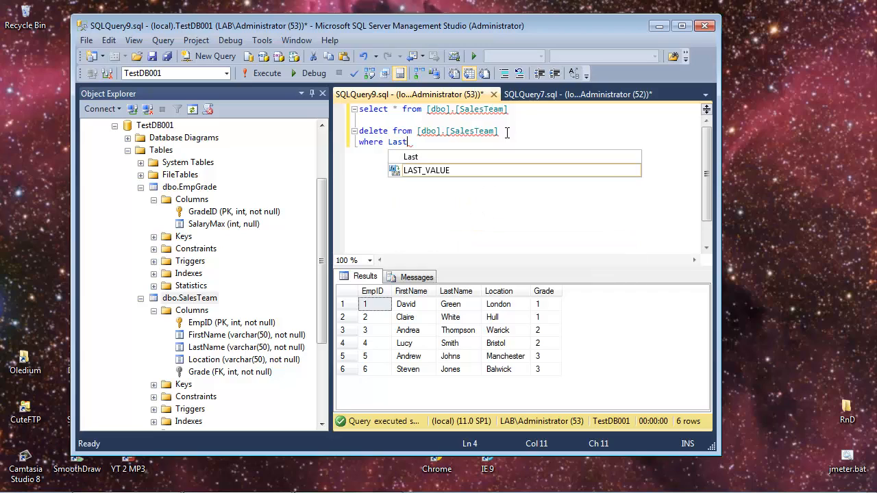
{"action": "type", "text": "Name"}
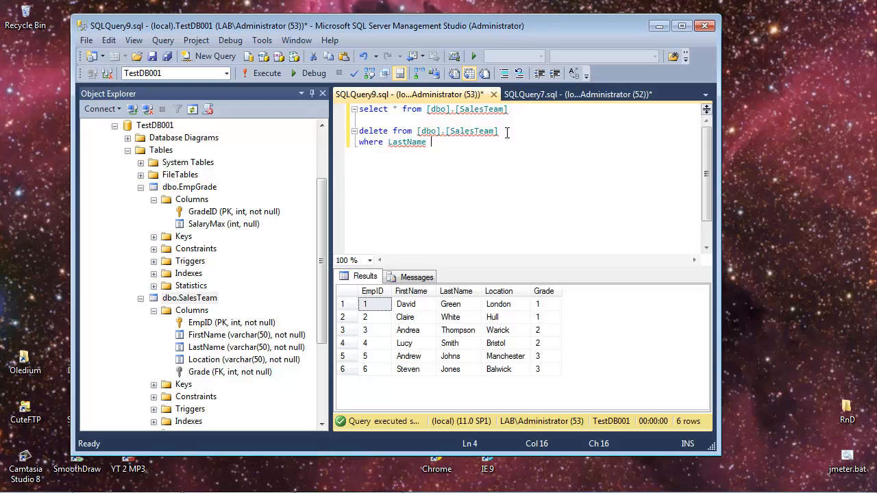
{"action": "type", "text": "="}
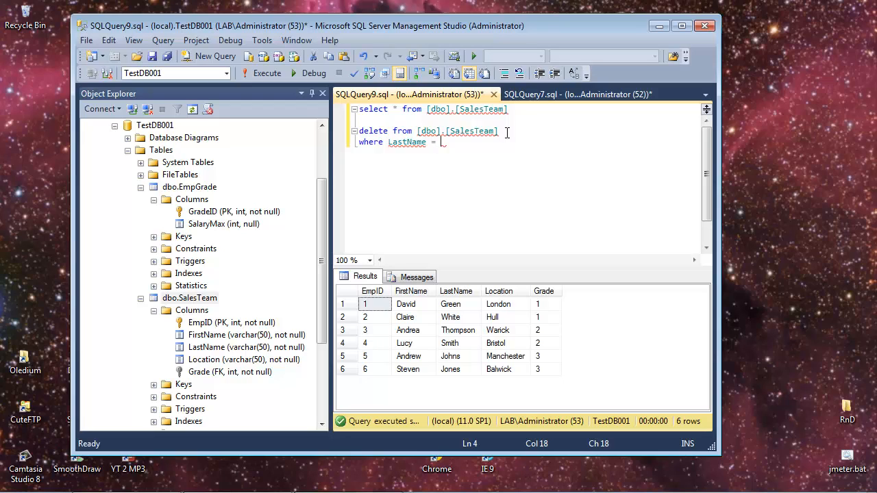
{"action": "type", "text": "'Jones"}
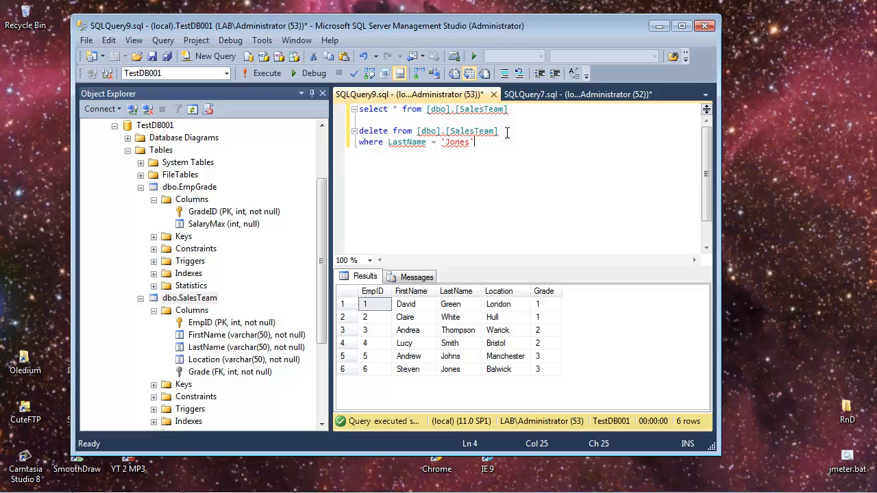
{"action": "type", "text": ";"}
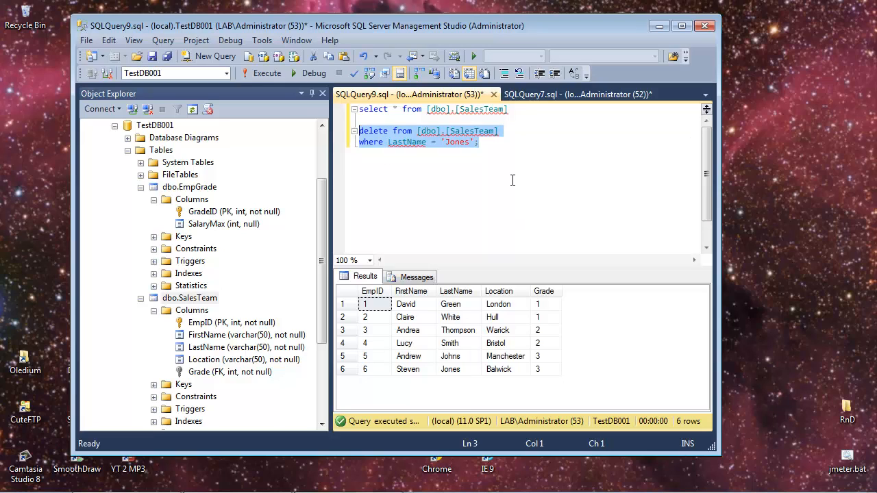
Run the DELETE, then rerun the SELECT so SalesTeam returns five rows without Jones
{"action": "left_click", "coordinate": [266, 74]}
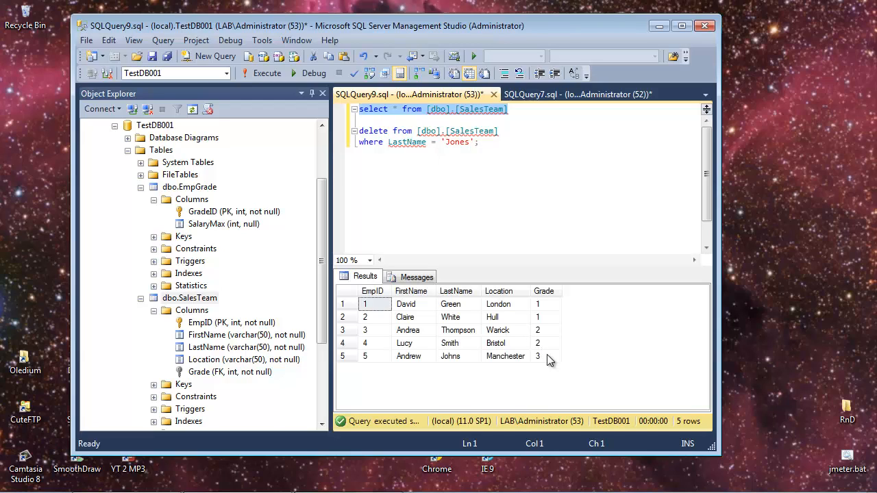
{"action": "mouse_move", "coordinate": [458, 305]}
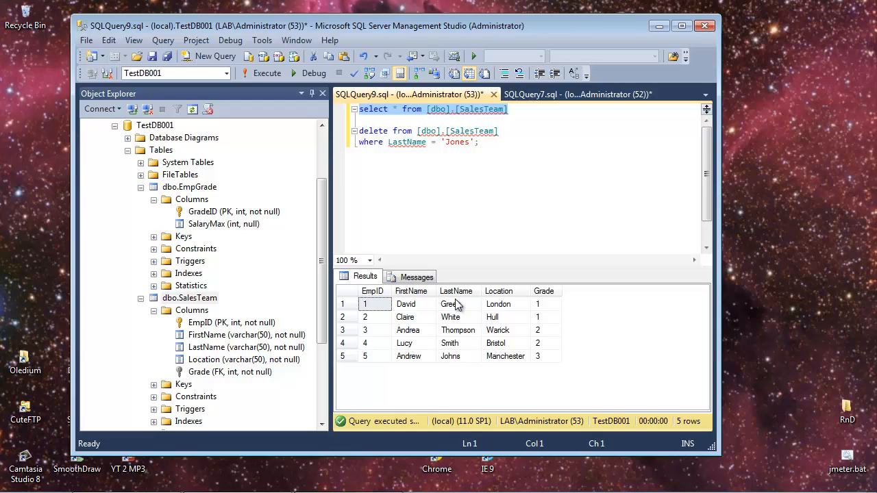
{"action": "mouse_move", "coordinate": [437, 181]}
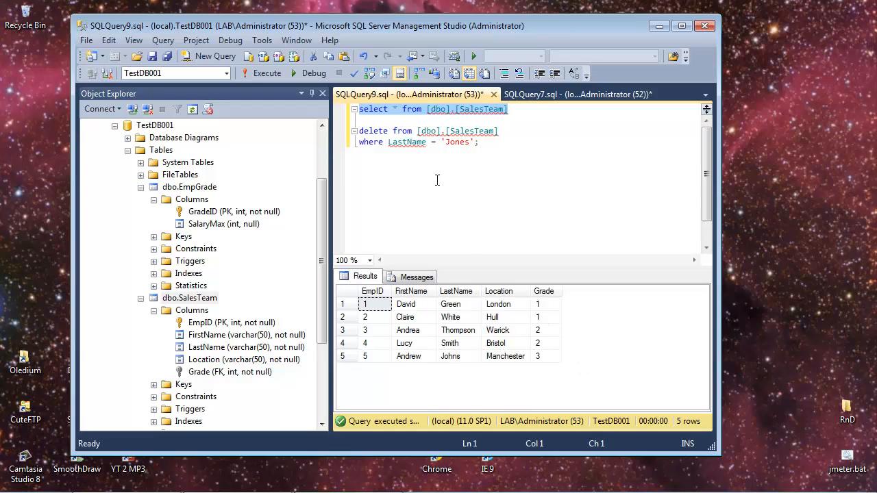
{"action": "left_click", "coordinate": [480, 141]}
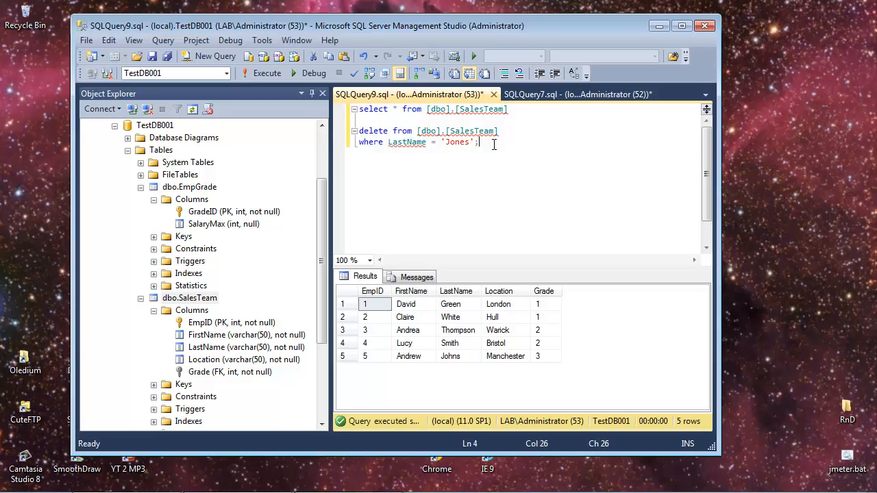
{"action": "mouse_move", "coordinate": [491, 141]}
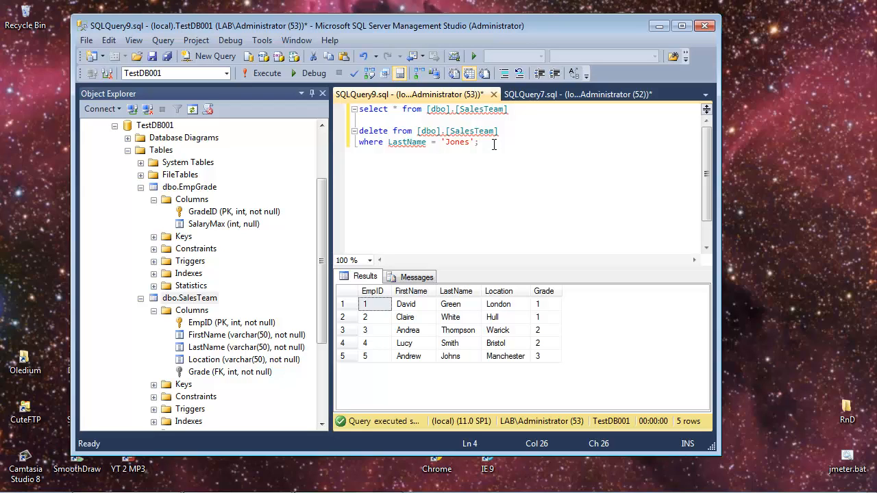
{"action": "mouse_move", "coordinate": [482, 173]}
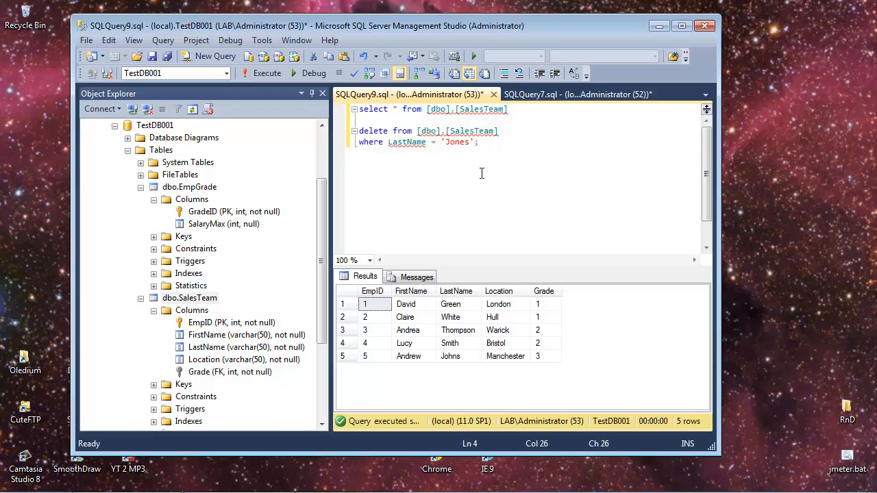